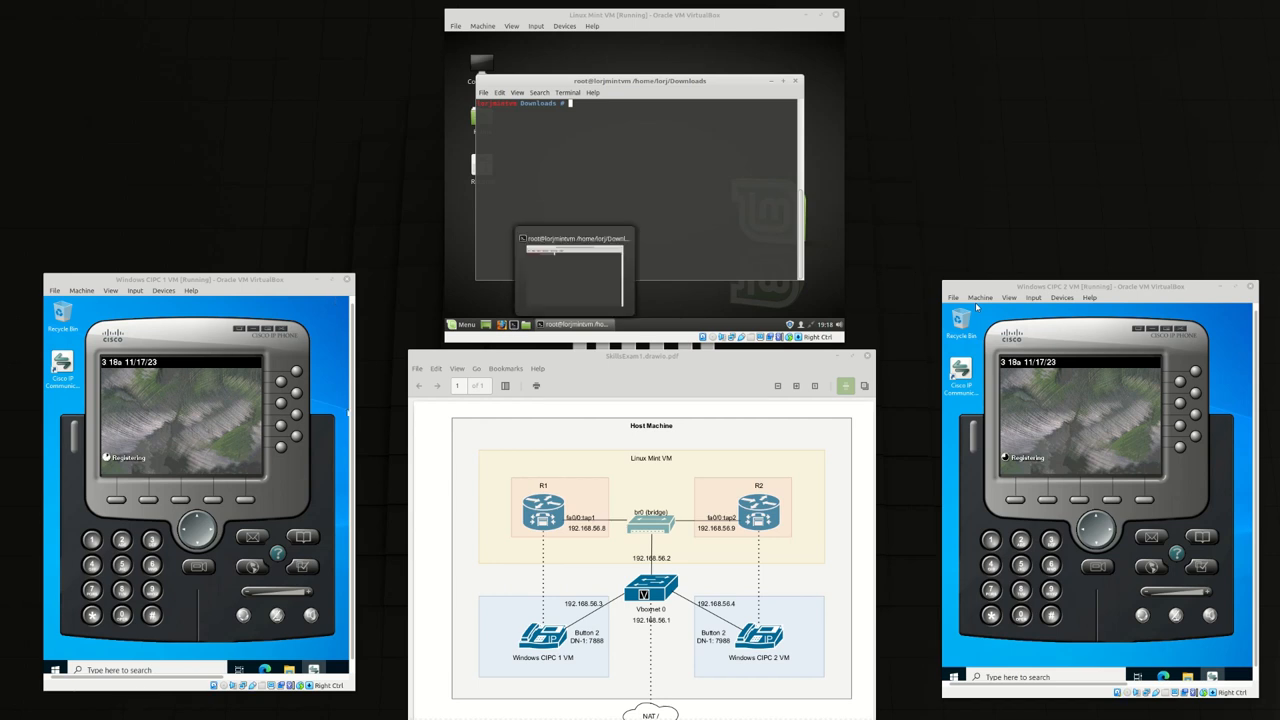
{"action": "mouse_move", "coordinate": [944, 468]}
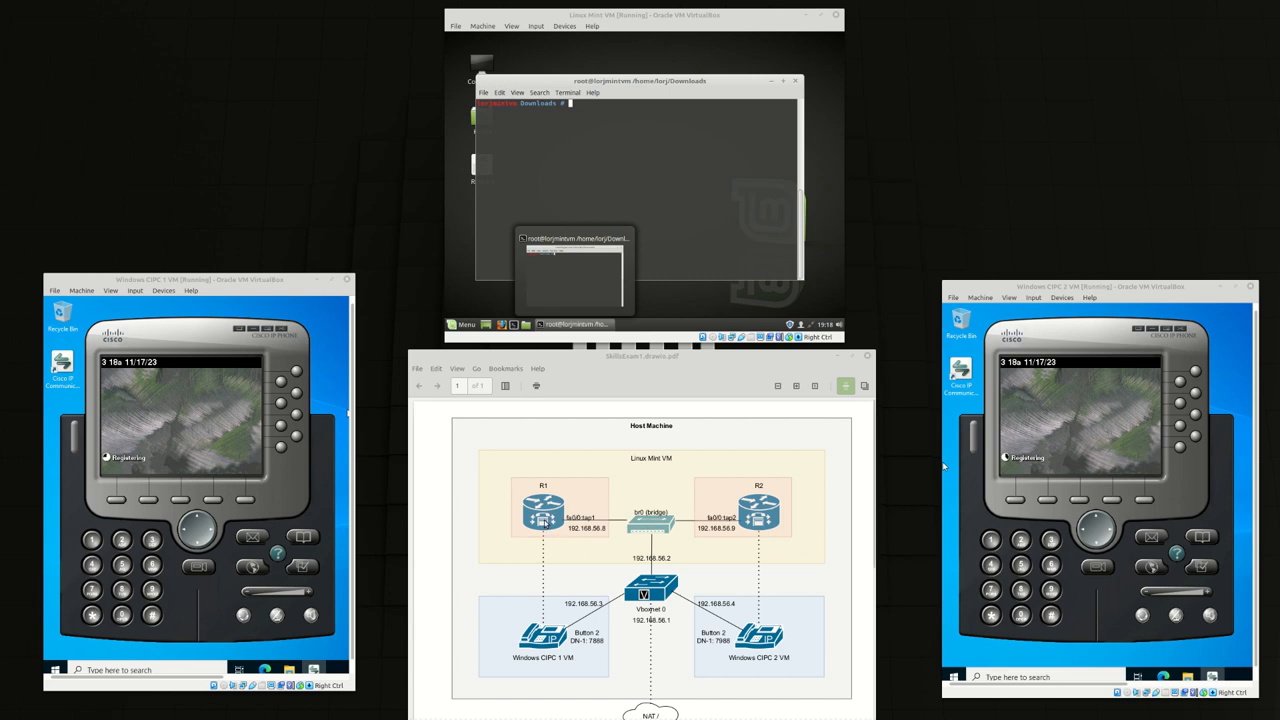
{"action": "mouse_move", "coordinate": [562, 476]}
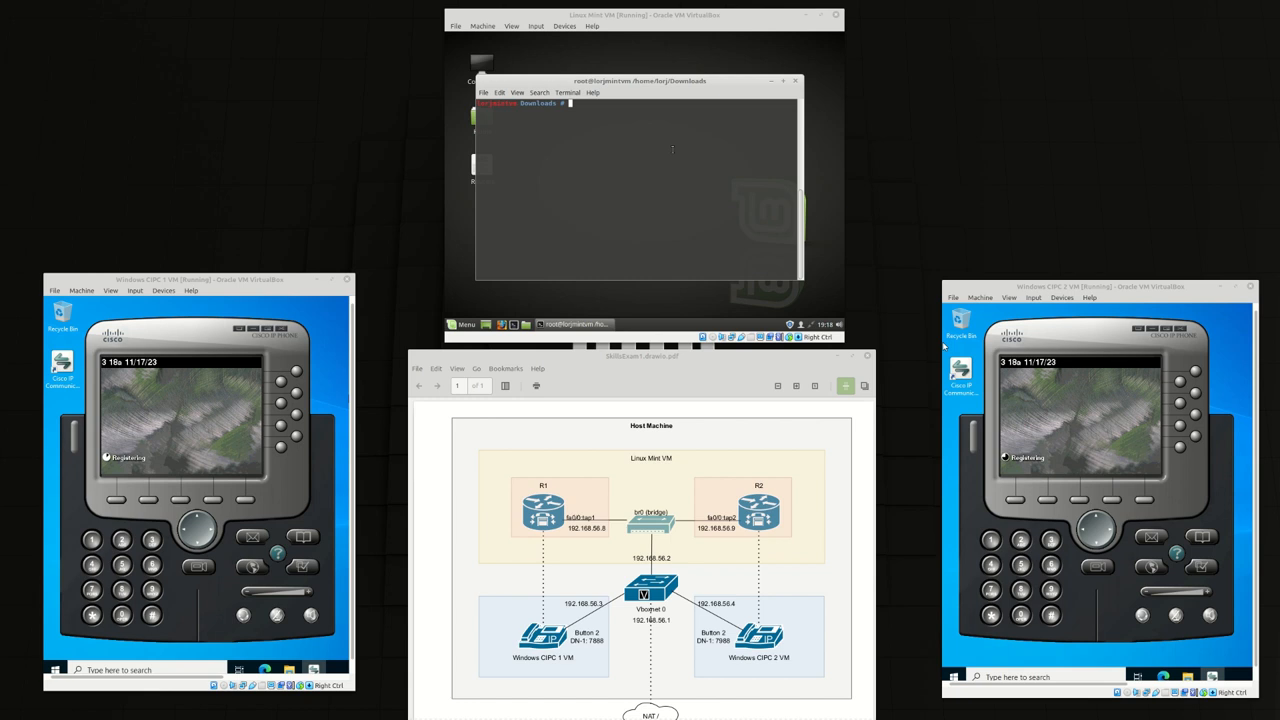
Install the dynagen and dynamips packages with apt
{"action": "type", "text": "apt"}
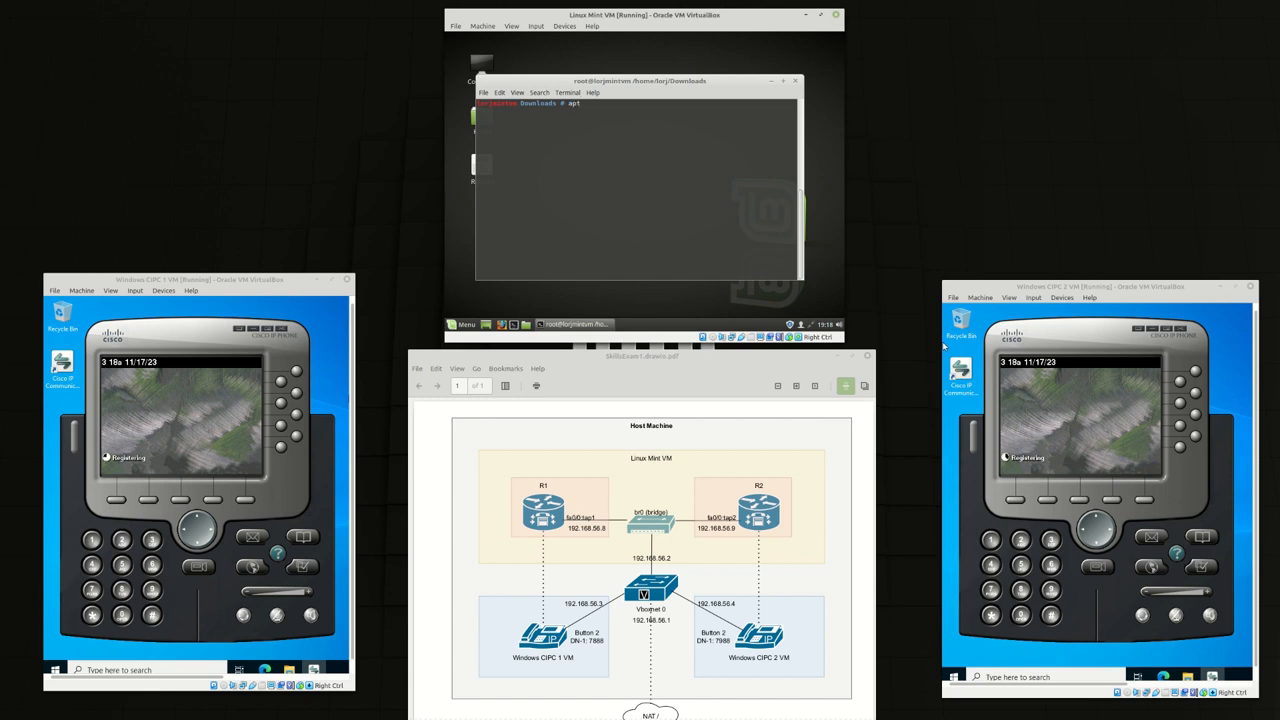
{"action": "type", "text": "install dynagen dynamips"}
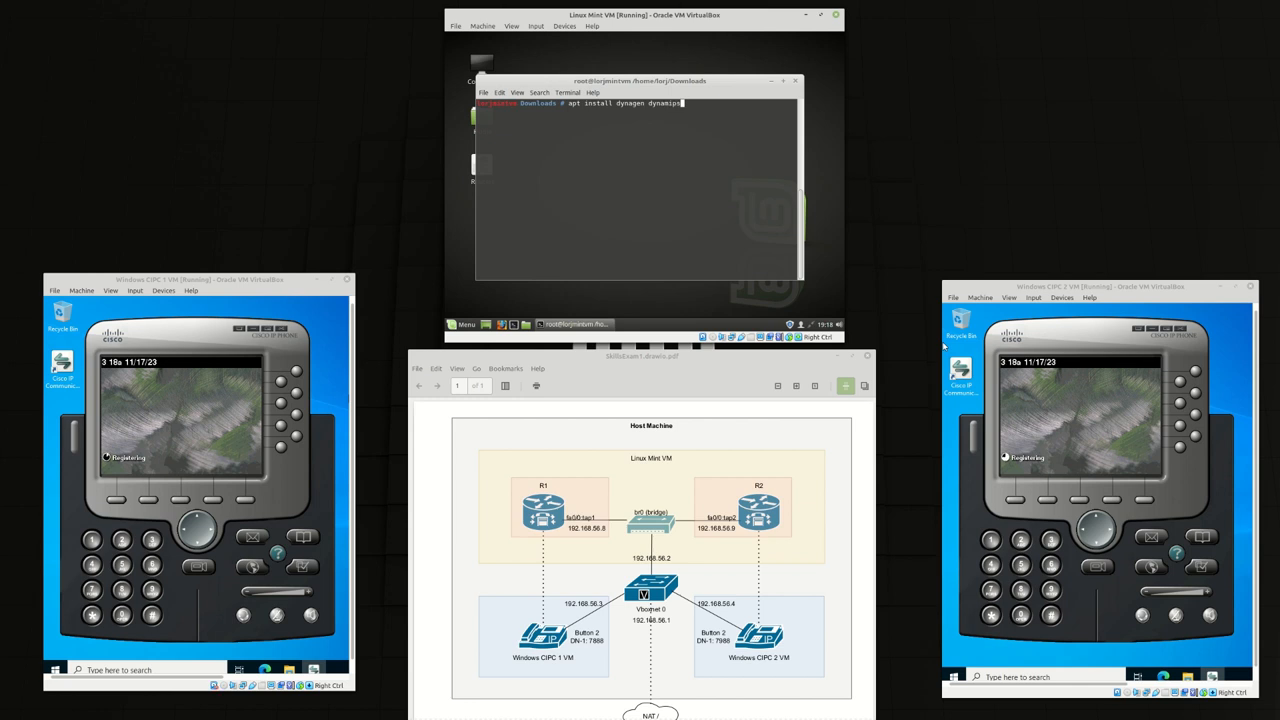
{"action": "key", "text": "Return"}
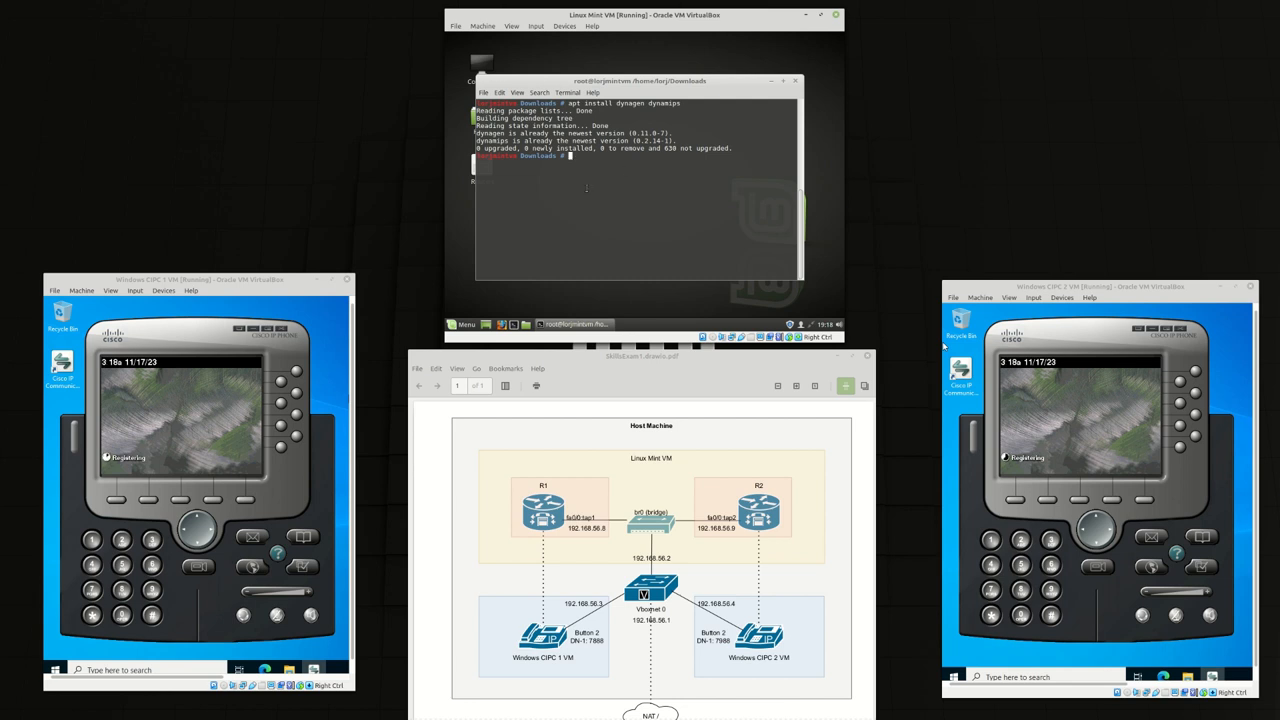
{"action": "mouse_move", "coordinate": [790, 494]}
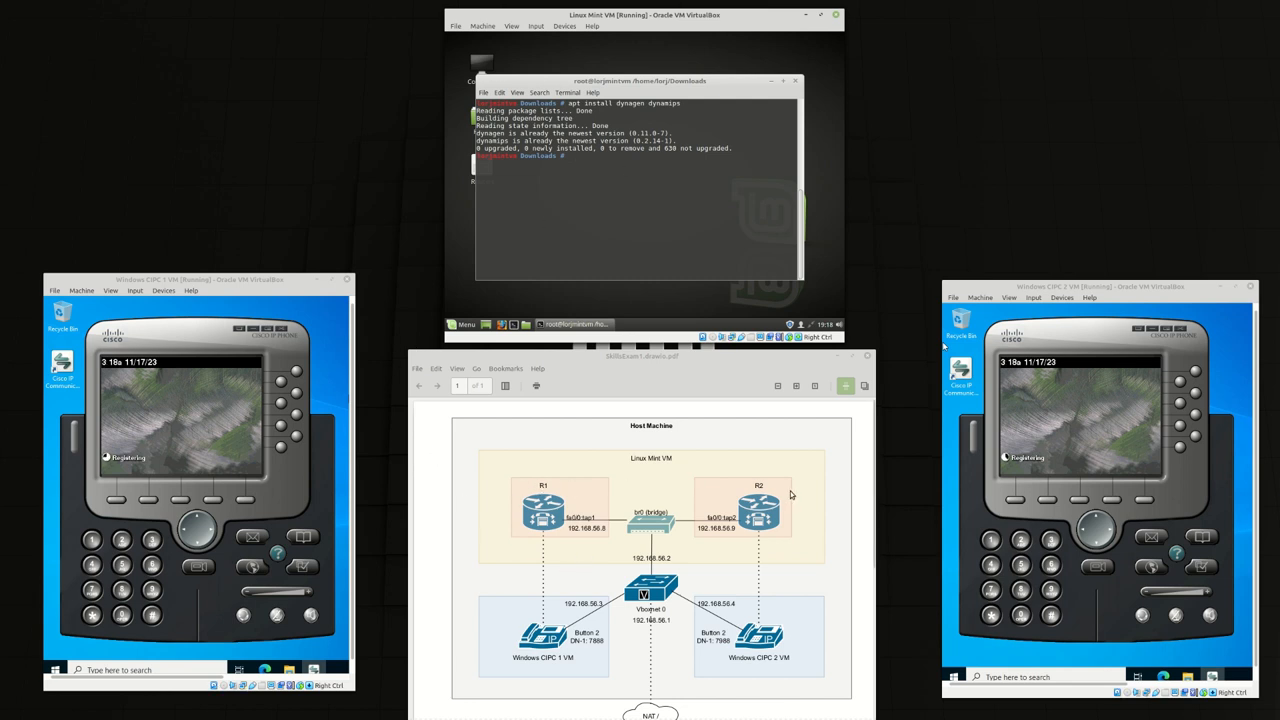
{"action": "mouse_move", "coordinate": [490, 478]}
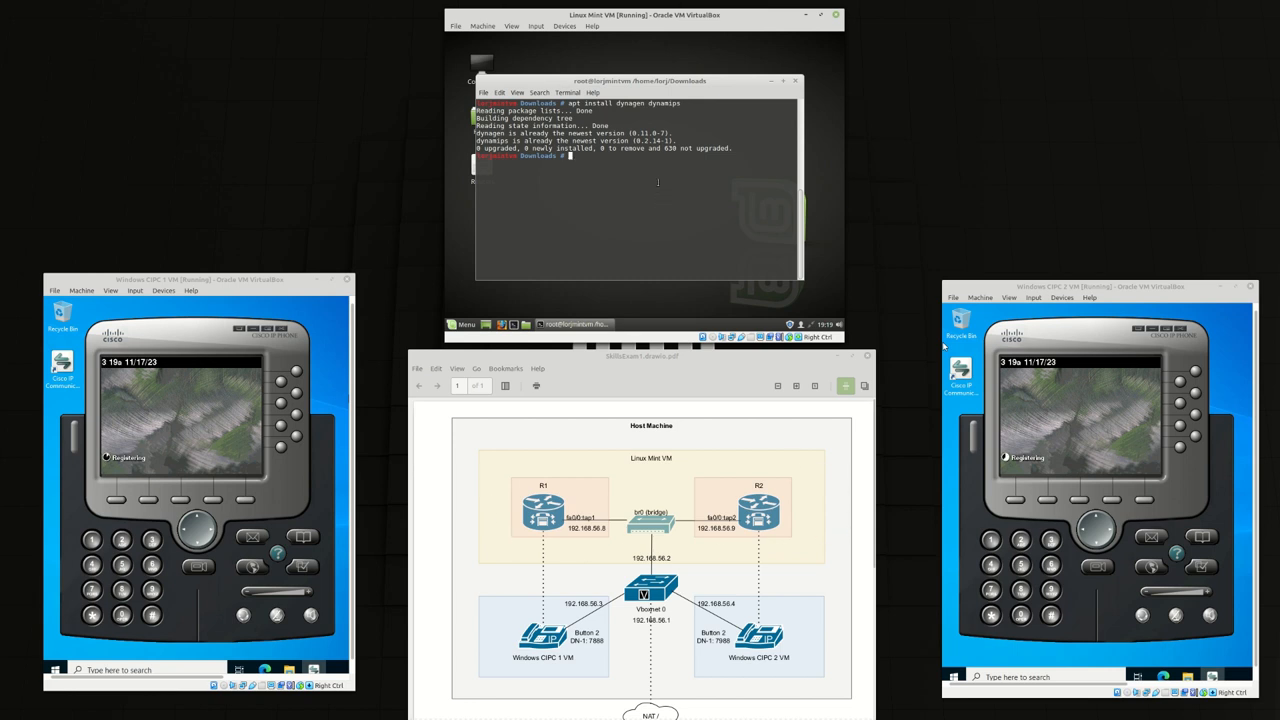
Create a router folder under /home/lorj to hold the c7200 IOS image
{"action": "type", "text": "mkdir"}
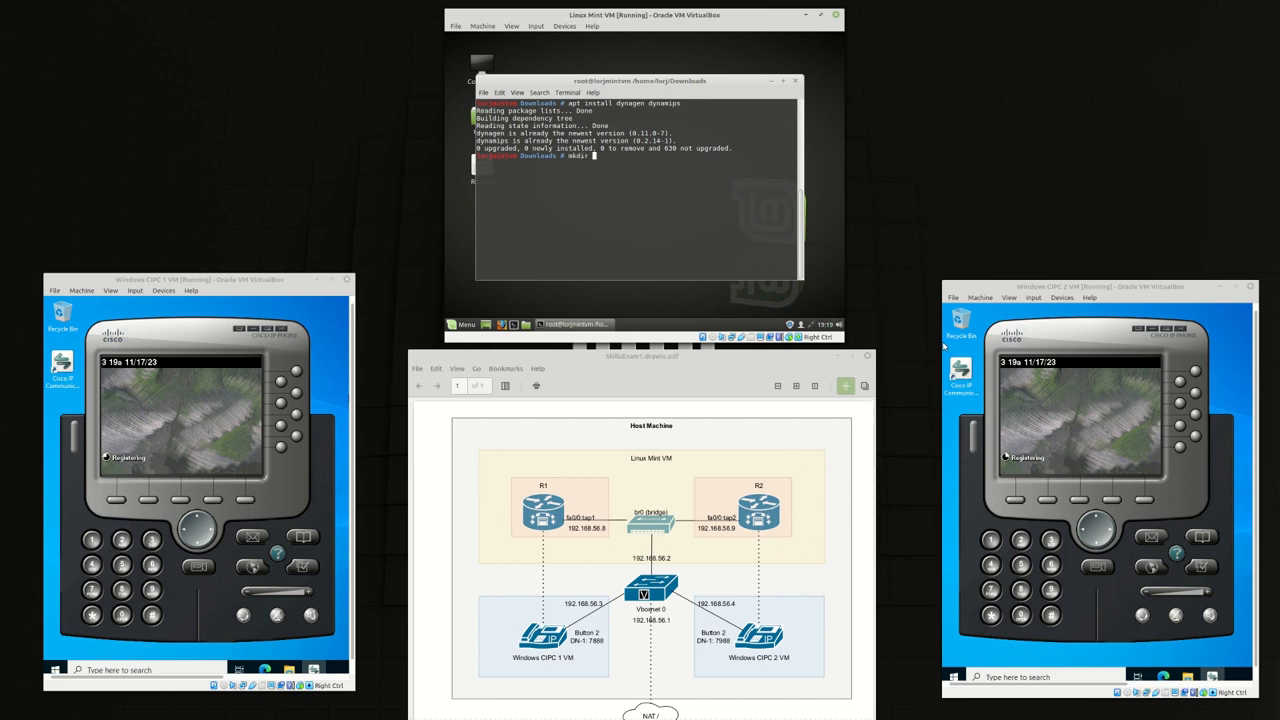
{"action": "type", "text": "/home/lorj/router"}
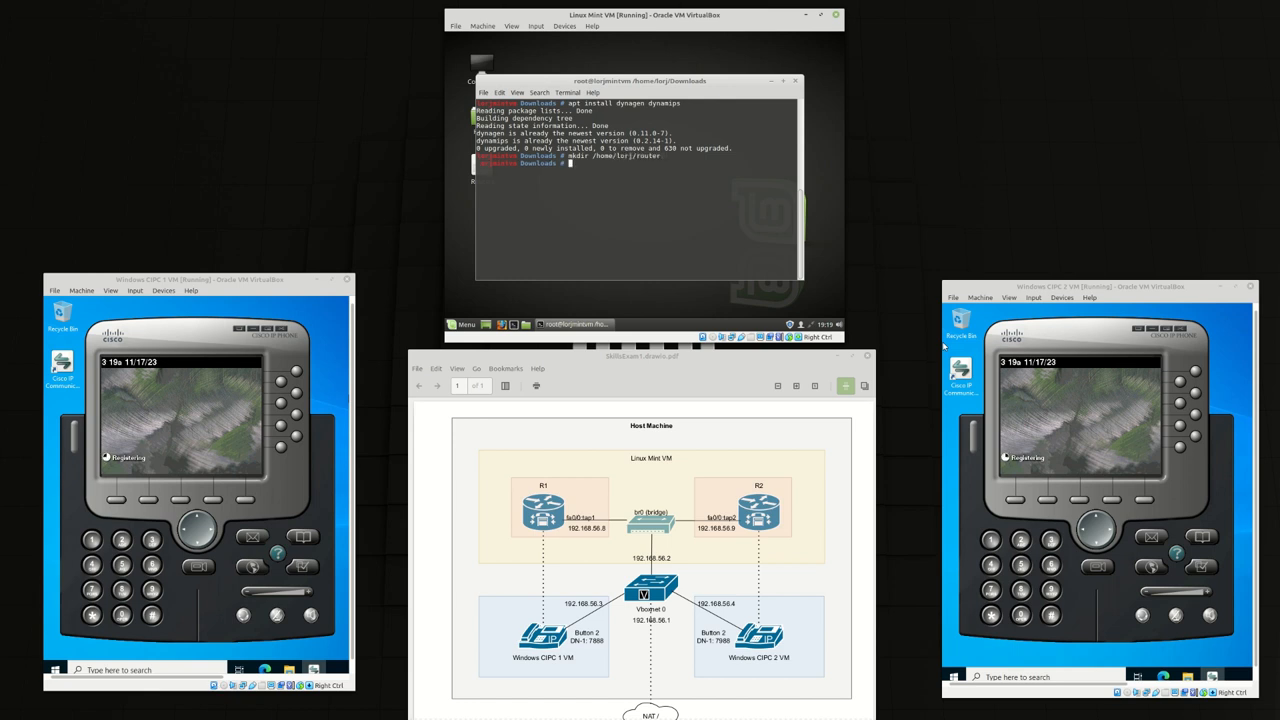
{"action": "type", "text": "ls"}
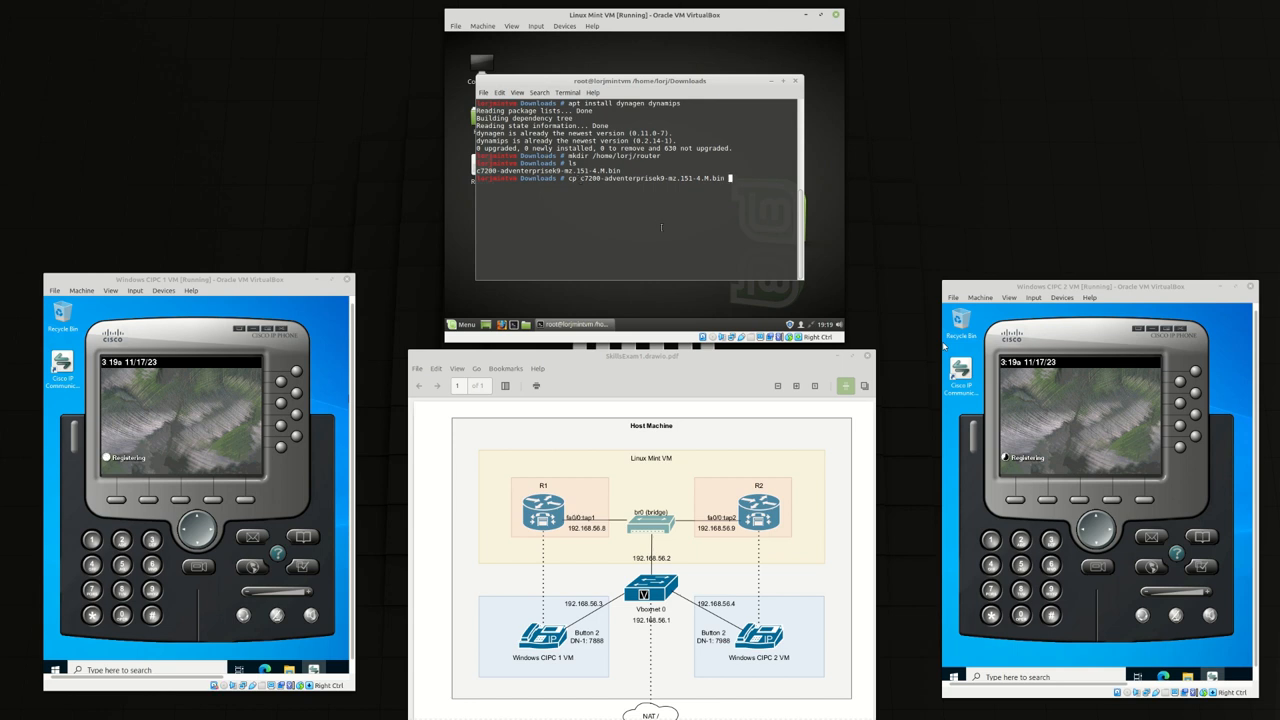
{"action": "type", "text": "/home/lorj"}
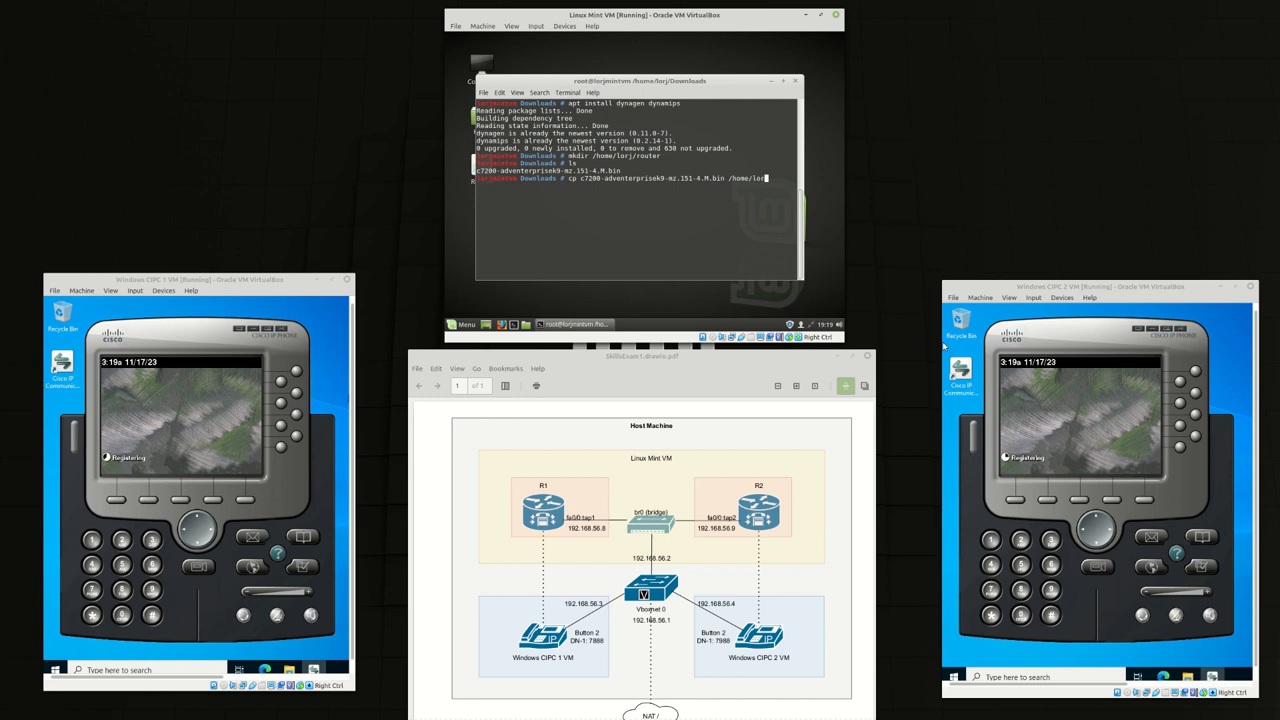
{"action": "type", "text": "router"}
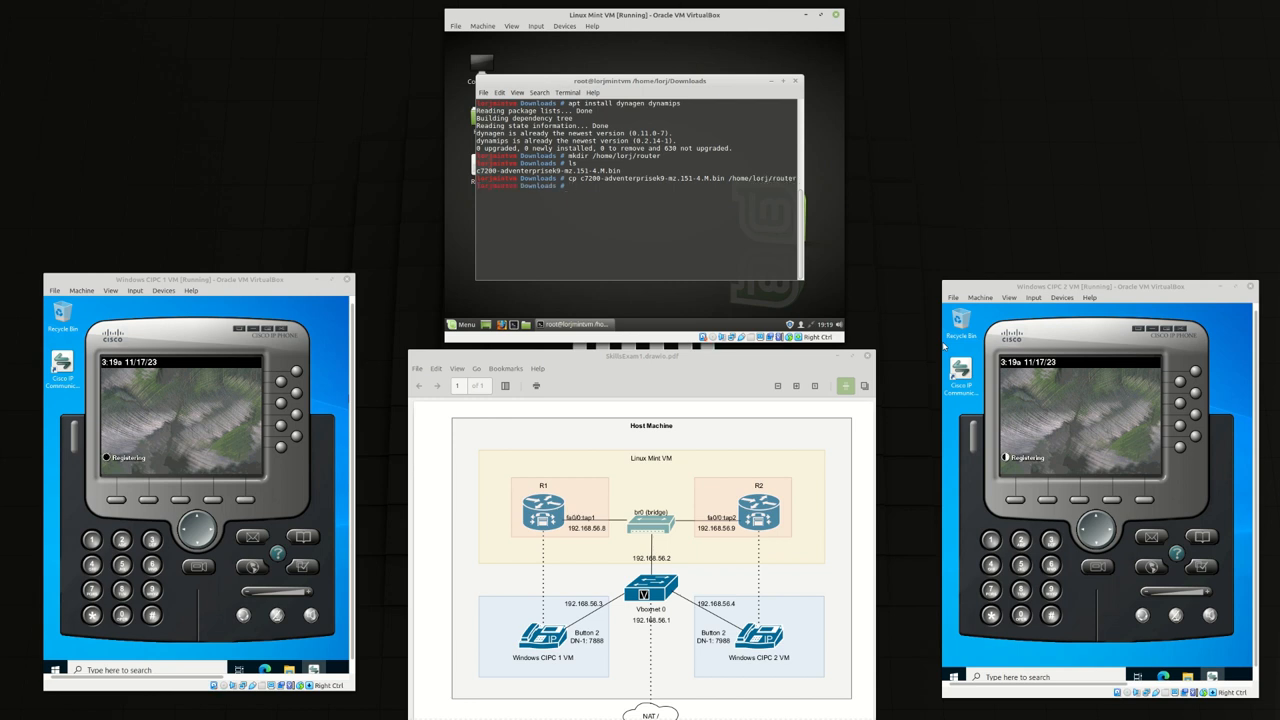
Move into the router folder and start the Dynagen lab file in nano
{"action": "type", "text": "cd /home/lorj/rout"}
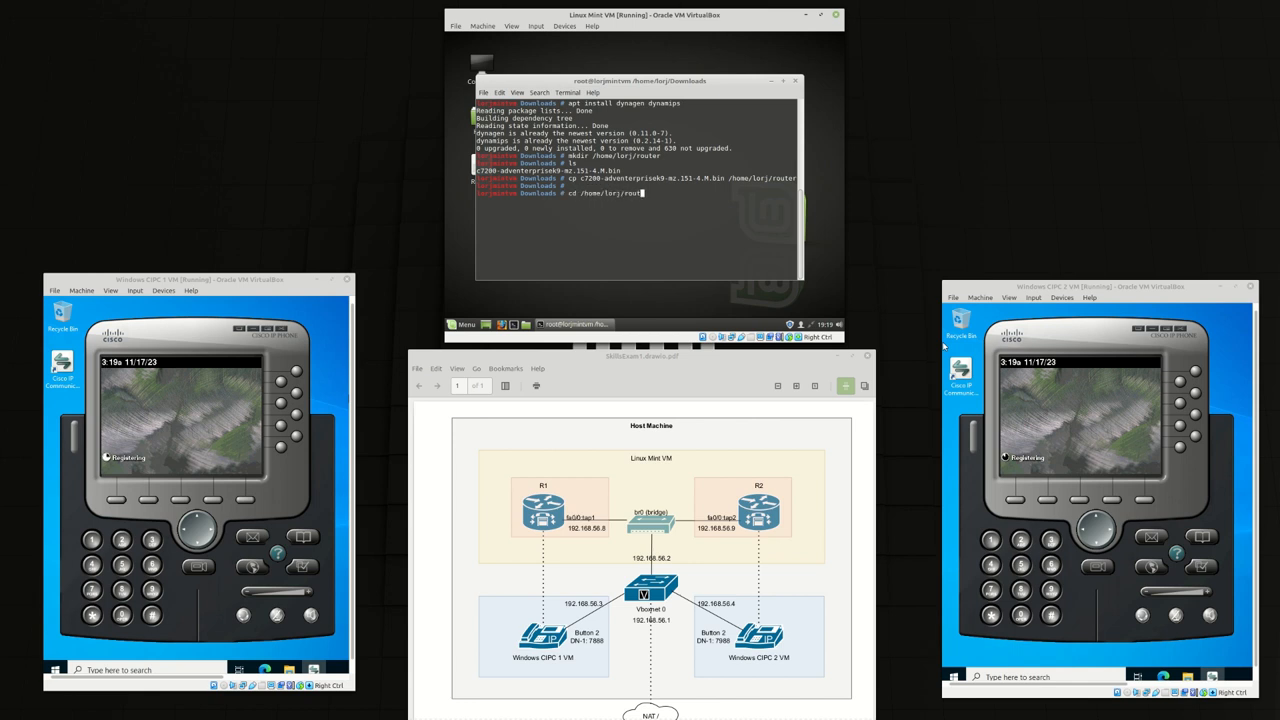
{"action": "type", "text": "ls"}
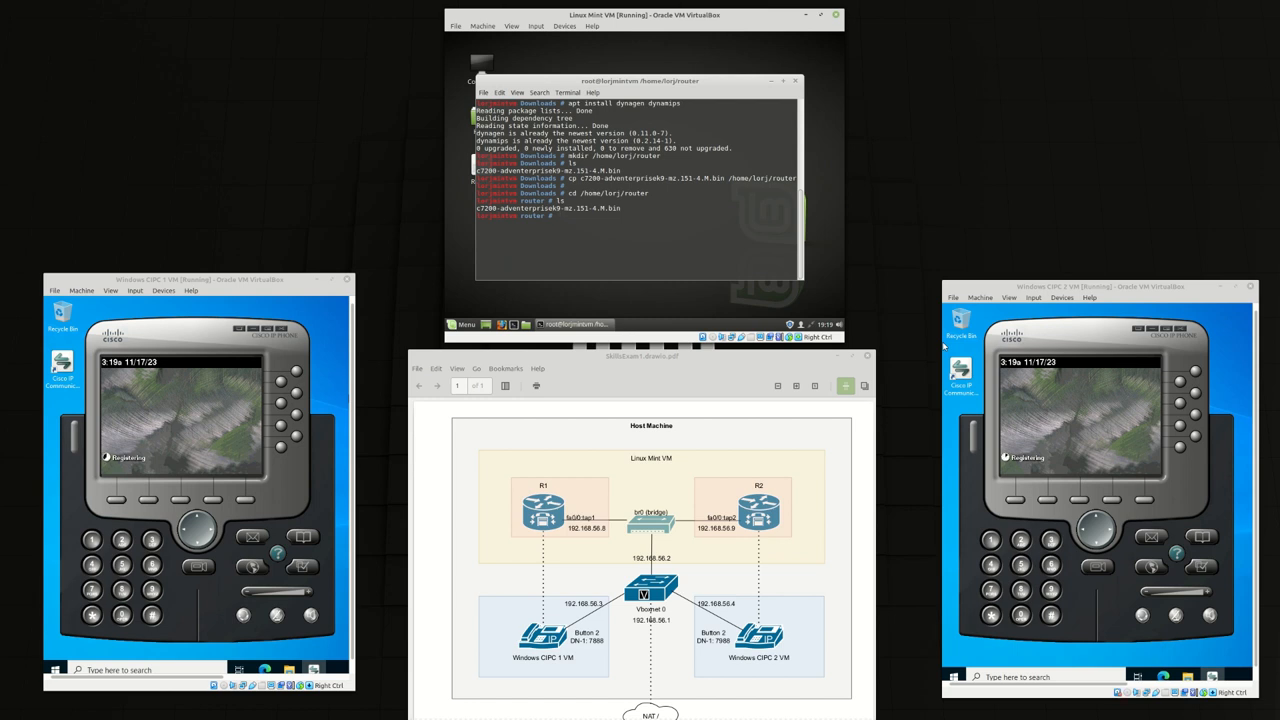
{"action": "type", "text": "nano"}
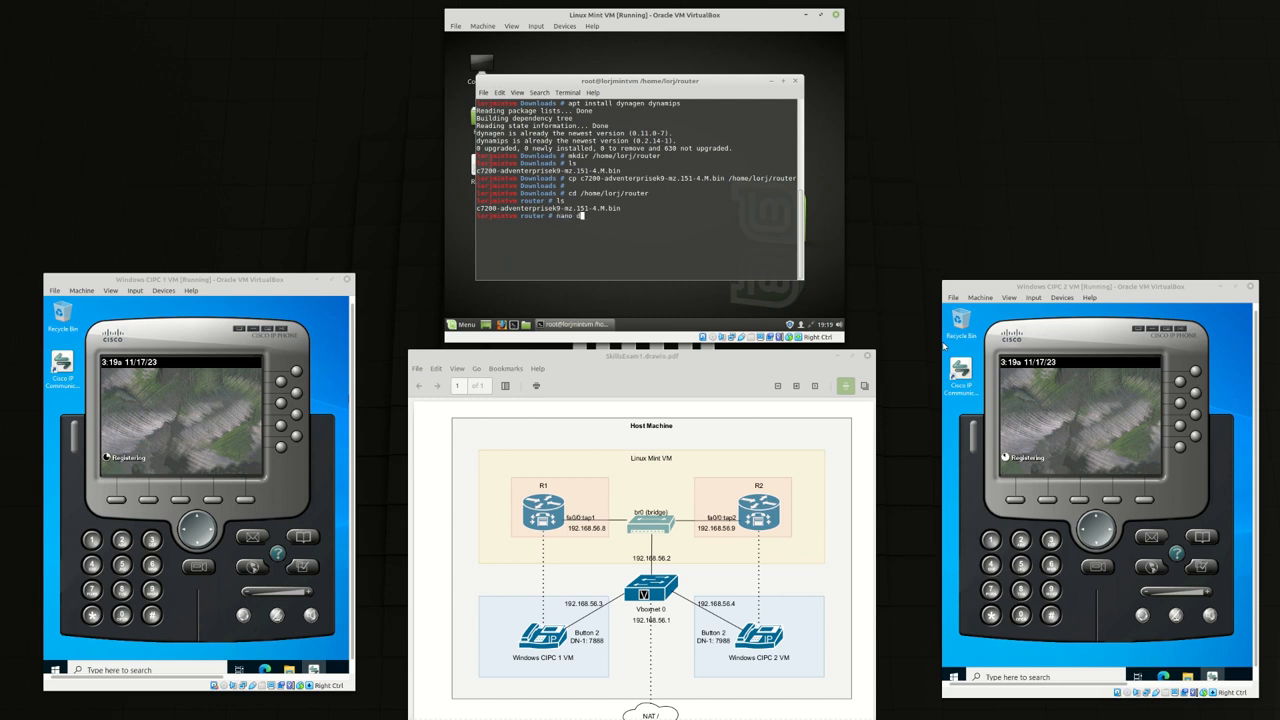
{"action": "type", "text": "dyn"}
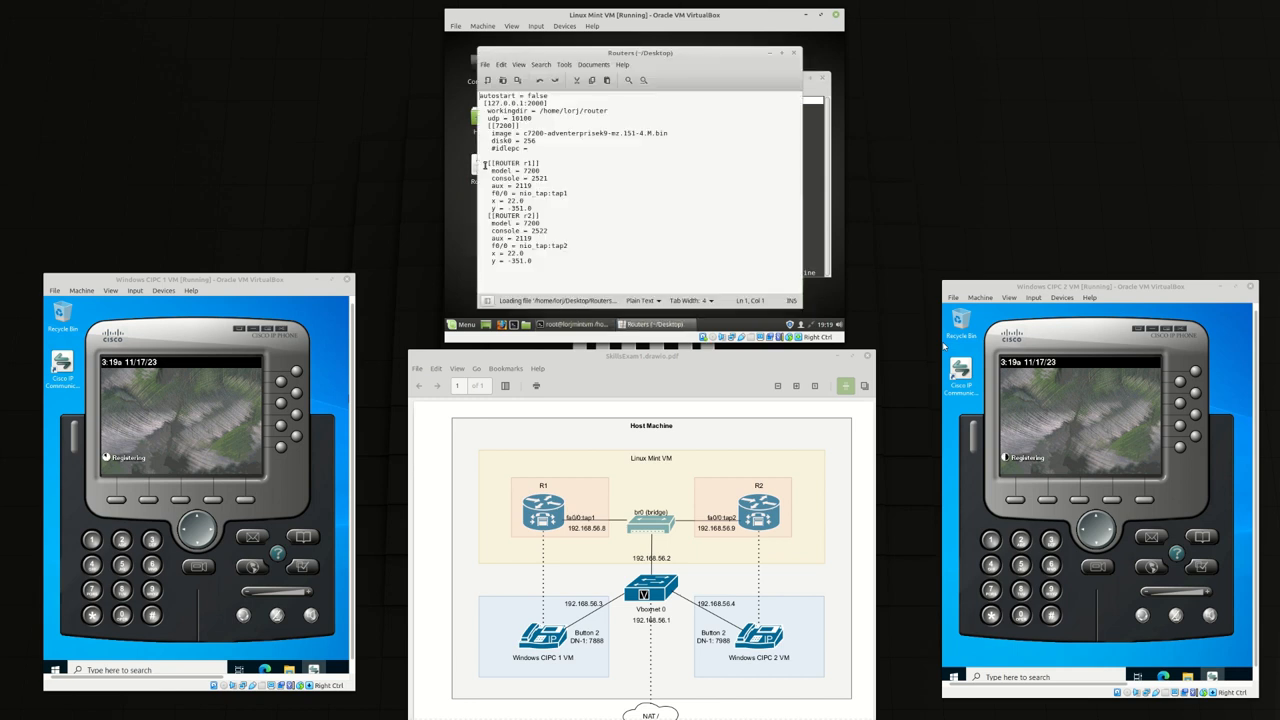
Paste the prepared two-router lab configuration into dynagen.net and save it
{"action": "left_click_drag", "start_coordinate": [490, 176], "coordinate": [524, 260]}
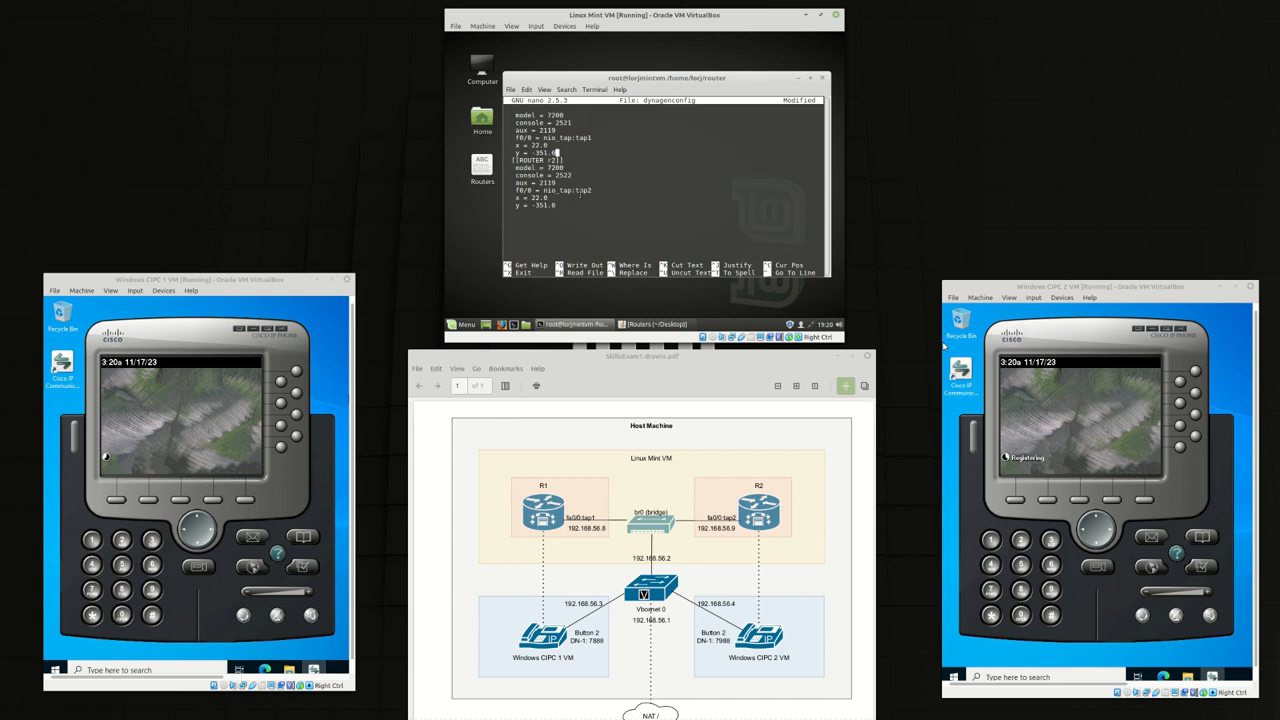
{"action": "left_click", "coordinate": [644, 324]}
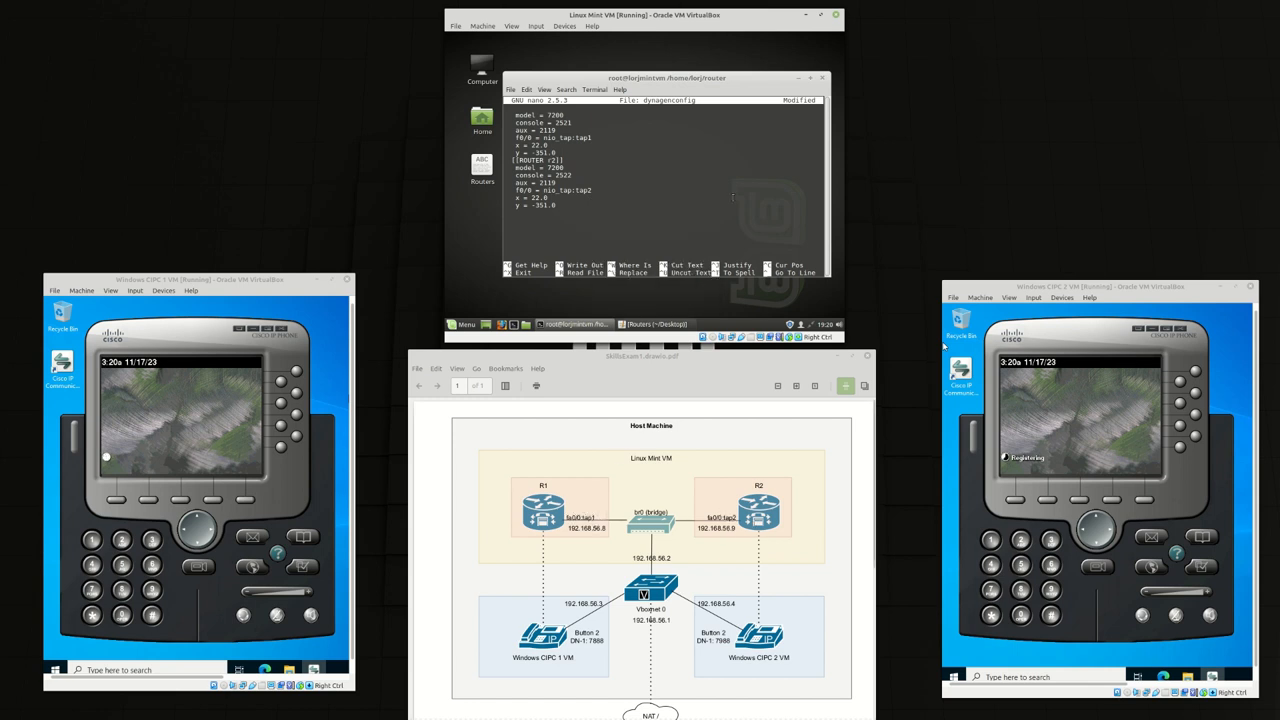
{"action": "key", "text": "ctrl+o"}
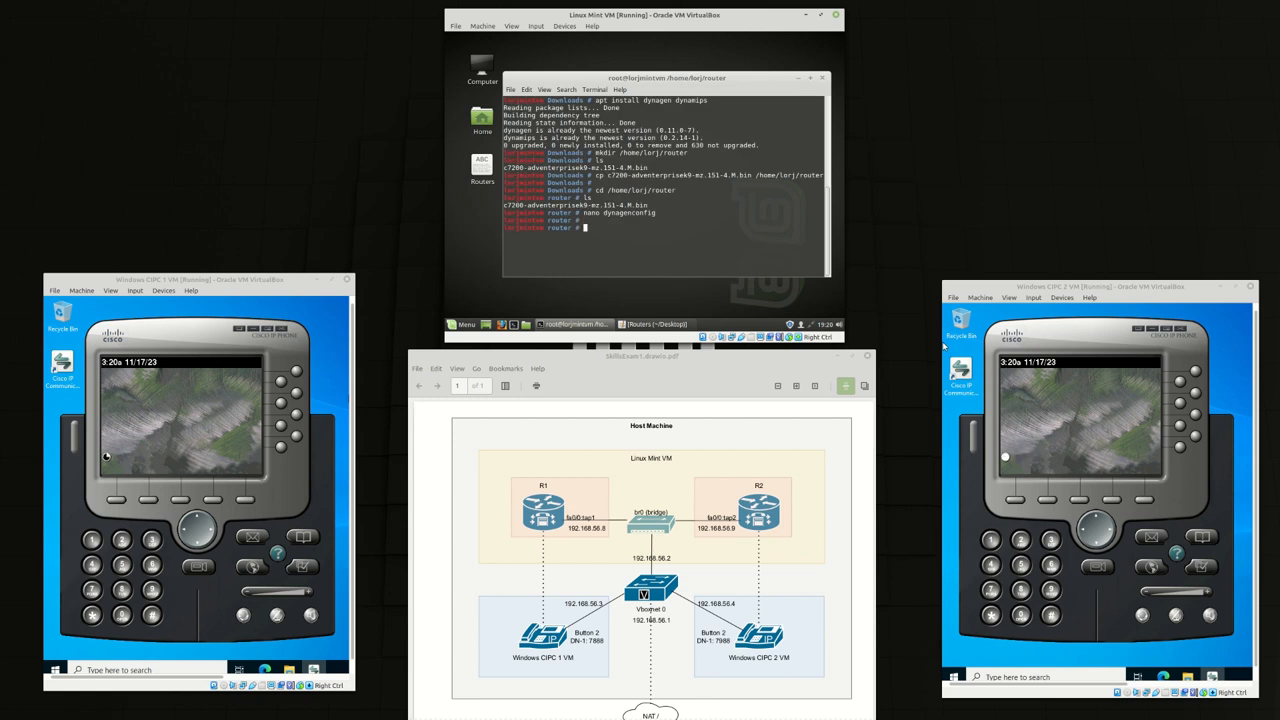
Start the Dynamips hypervisor on port 2000 in the background
{"action": "type", "text": "dynamips"}
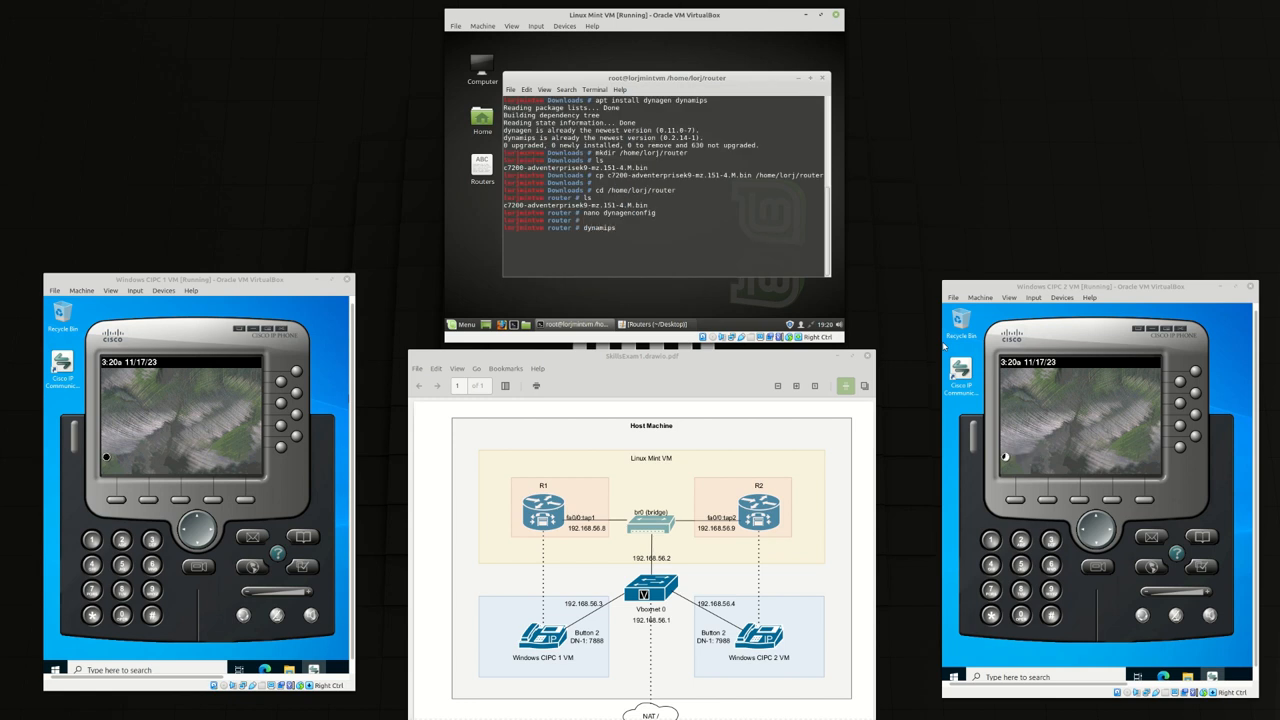
{"action": "type", "text": "-H 2000"}
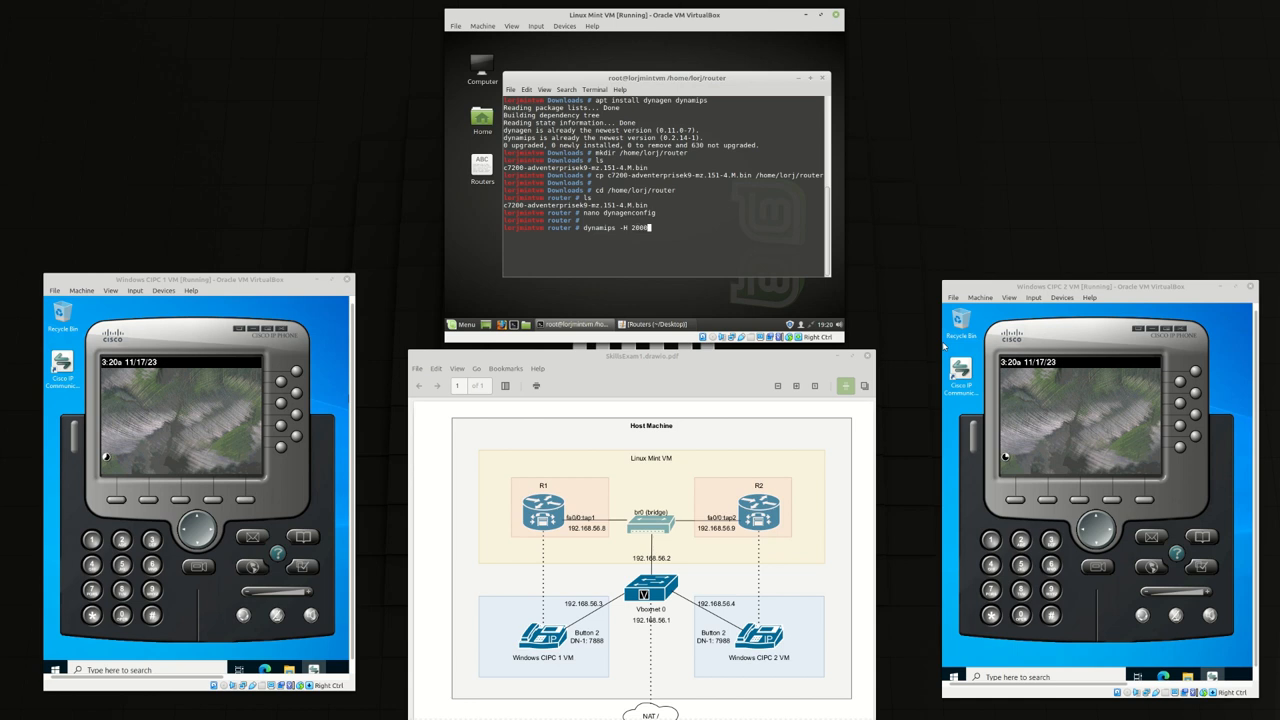
{"action": "key", "text": "Return"}
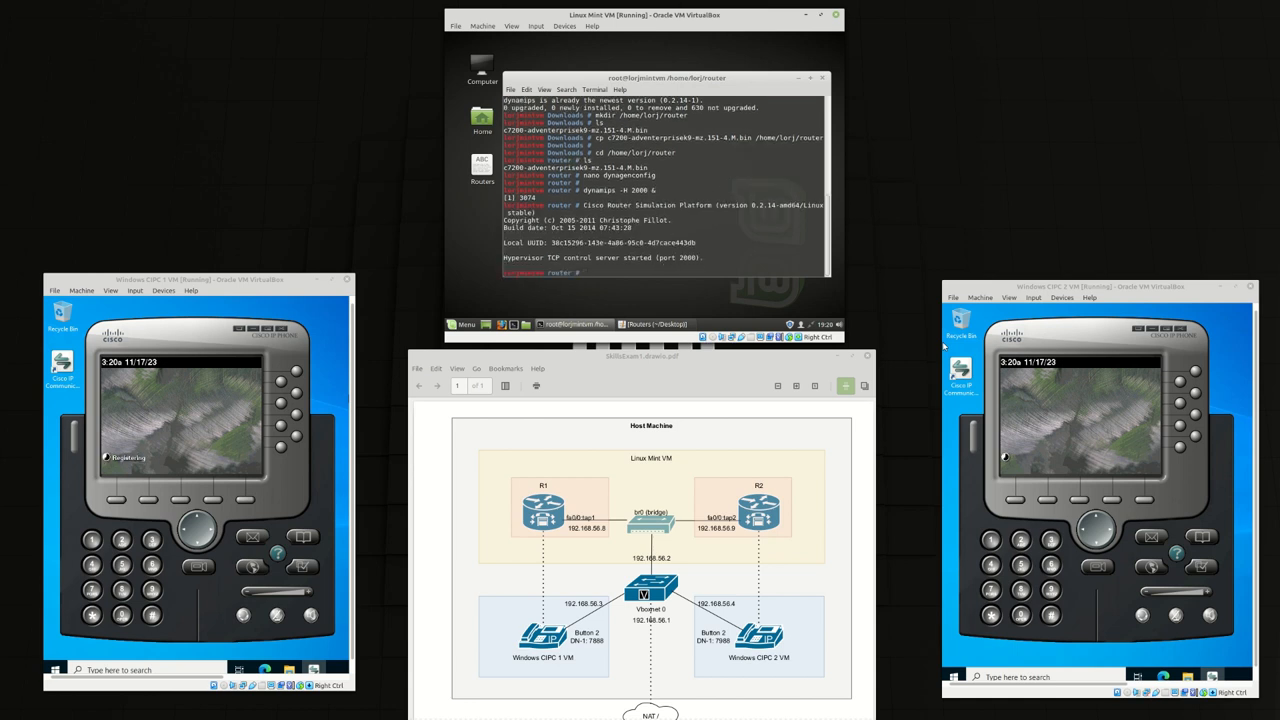
Load dynagen.net with Dynagen so routers R1 and R2 start running
{"action": "type", "text": "dynagen"}
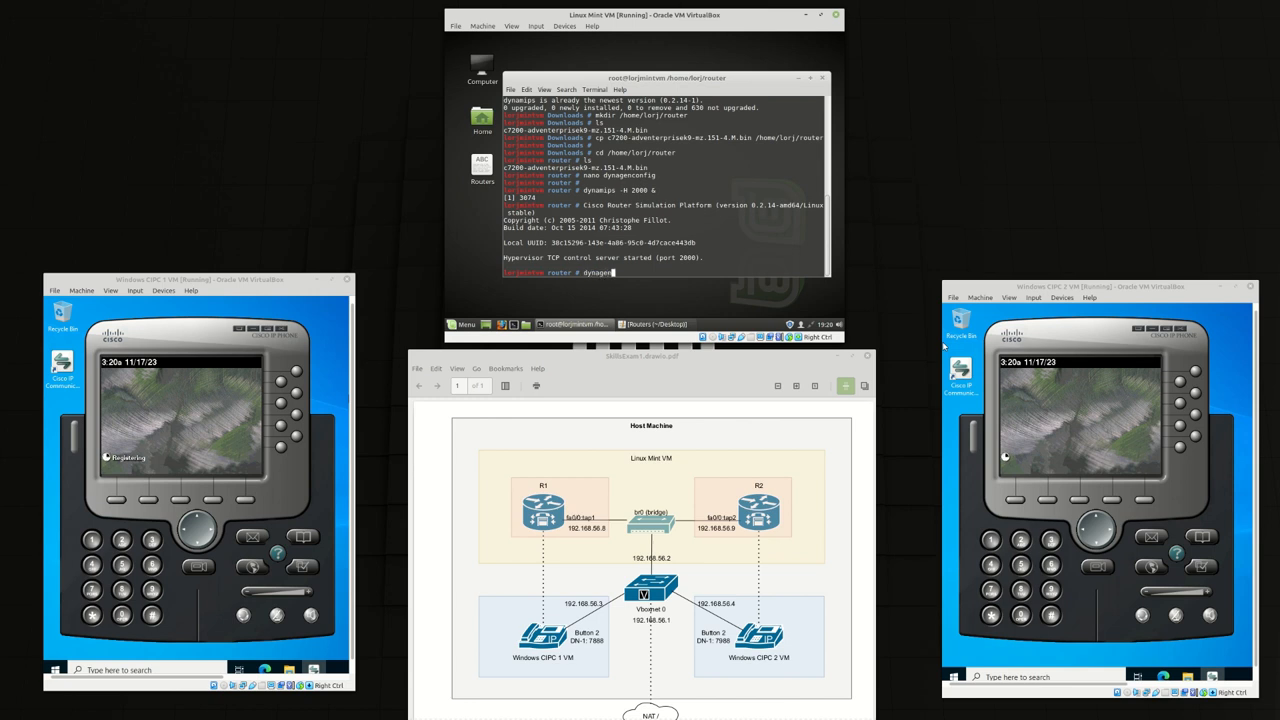
{"action": "type", "text": "dynagen"}
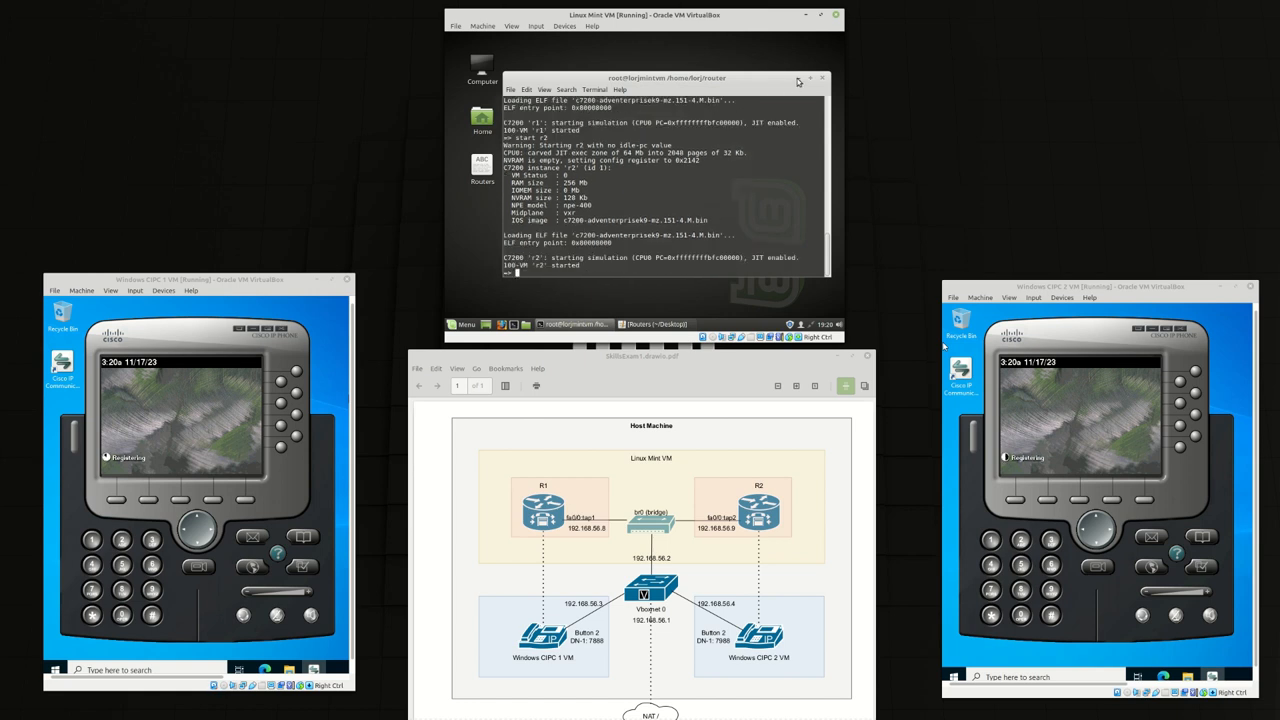
{"action": "left_click", "coordinate": [800, 80]}
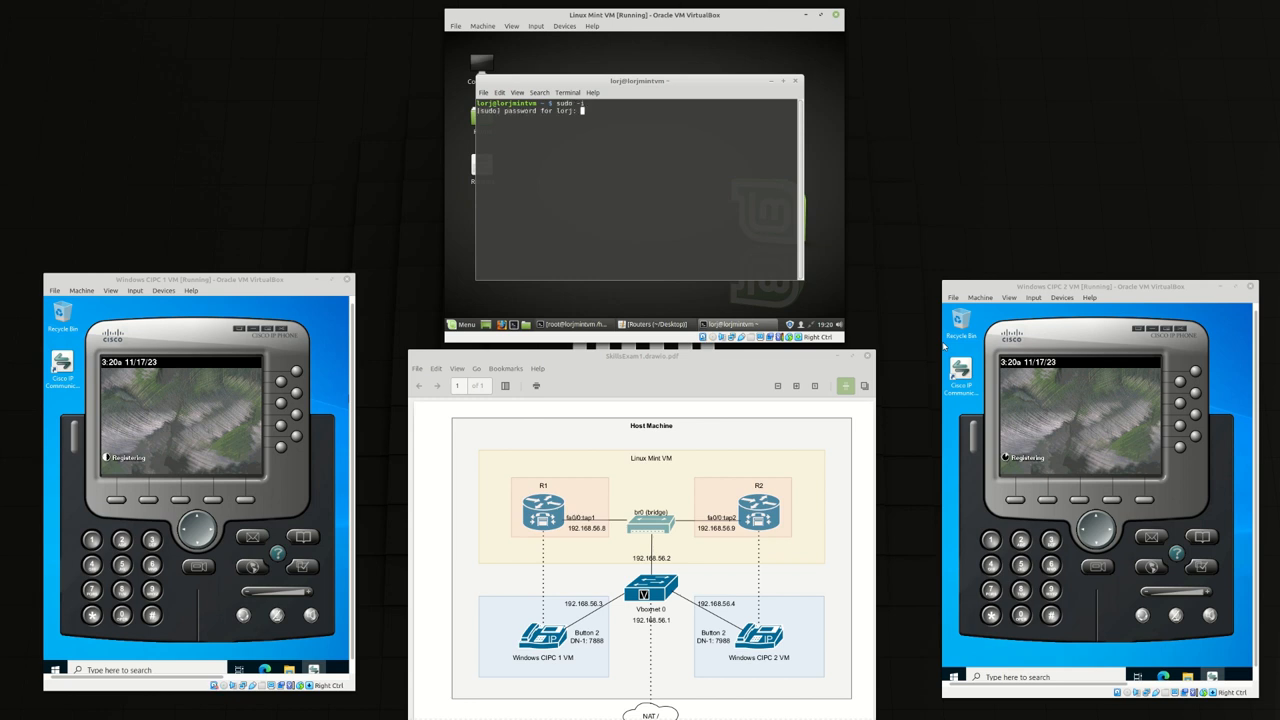
Telnet to the first router console on localhost port 2521
{"action": "type", "text": "te"}
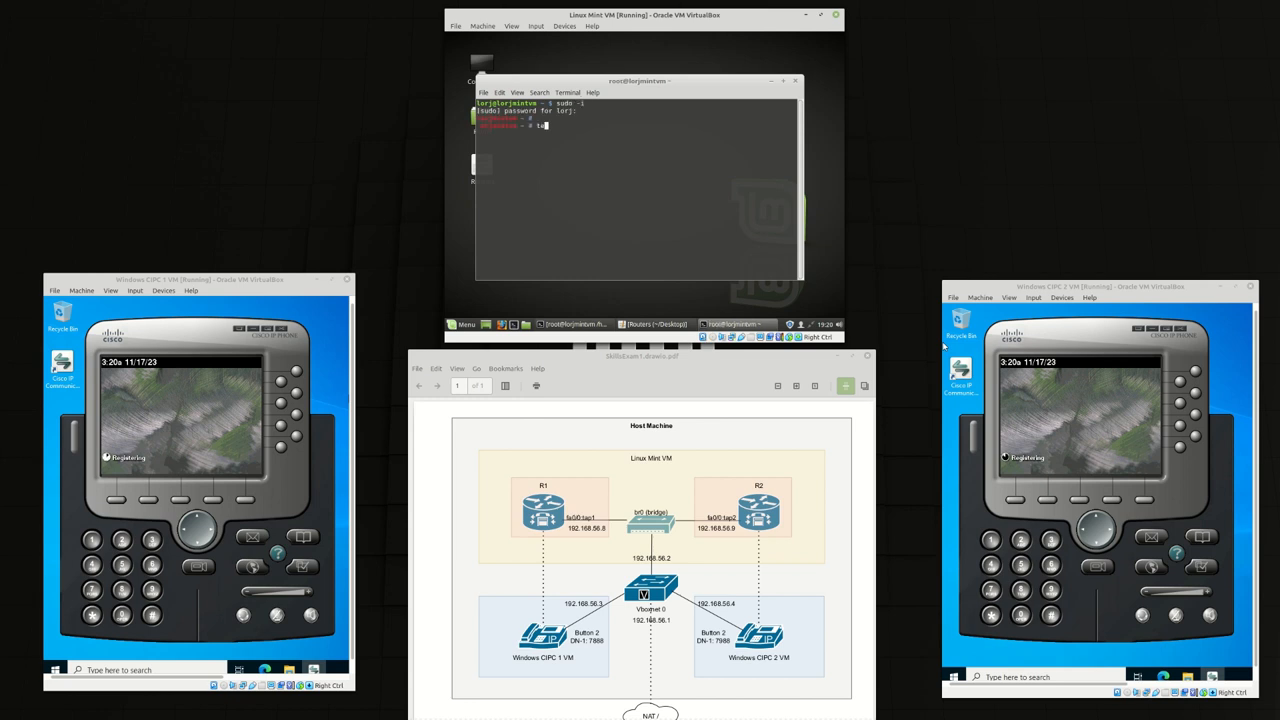
{"action": "type", "text": "telnet"}
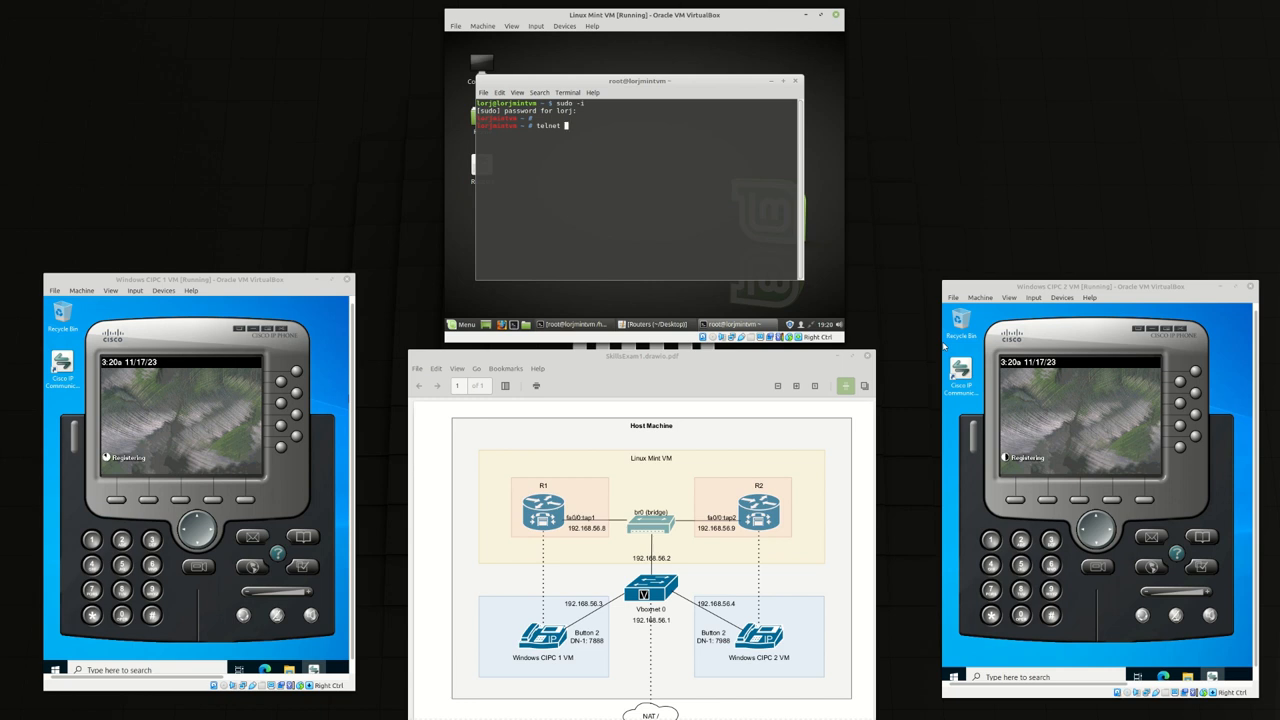
{"action": "type", "text": "localhost"}
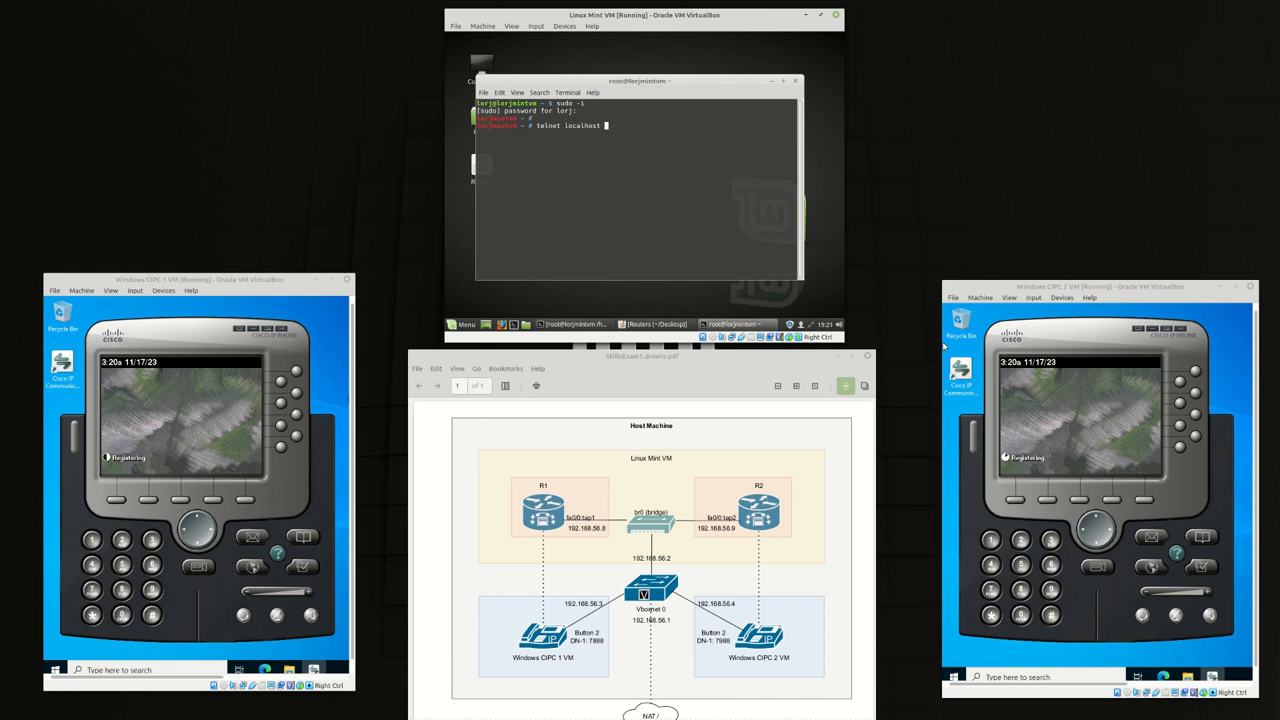
{"action": "type", "text": "2521"}
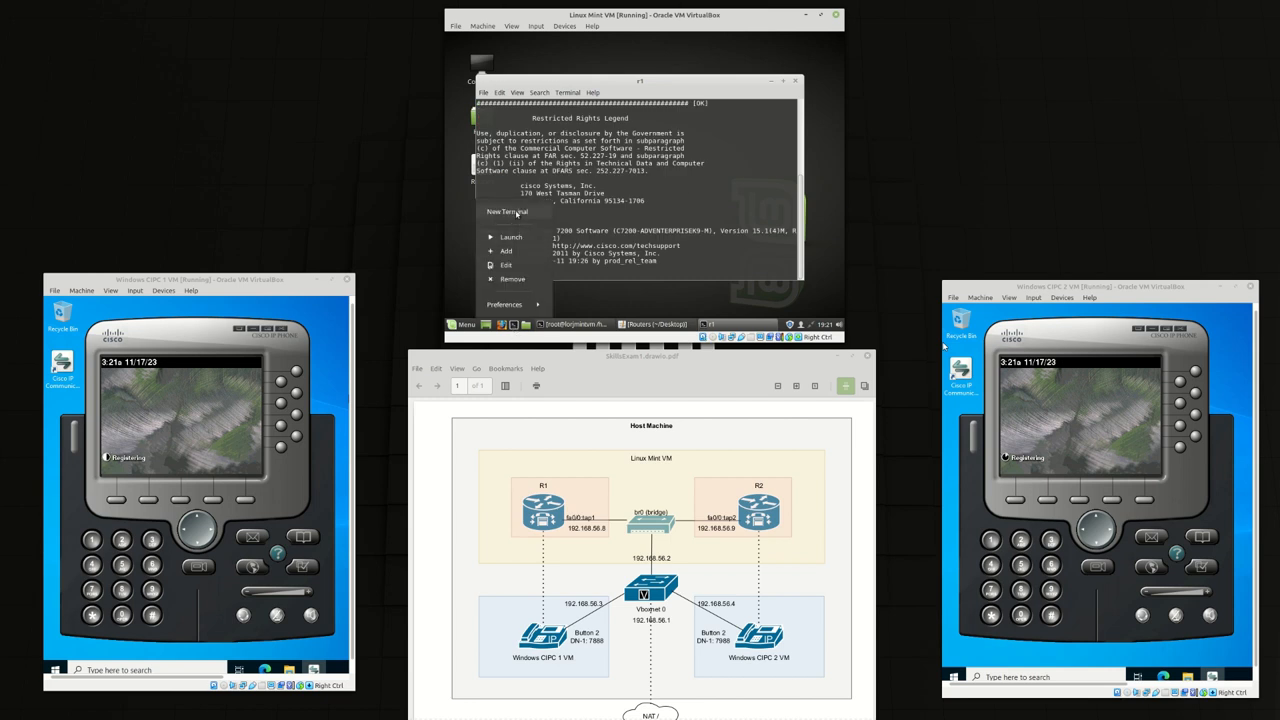
Become root in a new terminal and telnet to the second router console
{"action": "left_click", "coordinate": [504, 212]}
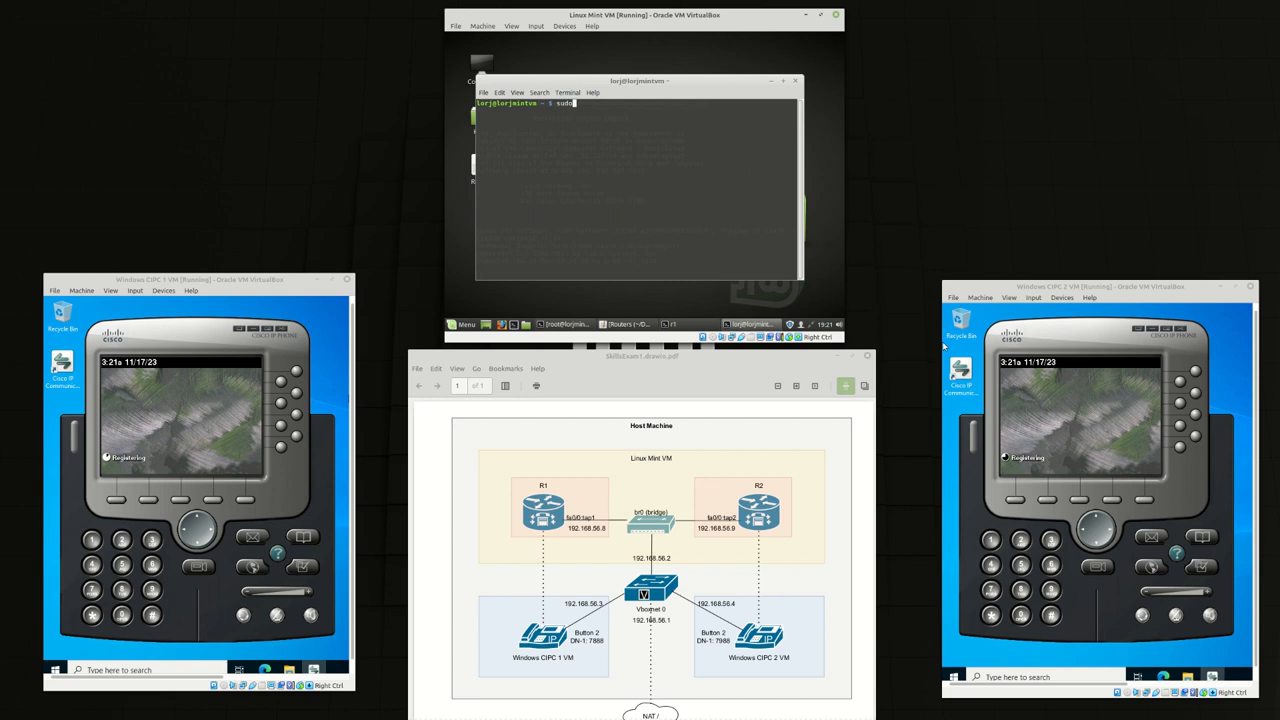
{"action": "key", "text": "Return"}
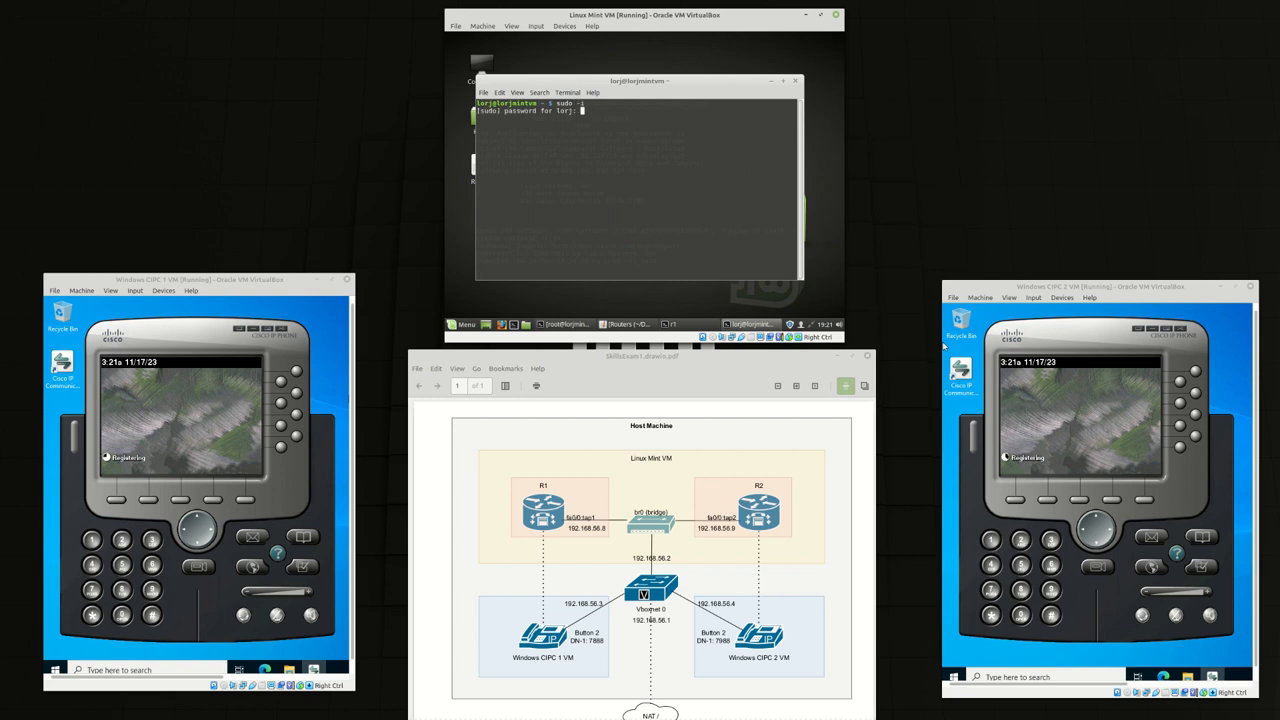
{"action": "type", "text": "telnet localhost 25"}
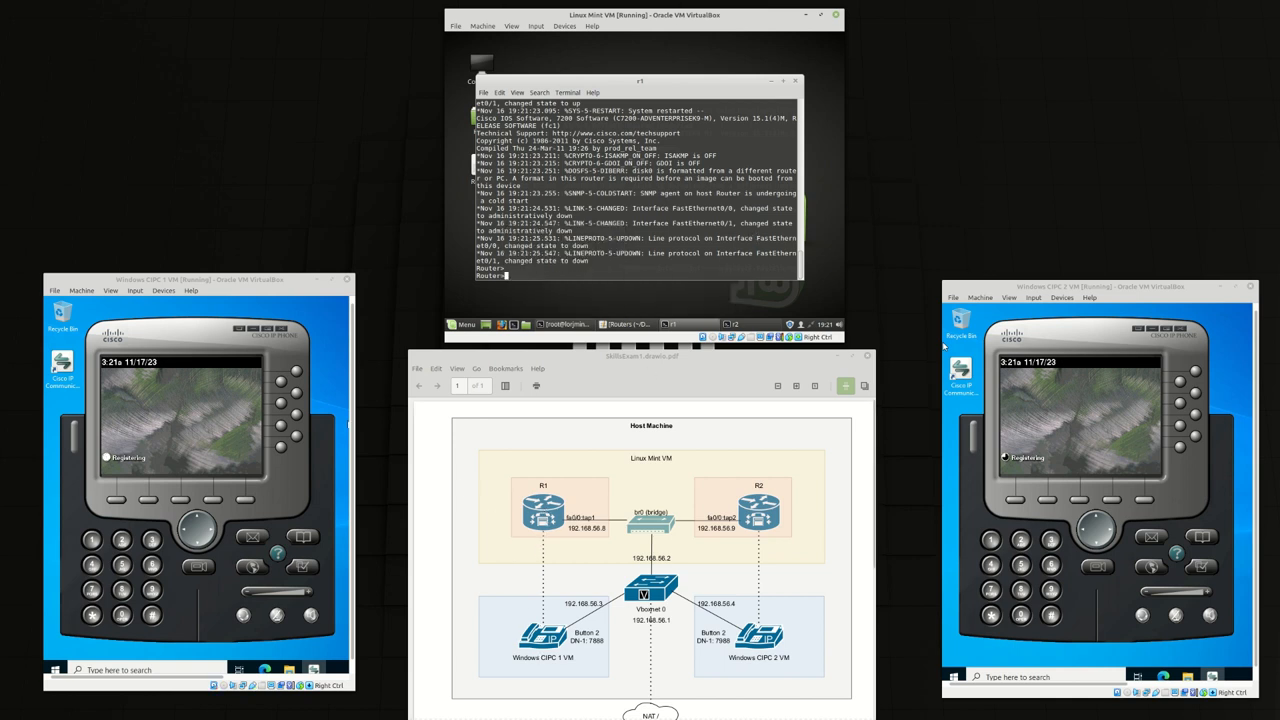
Give the router's FastEthernet interface a /24 address and bring it up with no shut
{"action": "type", "text": "conf t"}
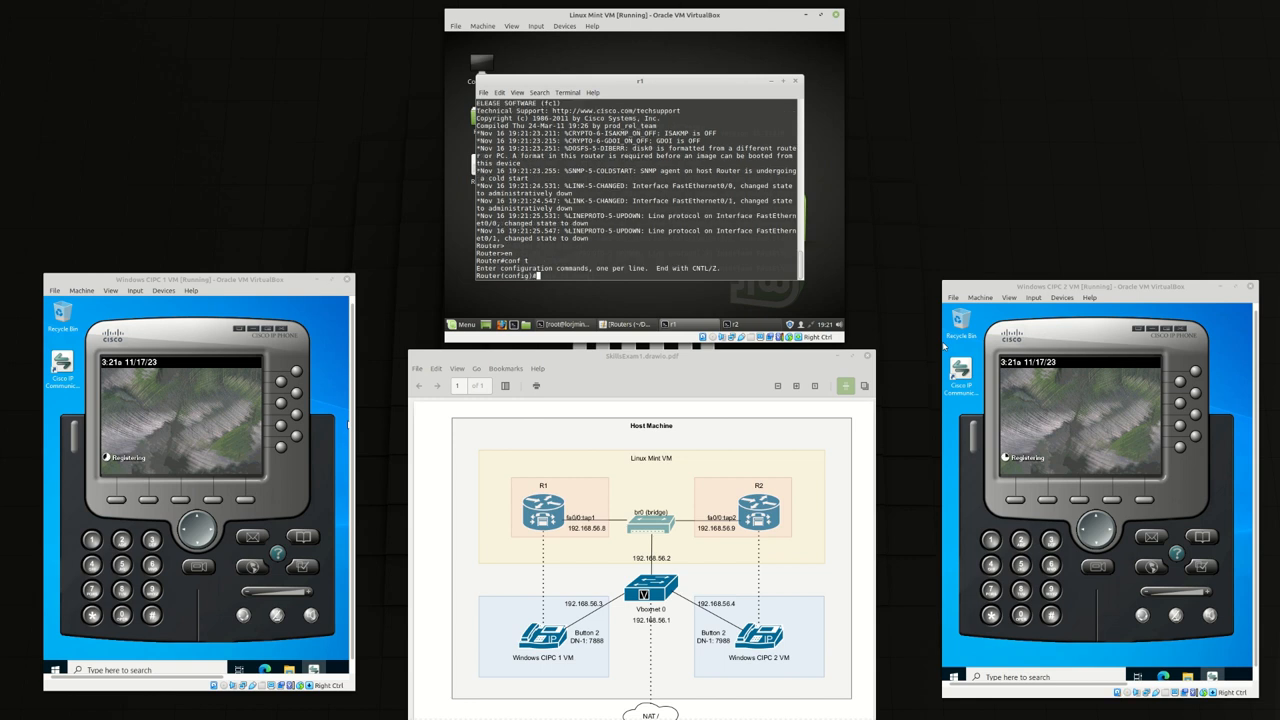
{"action": "type", "text": "int fa0/0"}
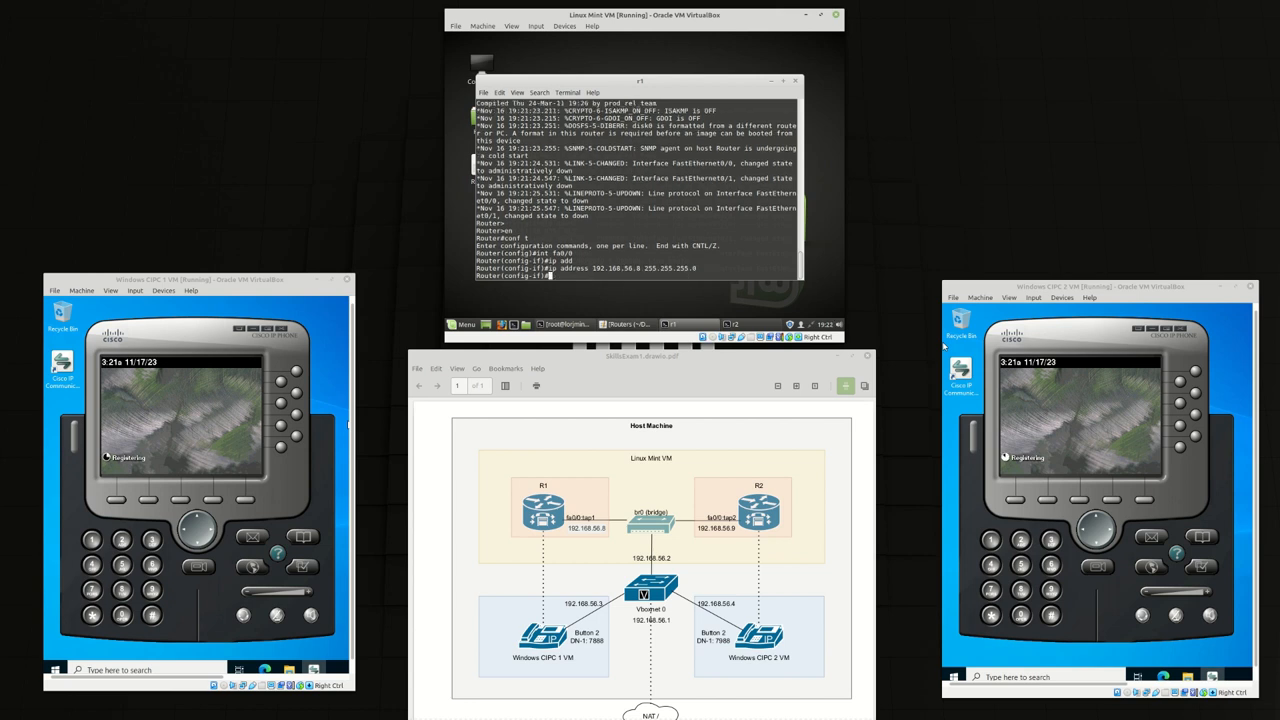
{"action": "type", "text": "no shut"}
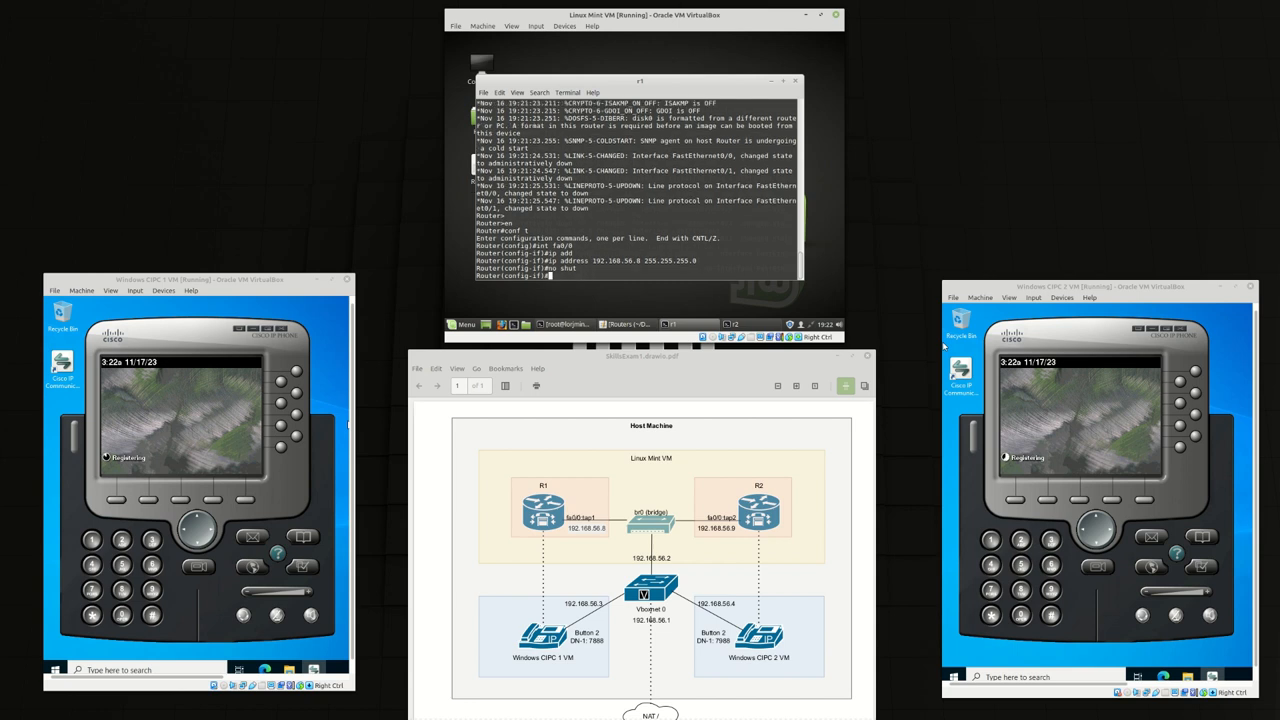
{"action": "type", "text": "no shut"}
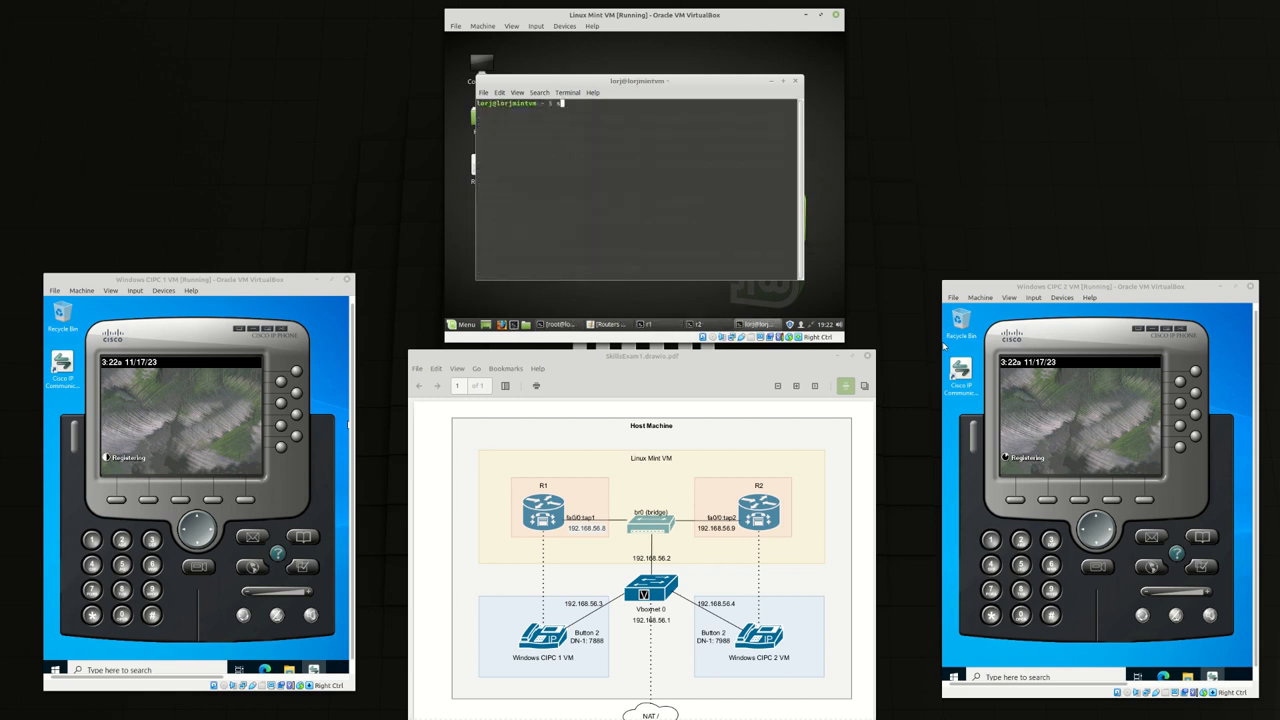
As root, create the bridge with brctl and bring the tap interface up with ifconfig
{"action": "type", "text": "sudo -i"}
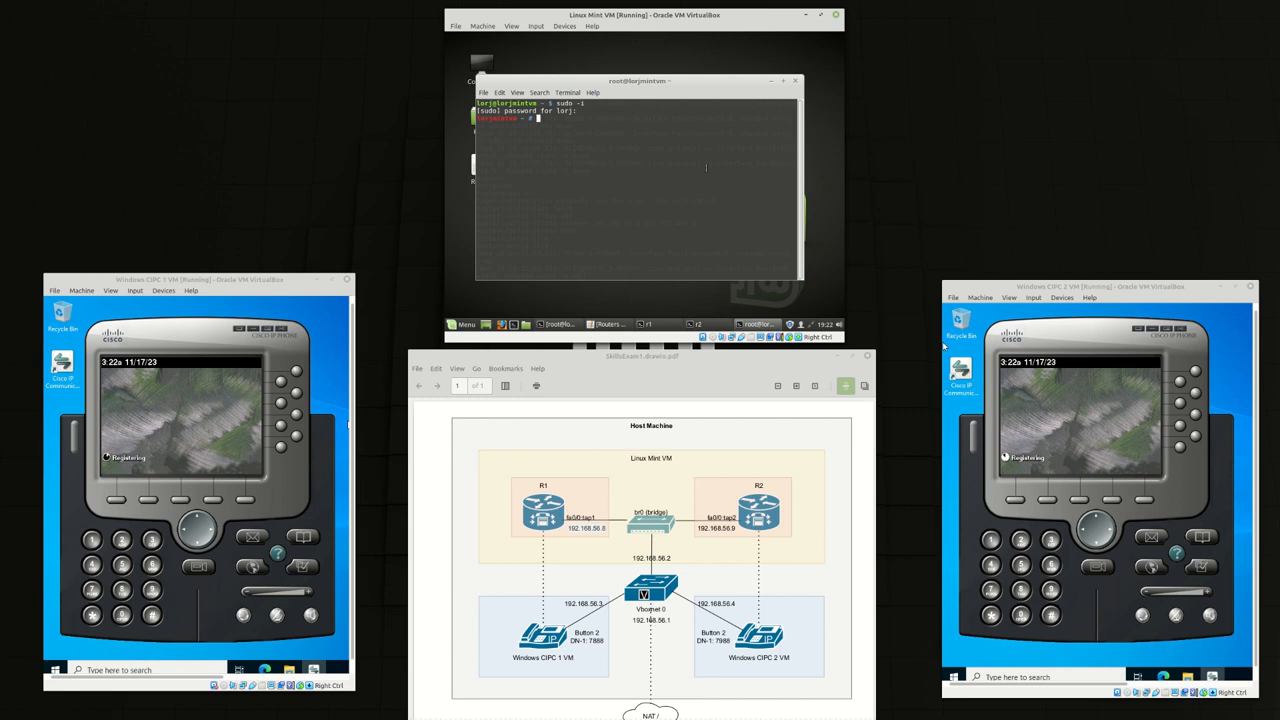
{"action": "type", "text": "brctl addbr"}
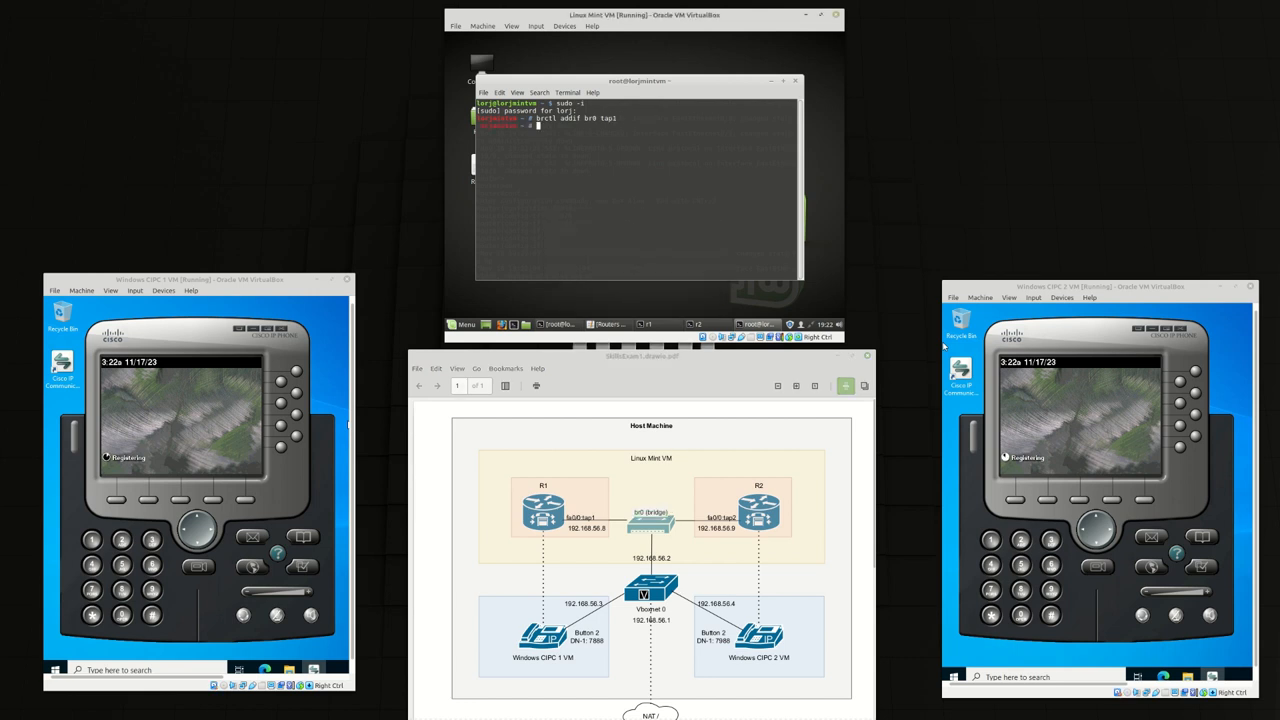
{"action": "type", "text": "ifconfig tap1 u"}
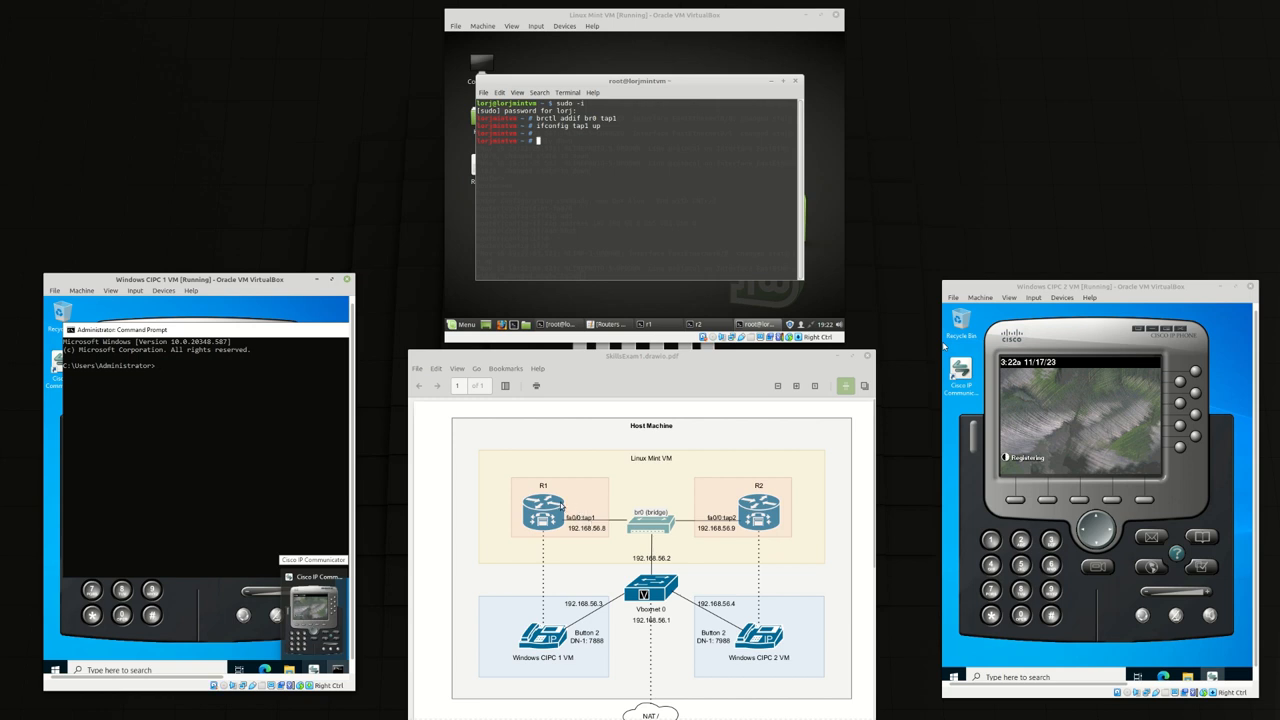
{"action": "type", "text": "ping"}
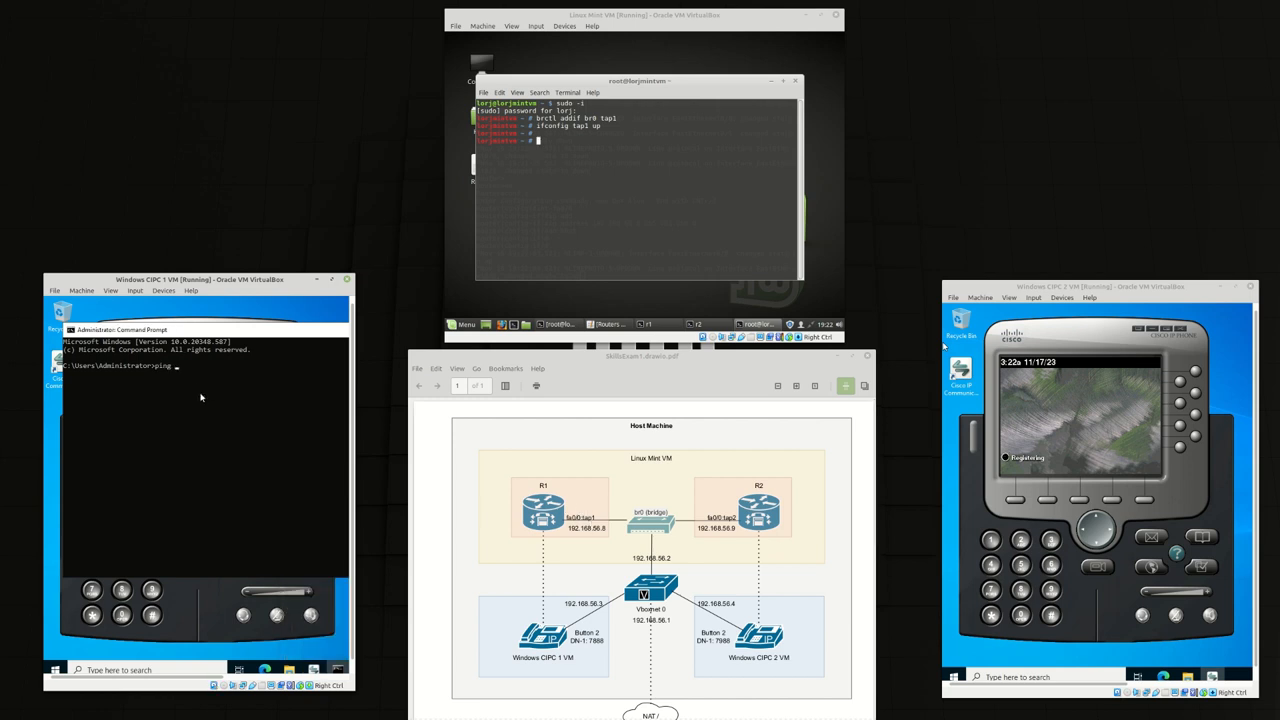
{"action": "type", "text": "192.168.56."}
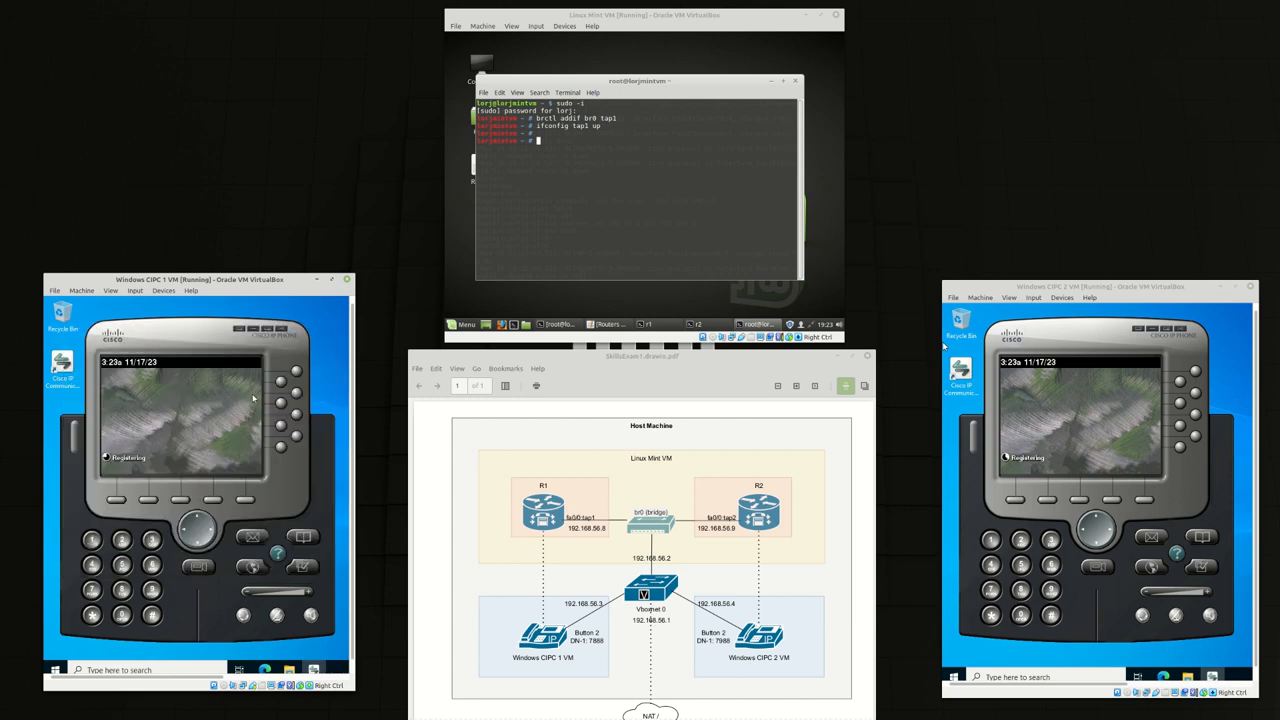
{"action": "right_click", "coordinate": [252, 398]}
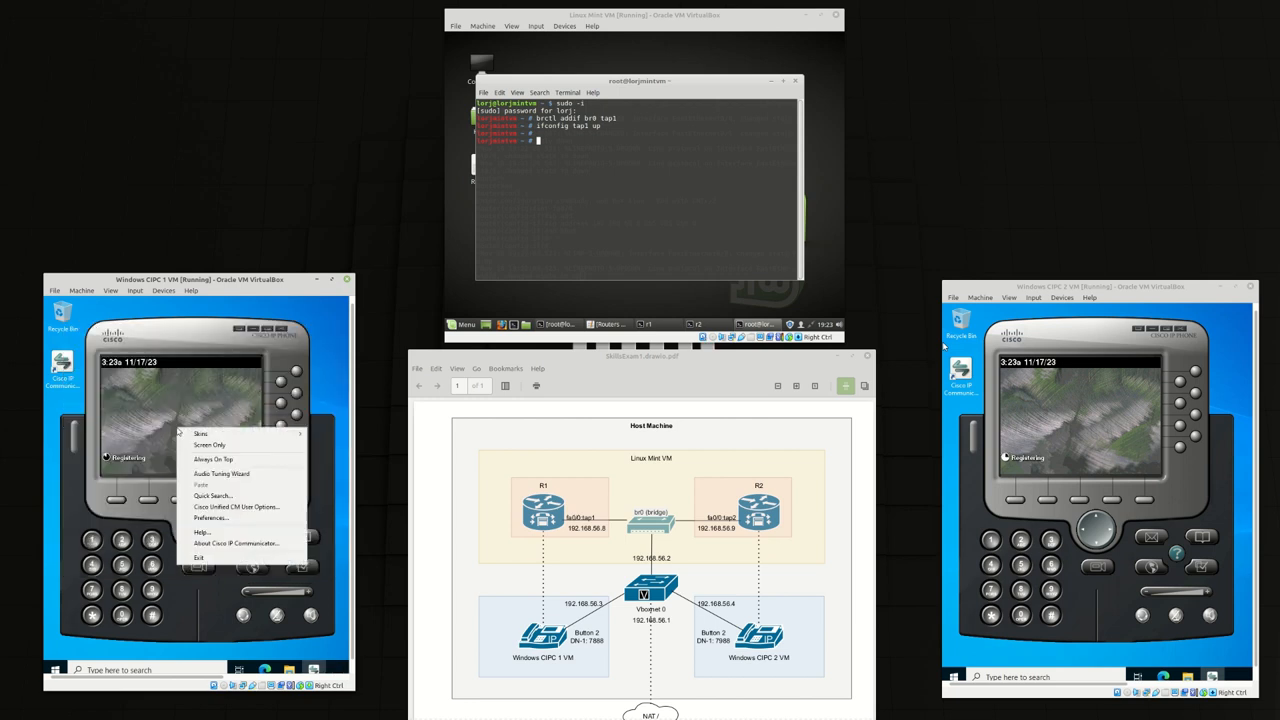
{"action": "left_click", "coordinate": [210, 516]}
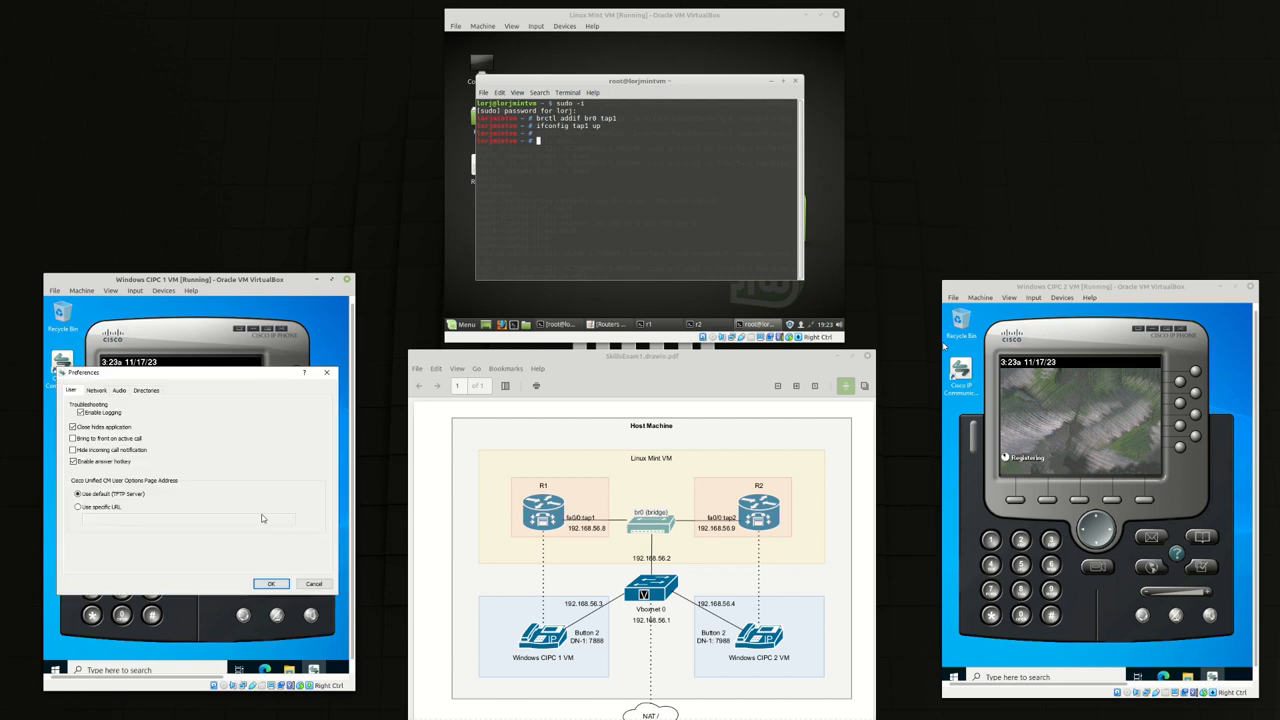
{"action": "left_click", "coordinate": [96, 390]}
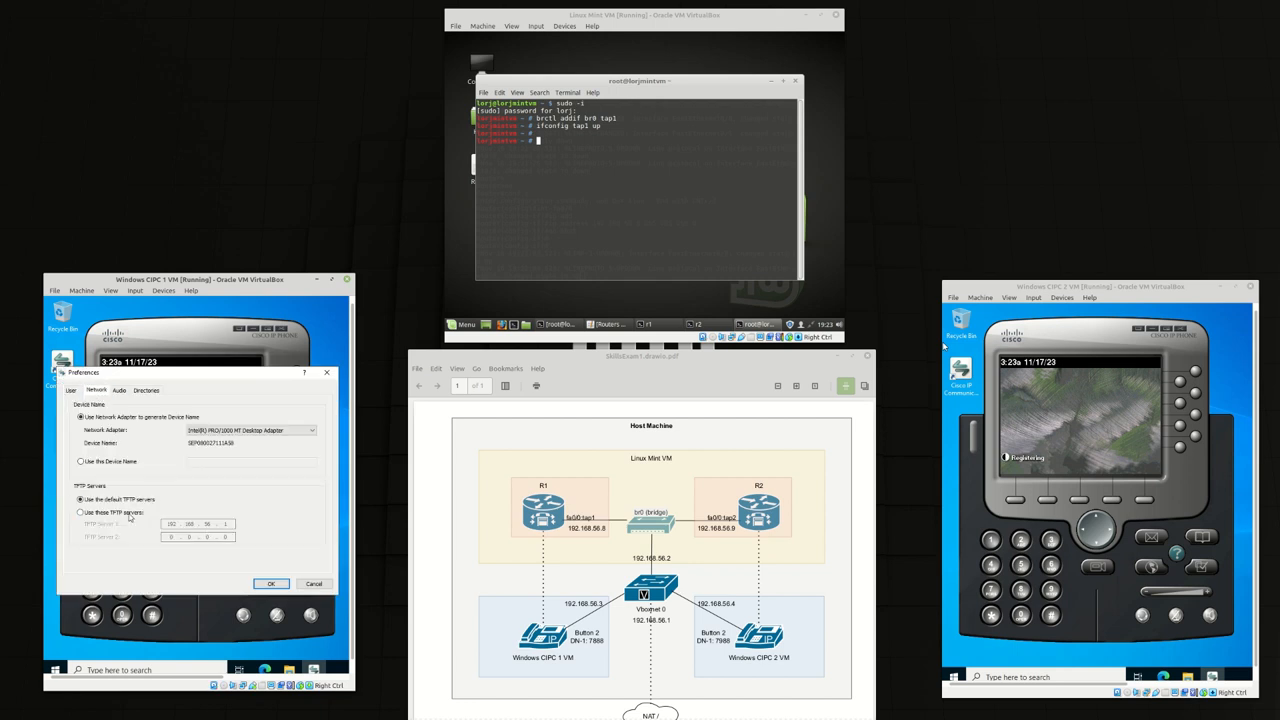
{"action": "left_click", "coordinate": [80, 512]}
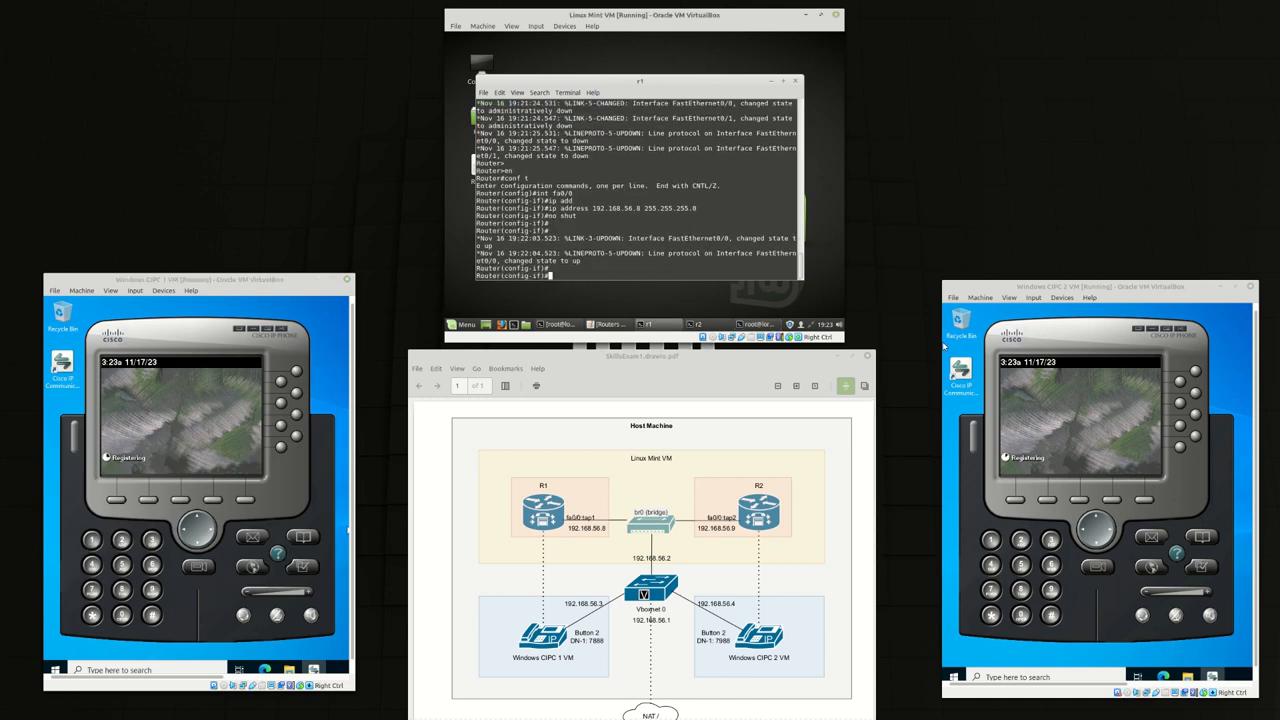
Enter telephony-service on Router 1 and set max-ephones 24
{"action": "type", "text": "end"}
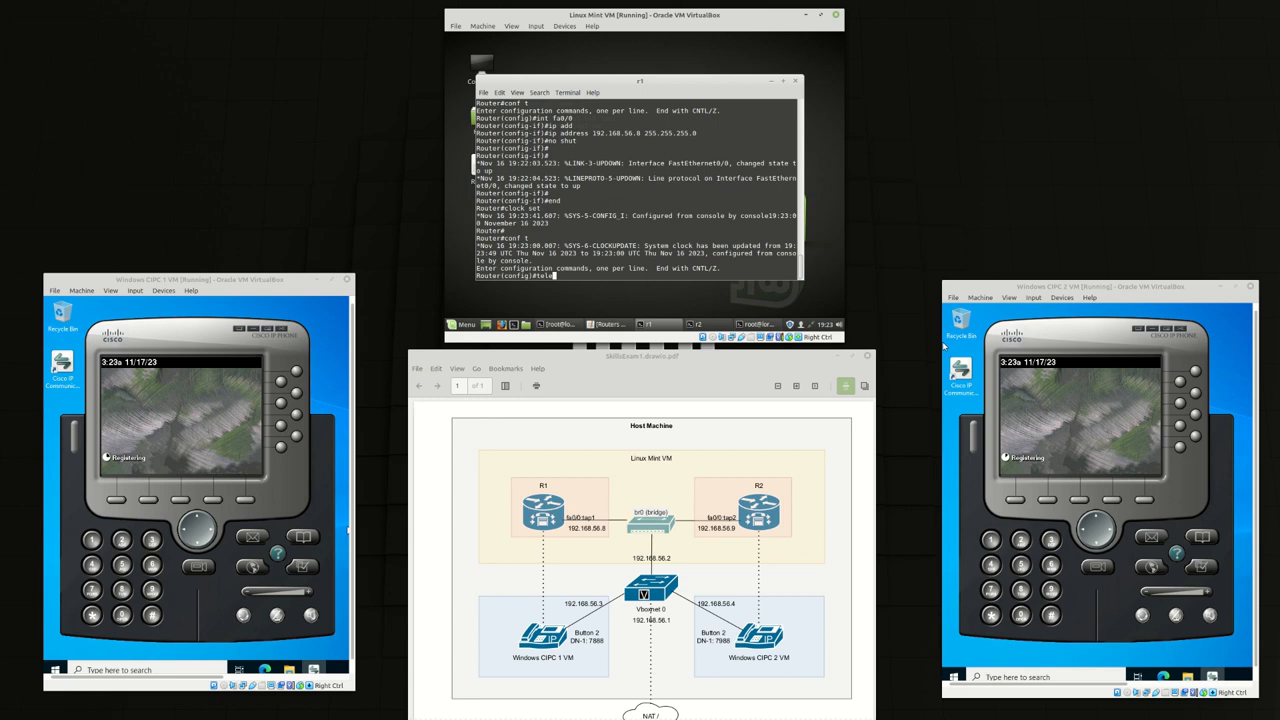
{"action": "type", "text": "telephony-service"}
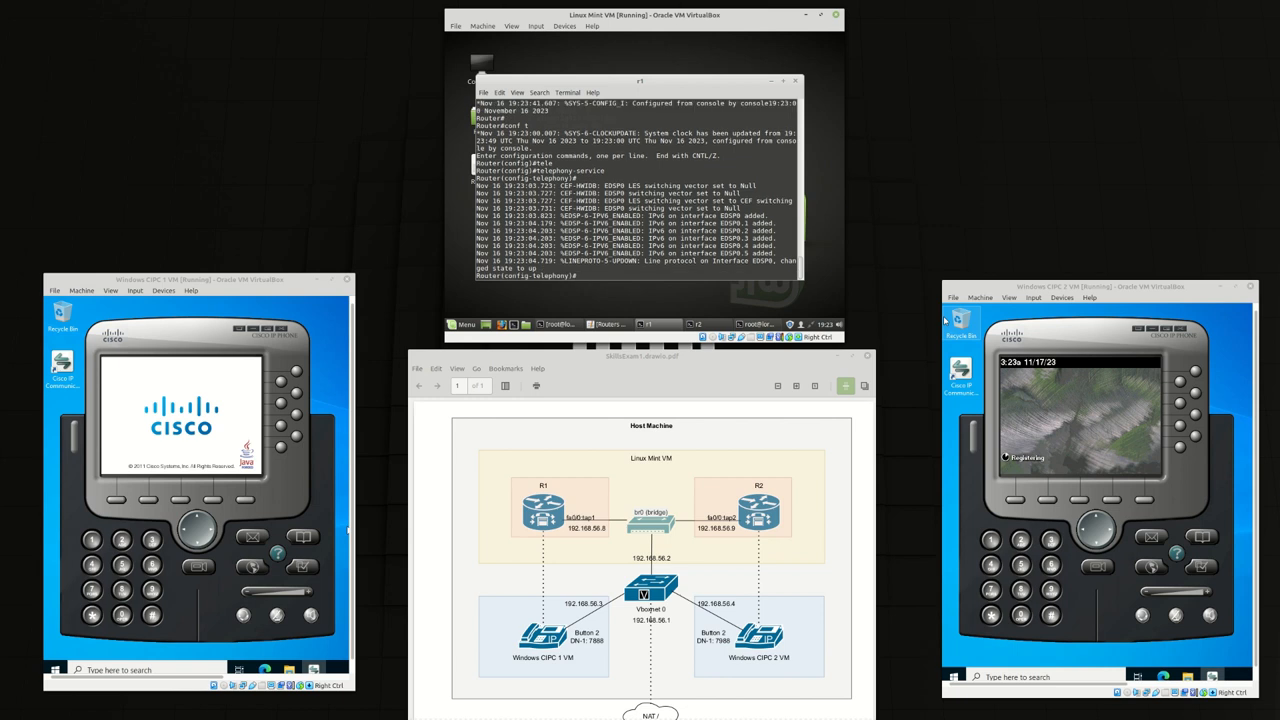
{"action": "type", "text": "max-ephones"}
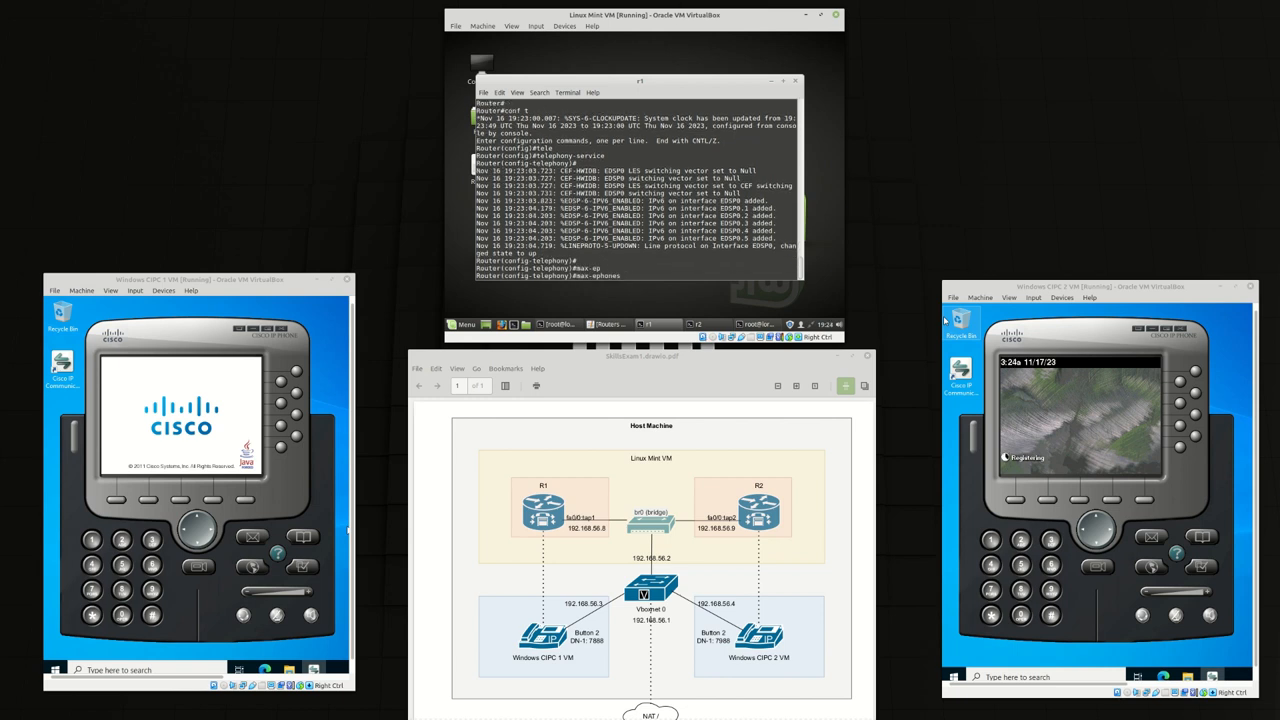
Set the ip source-address on port 2000, max-dn 25 and a system message
{"action": "type", "text": "ip source-address 192.168.56.8"}
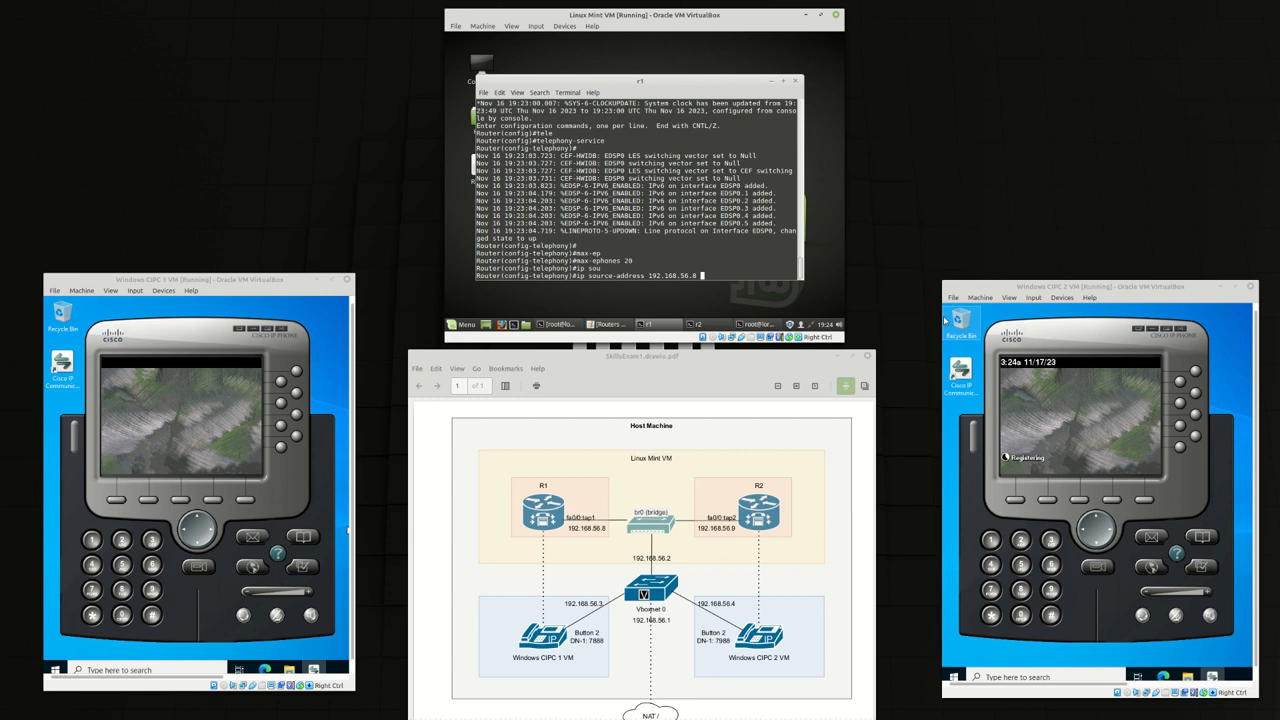
{"action": "type", "text": "port 2000"}
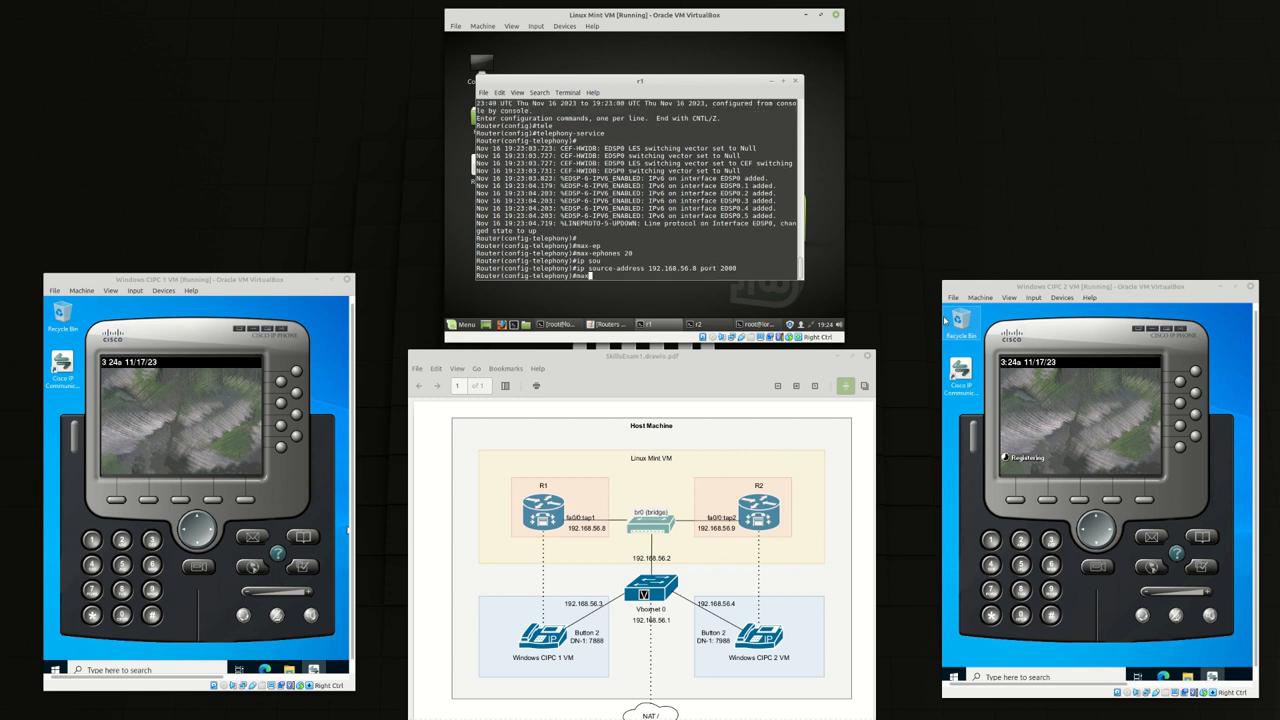
{"action": "type", "text": "max-dn 25"}
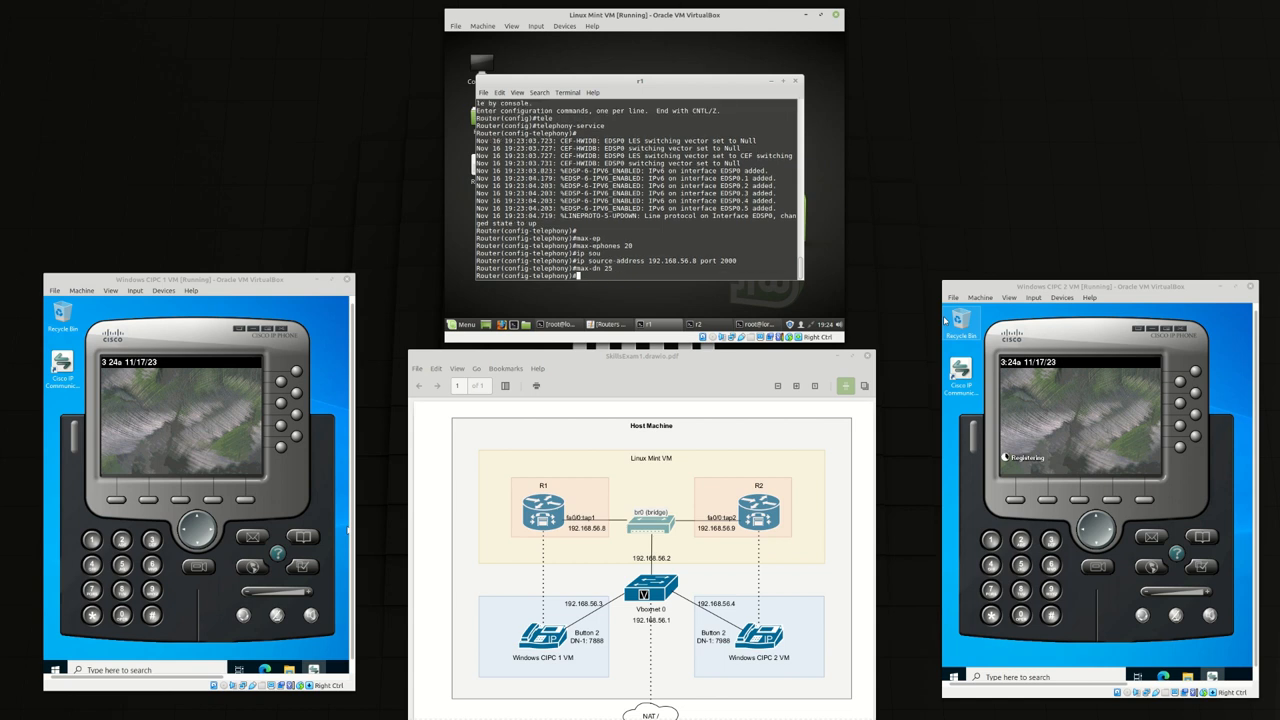
{"action": "type", "text": "system message r1lorjskills"}
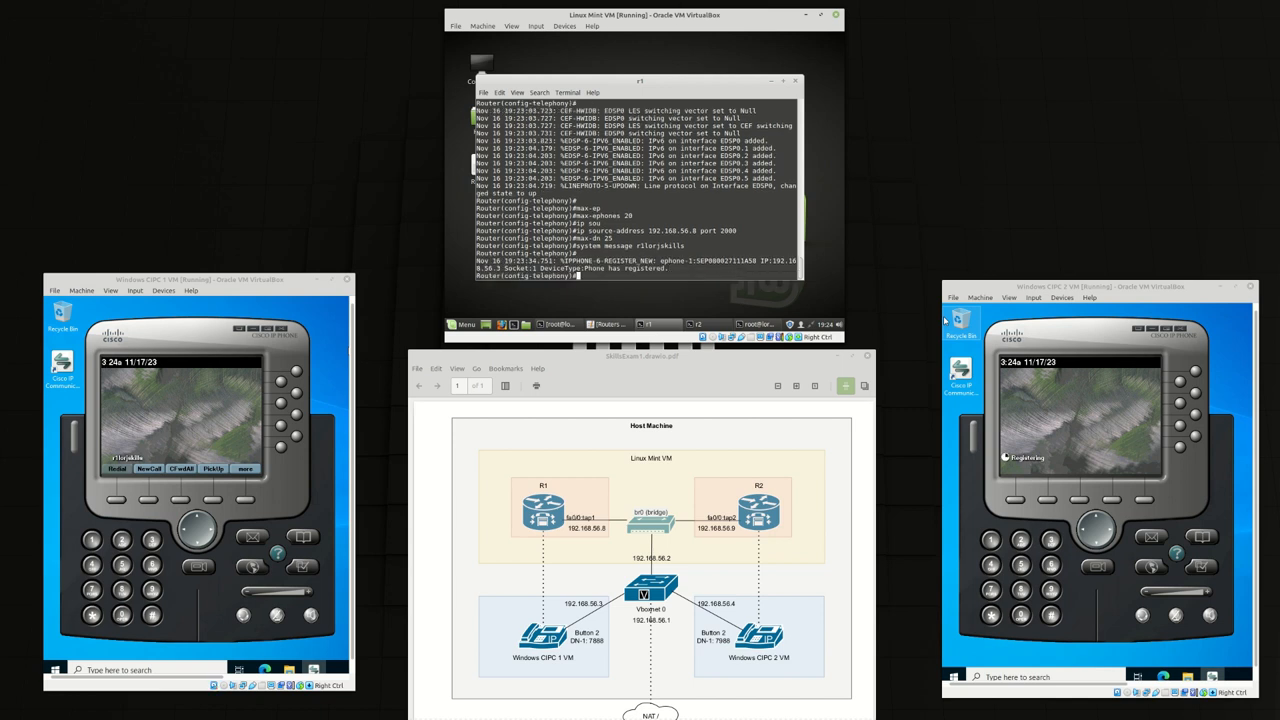
{"action": "type", "text": "create cnf-files"}
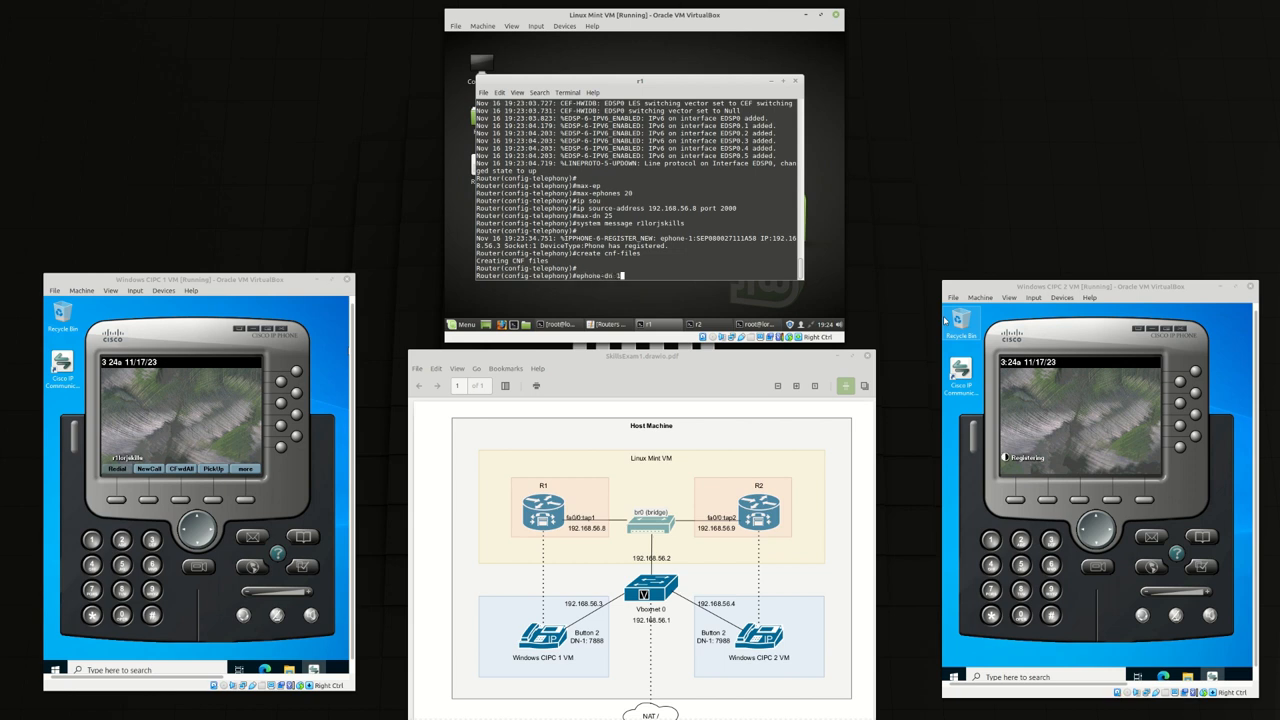
{"action": "key", "text": "Return"}
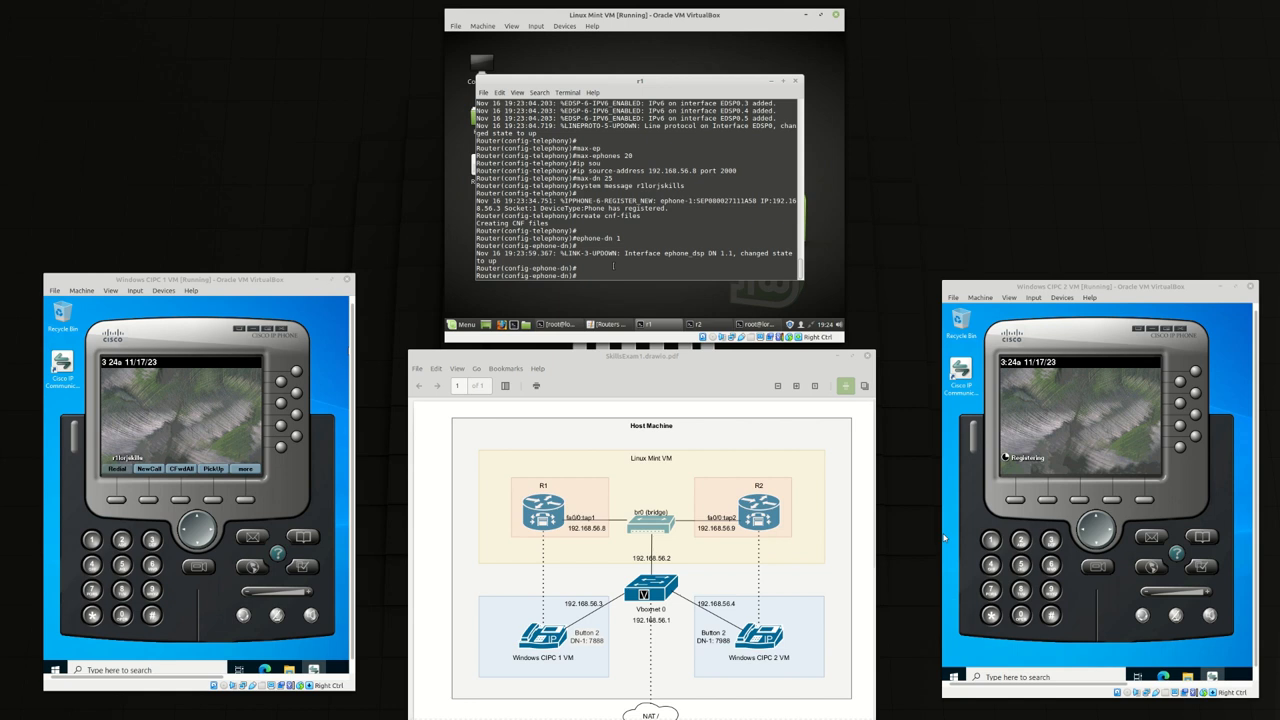
{"action": "type", "text": "number 7888"}
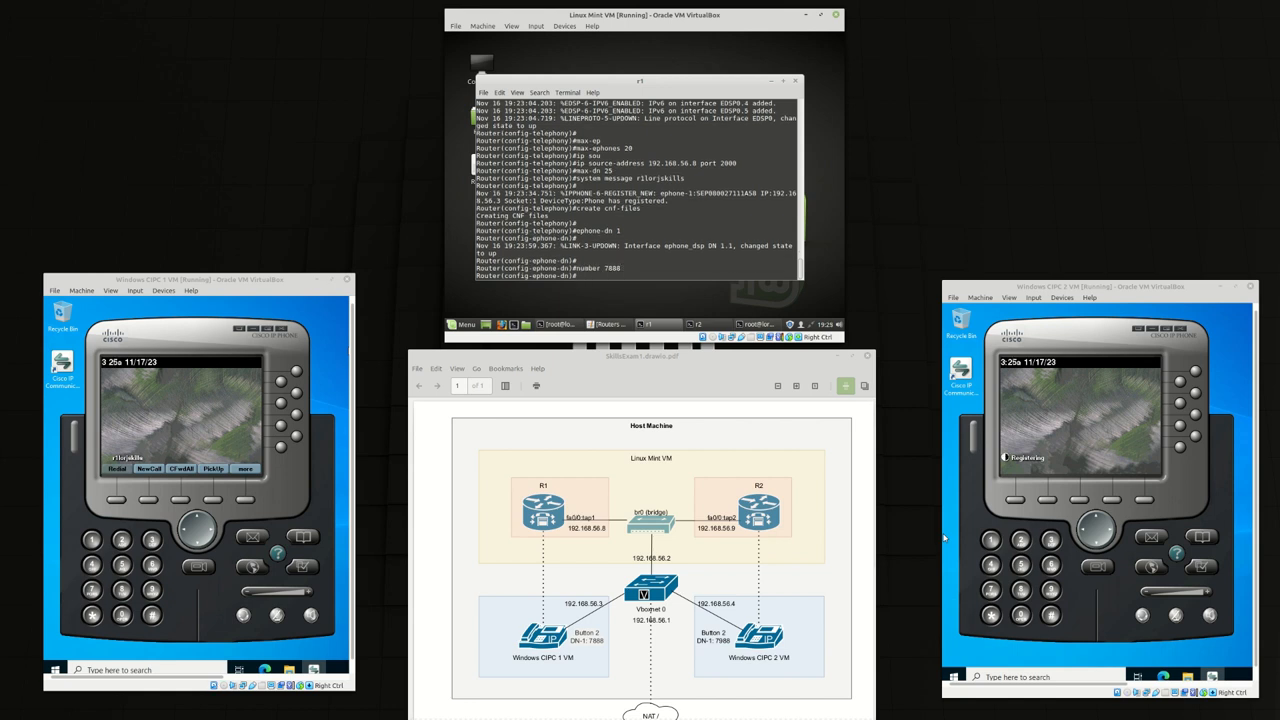
{"action": "type", "text": "name Lorj1"}
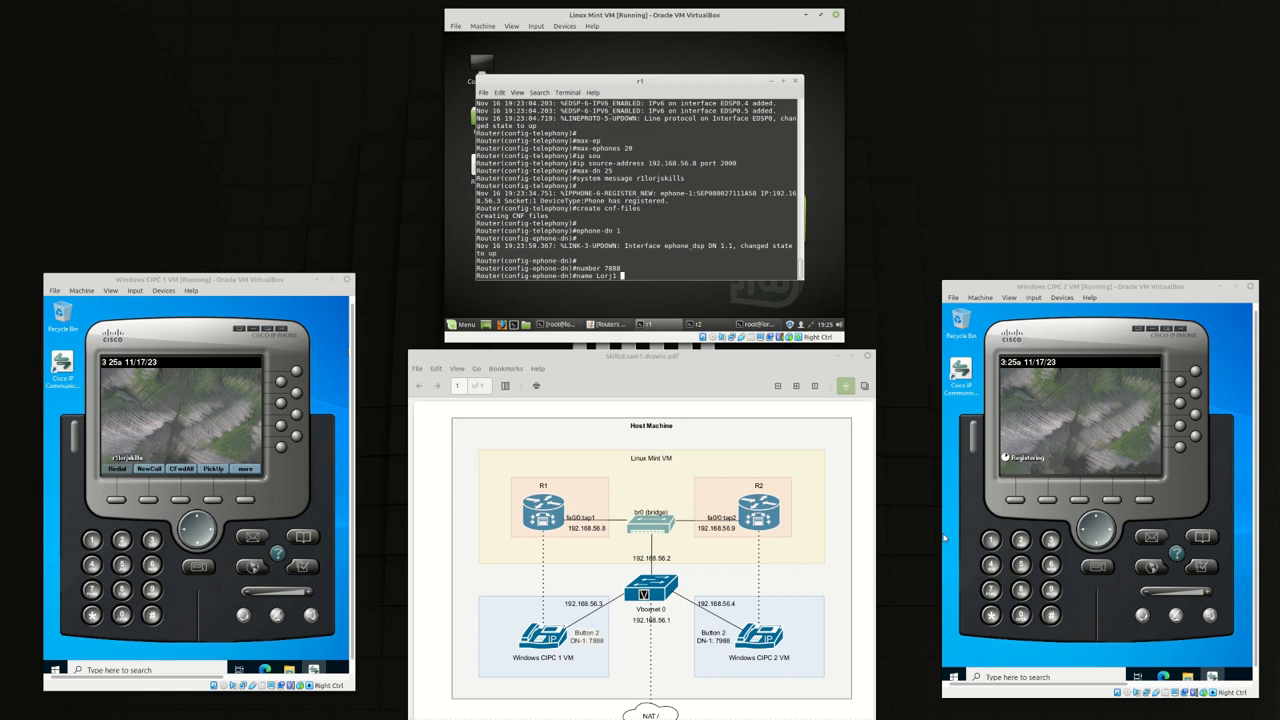
{"action": "type", "text": "Villanueva"}
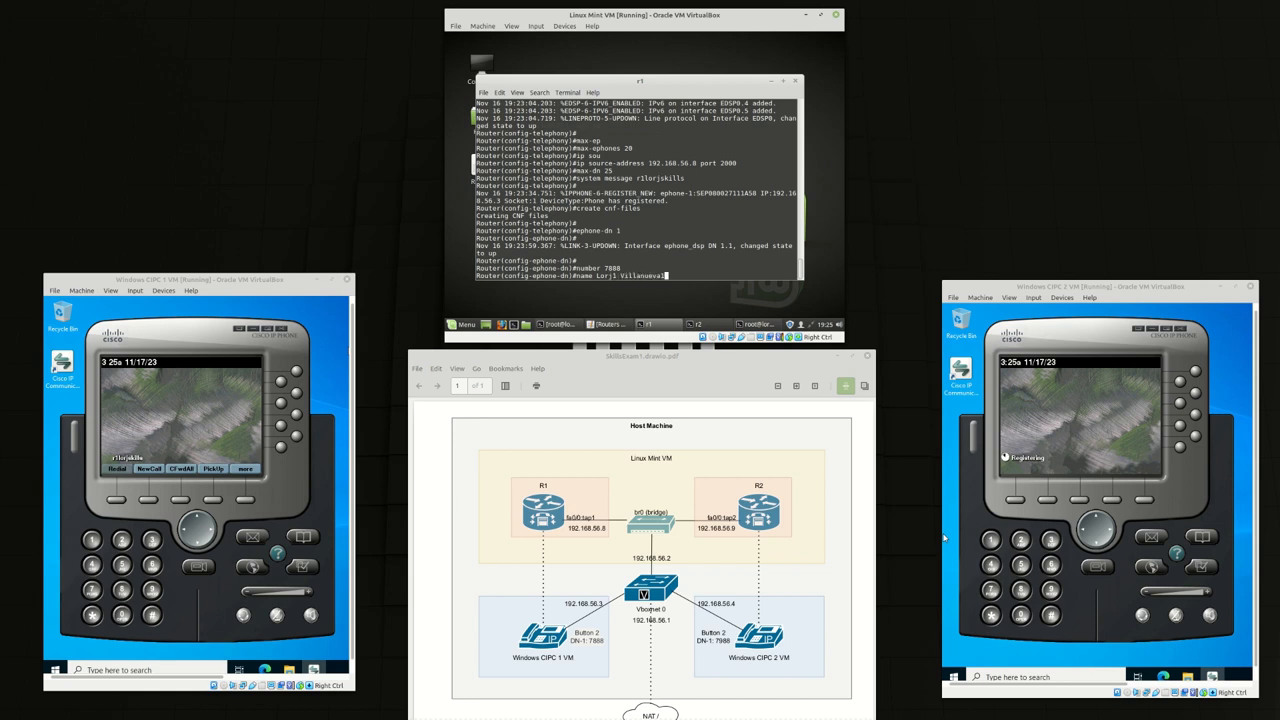
Bind ephone 1 to its MAC address with a button assignment, then restart the phones
{"action": "type", "text": "ephon"}
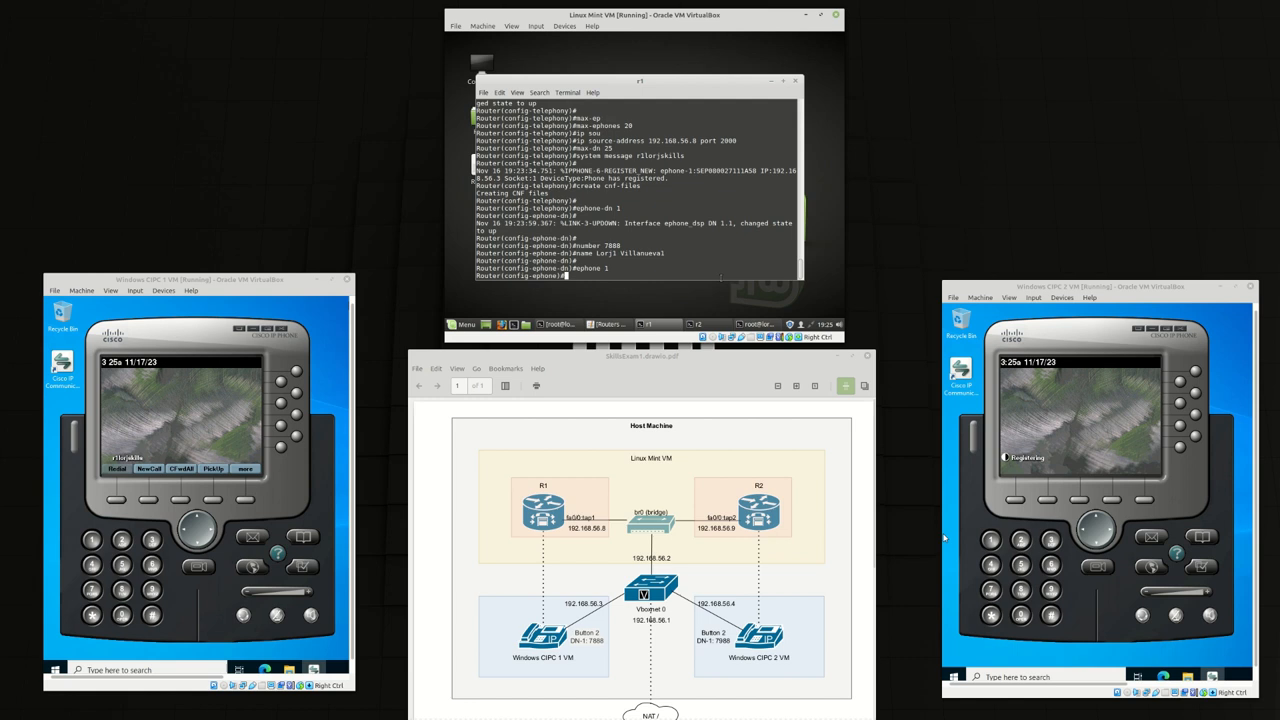
{"action": "type", "text": "mac-address 0800.2711.1A58"}
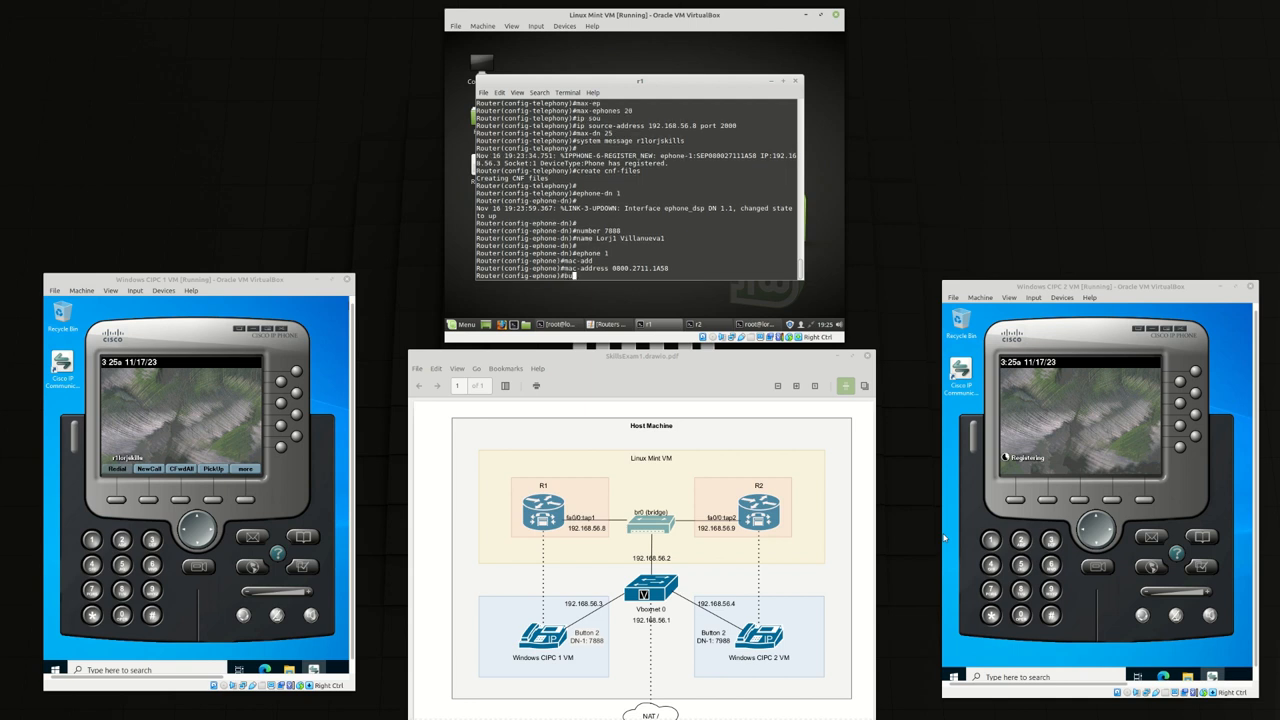
{"action": "type", "text": "button 2"}
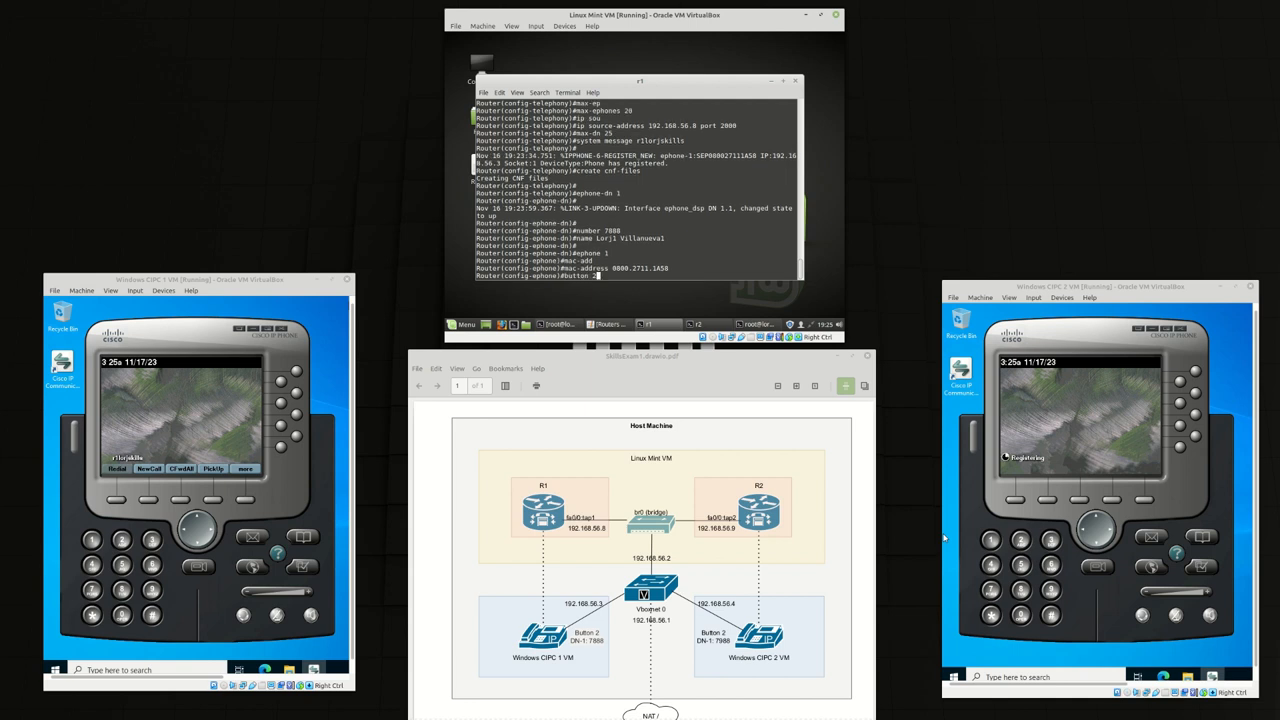
{"action": "type", "text": "button 2"}
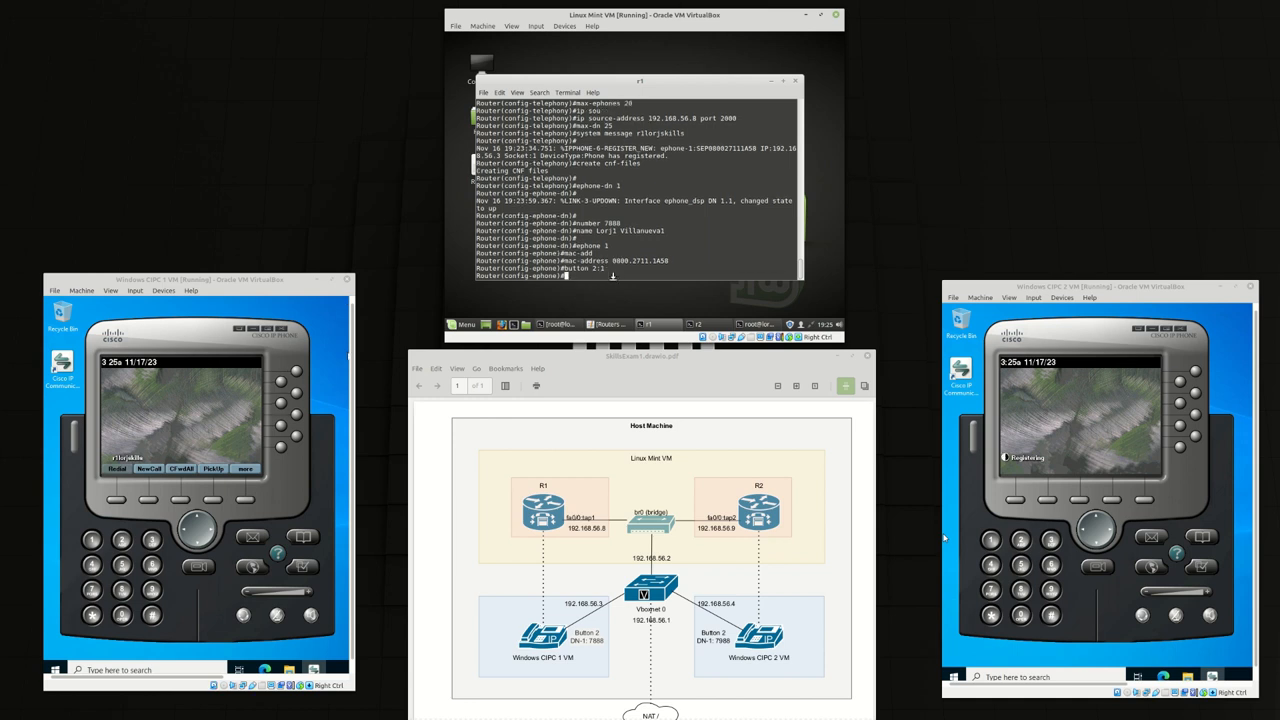
{"action": "type", "text": "restart"}
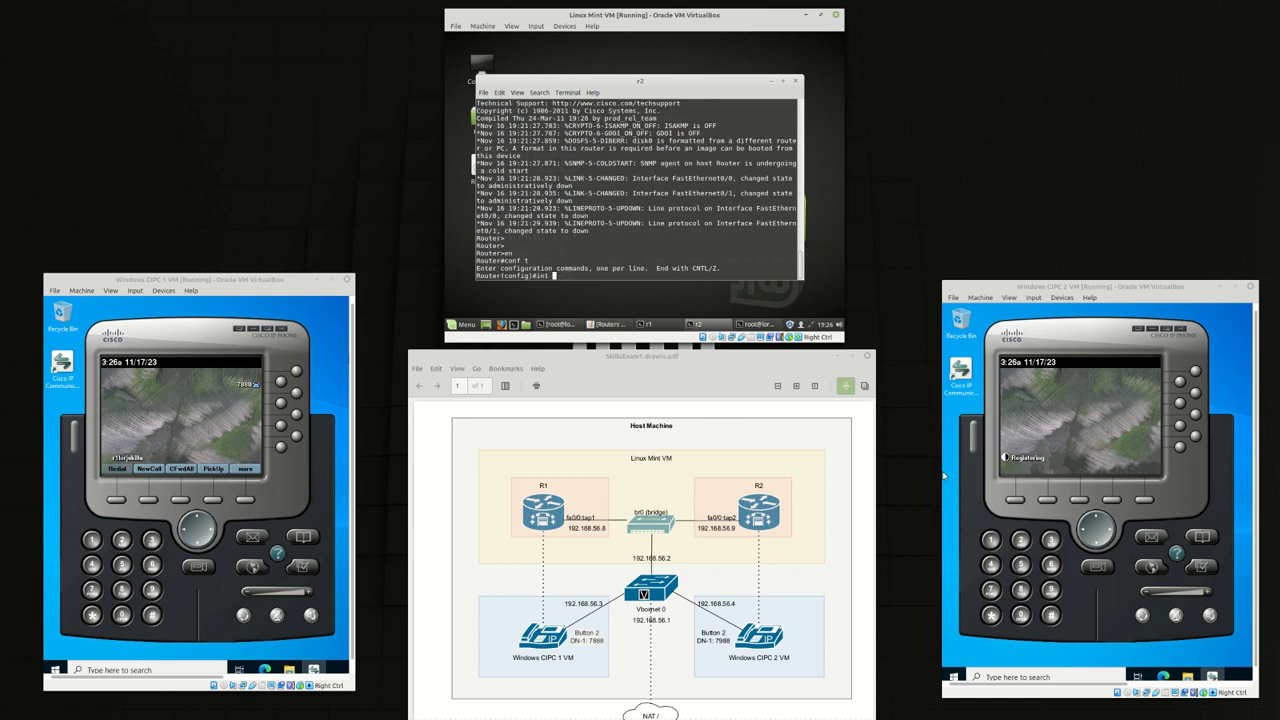
Address Router 2's fa0/0 on the 192.168.56 network and enable it with no shut
{"action": "type", "text": "interface fa0/0"}
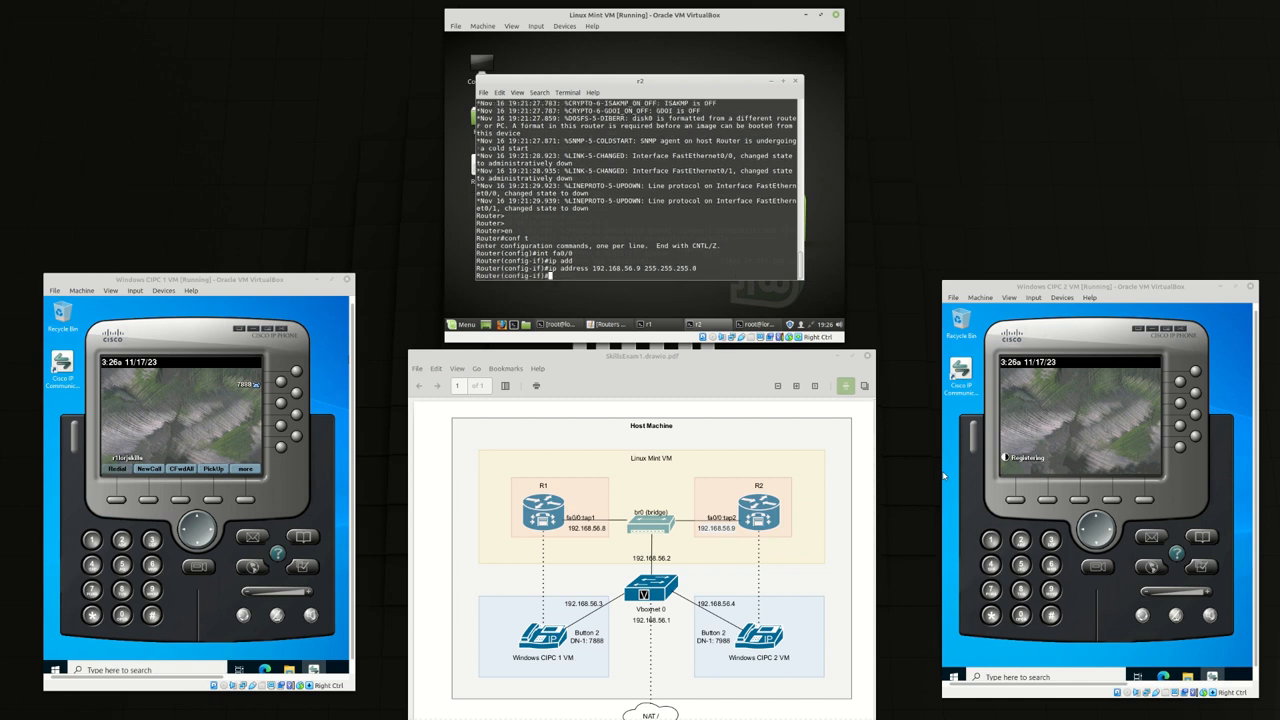
{"action": "type", "text": "no shut"}
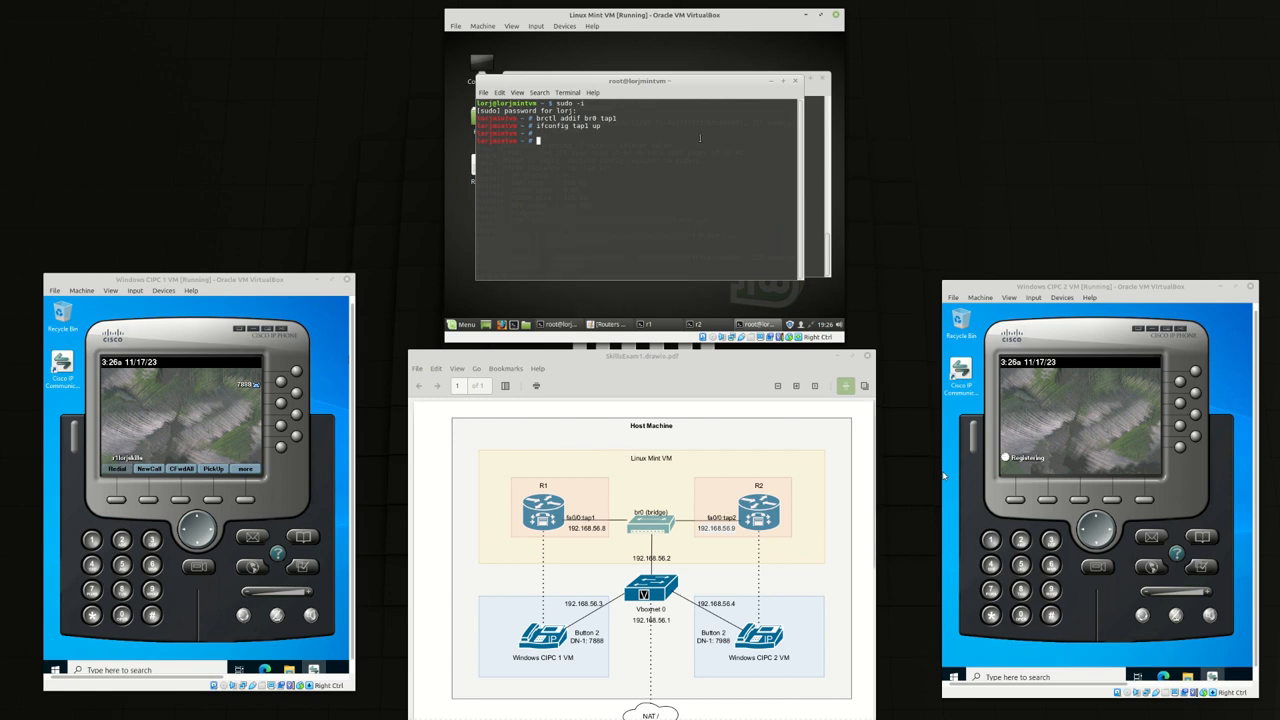
Add tap2 to bridge br0 with brctl and bring tap2 up with ifconfig
{"action": "type", "text": "br"}
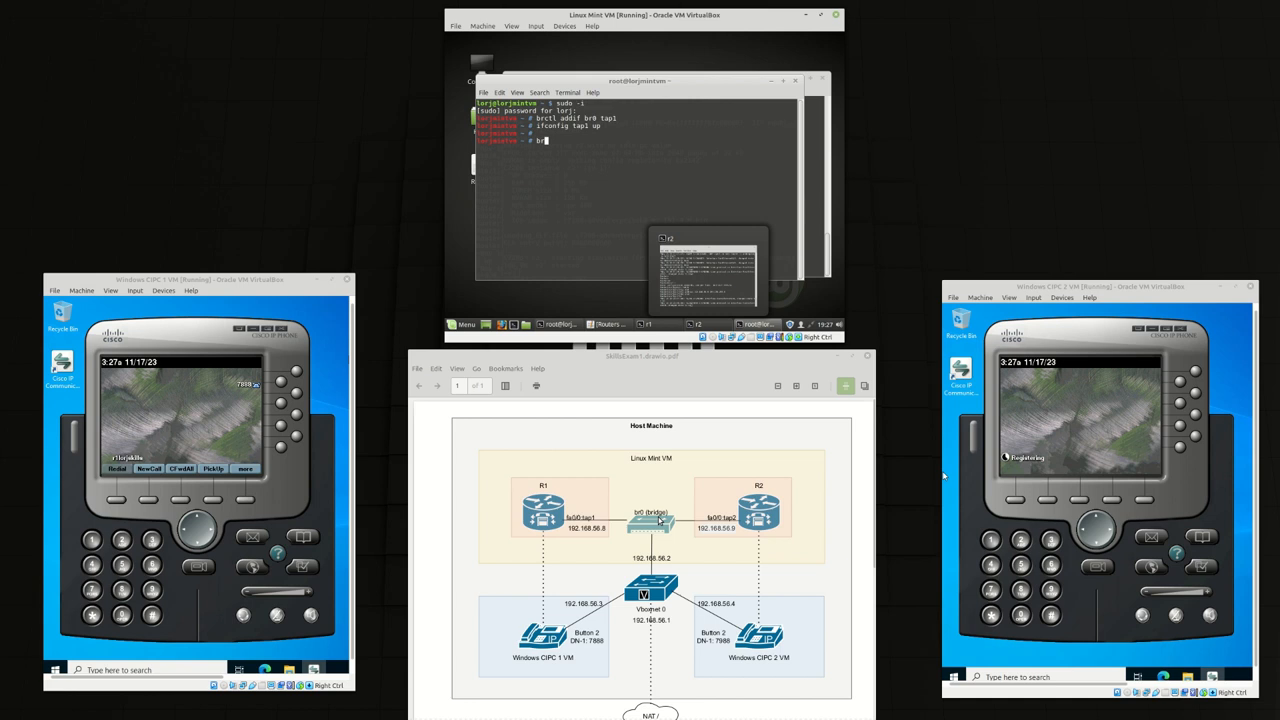
{"action": "type", "text": "brctl addif br0 tap2"}
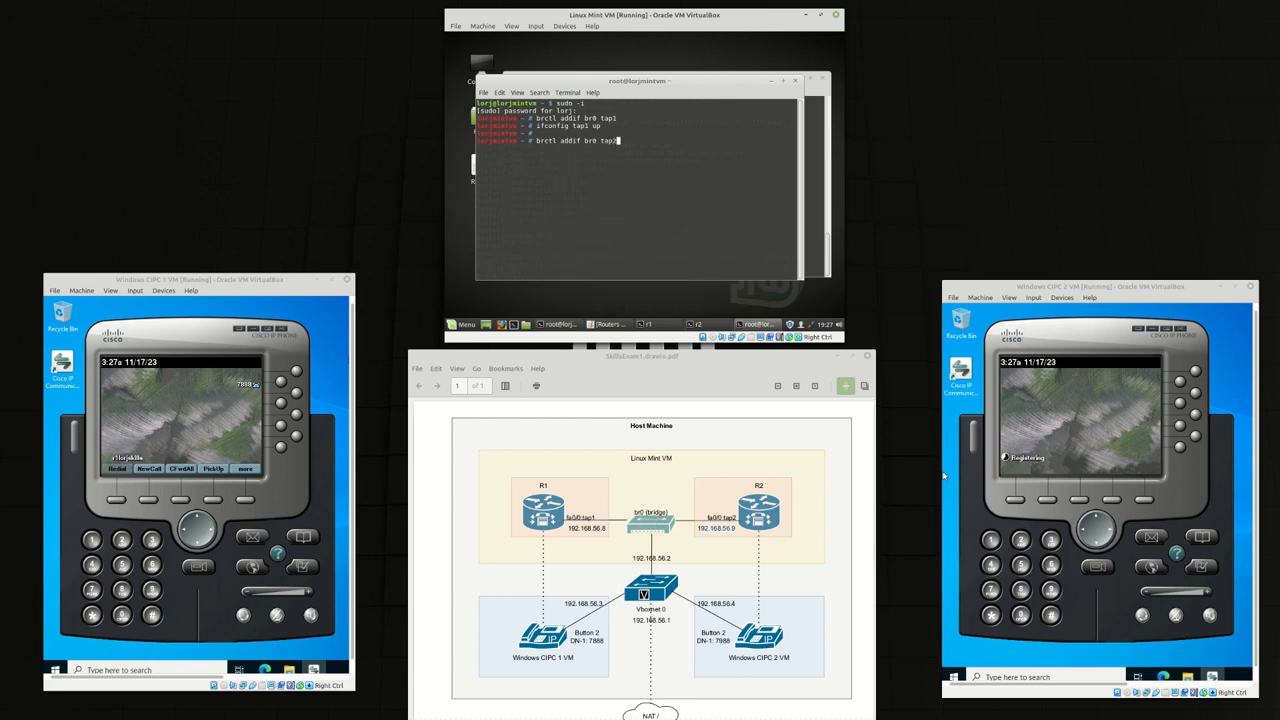
{"action": "type", "text": "ifconfig"}
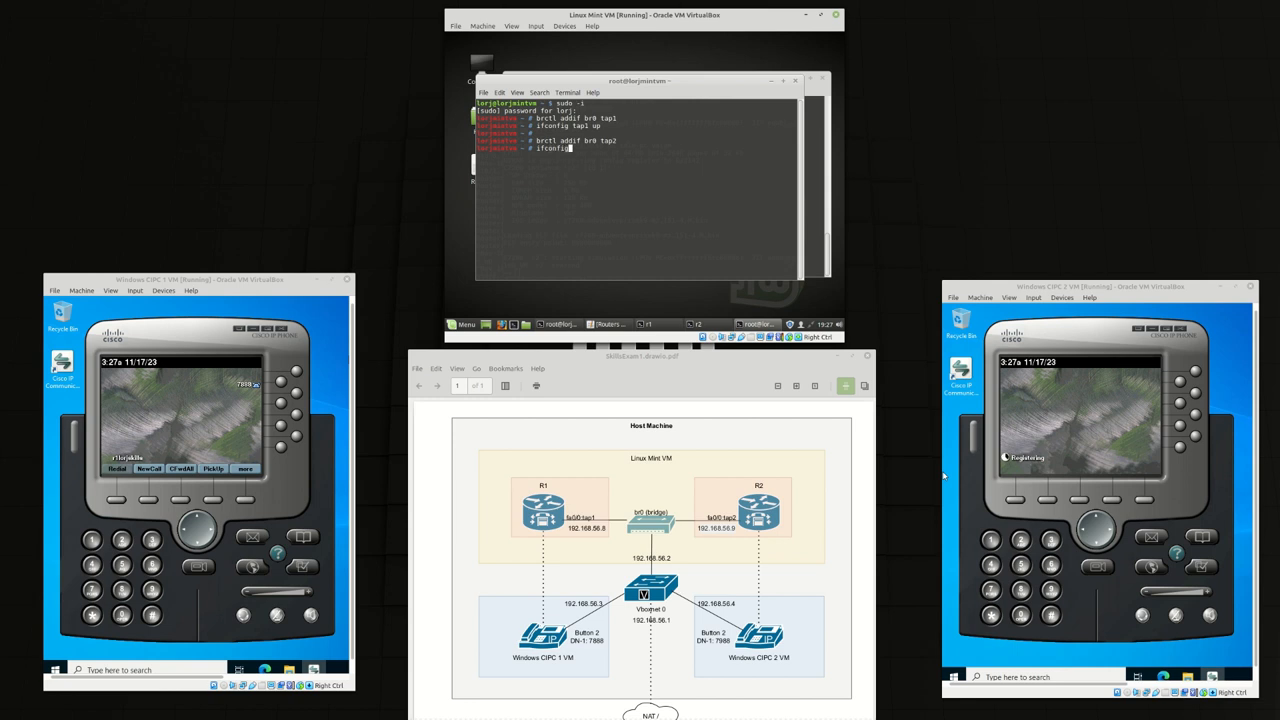
{"action": "type", "text": "tap2 up"}
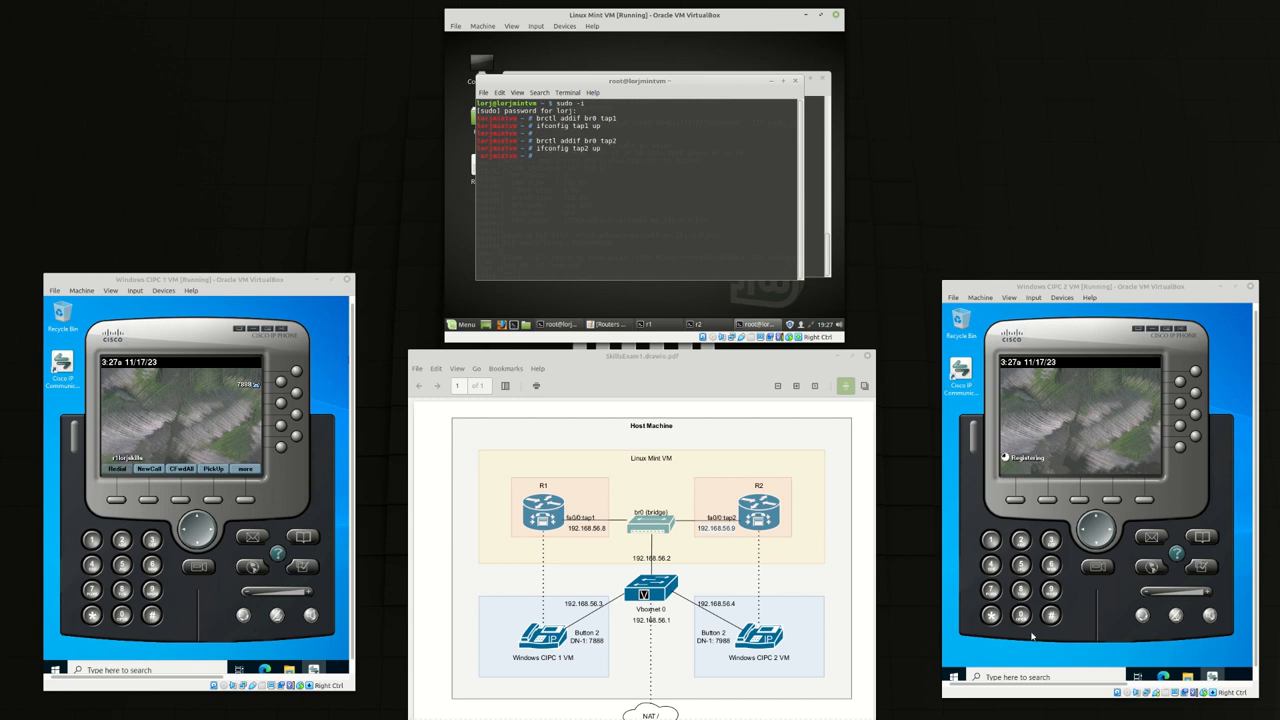
Launch Command Prompt on CIPC 2 and ping the router's 192.168.56.x address
{"action": "left_click", "coordinate": [954, 676]}
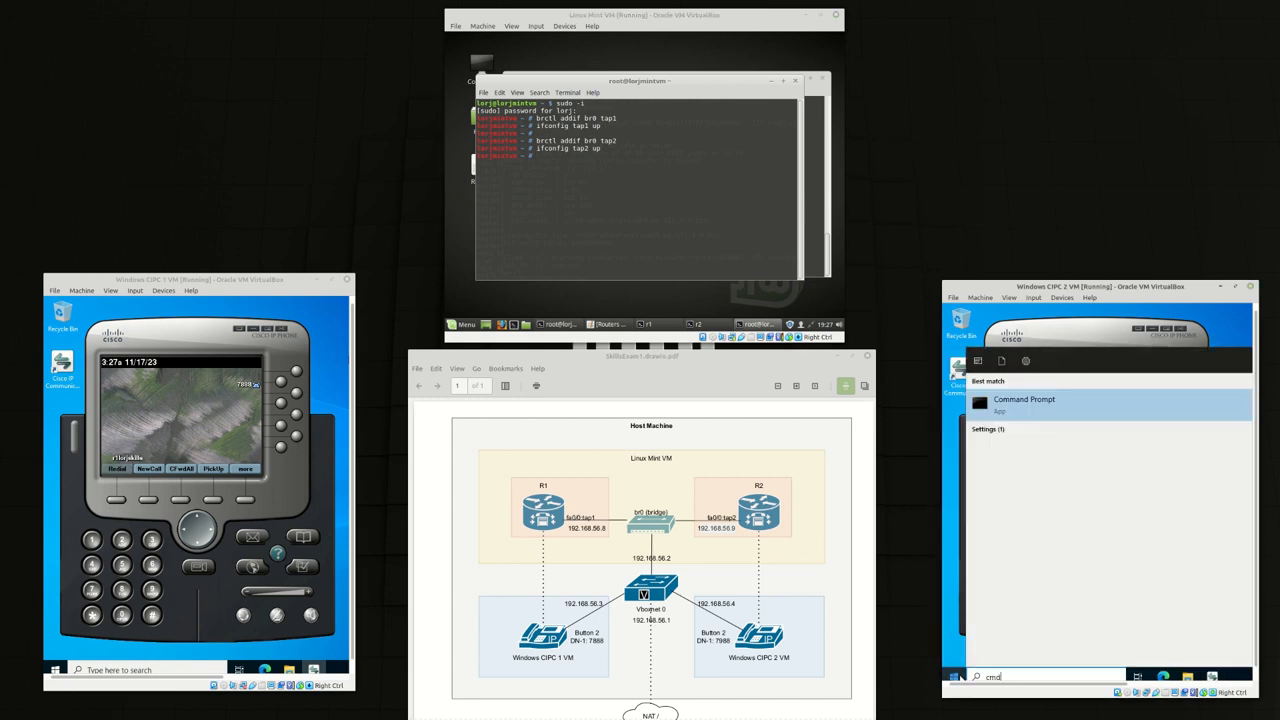
{"action": "left_click", "coordinate": [1024, 400]}
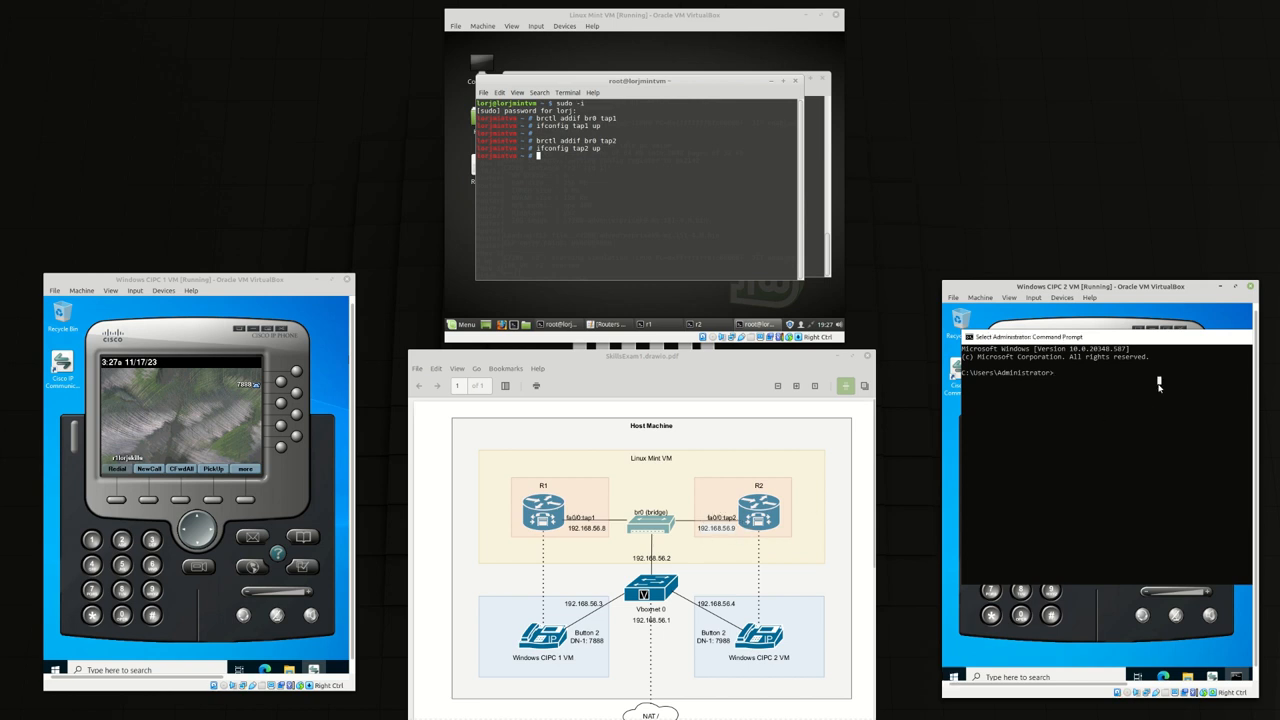
{"action": "type", "text": "ping 192.168.56"}
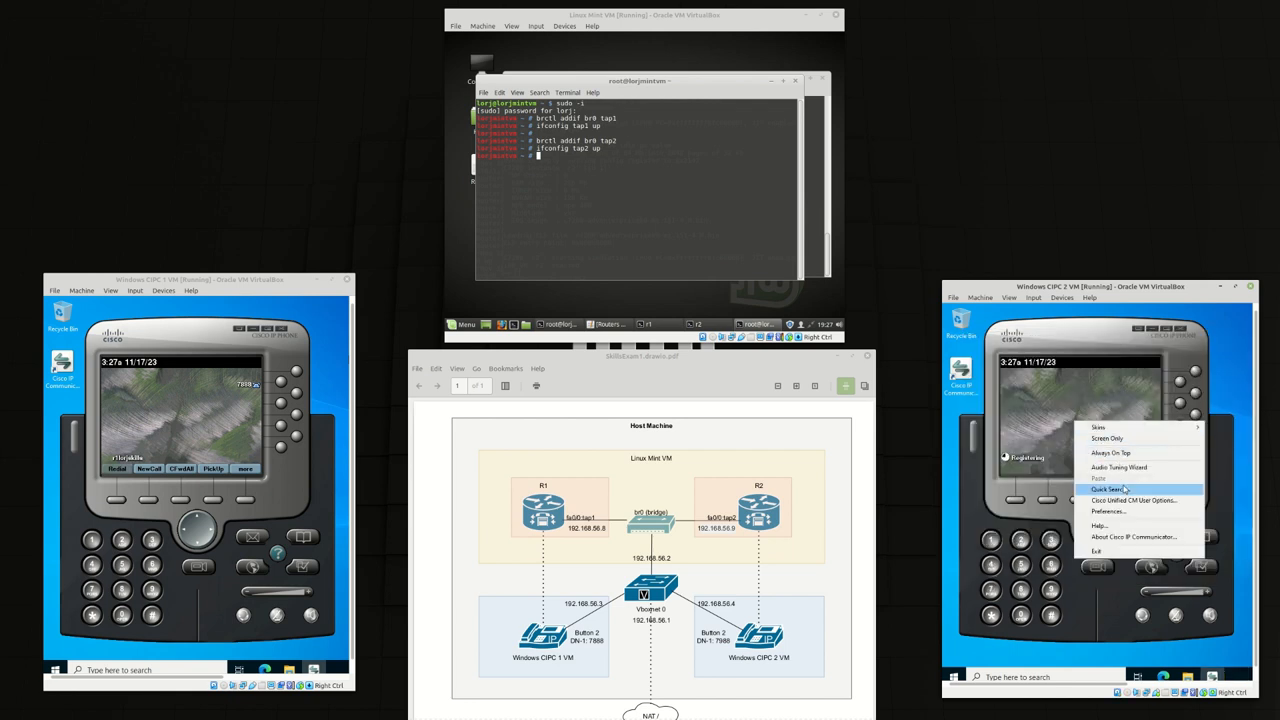
Review the softphone's Network preferences with its TFTP server setting and accept them
{"action": "left_click", "coordinate": [1108, 512]}
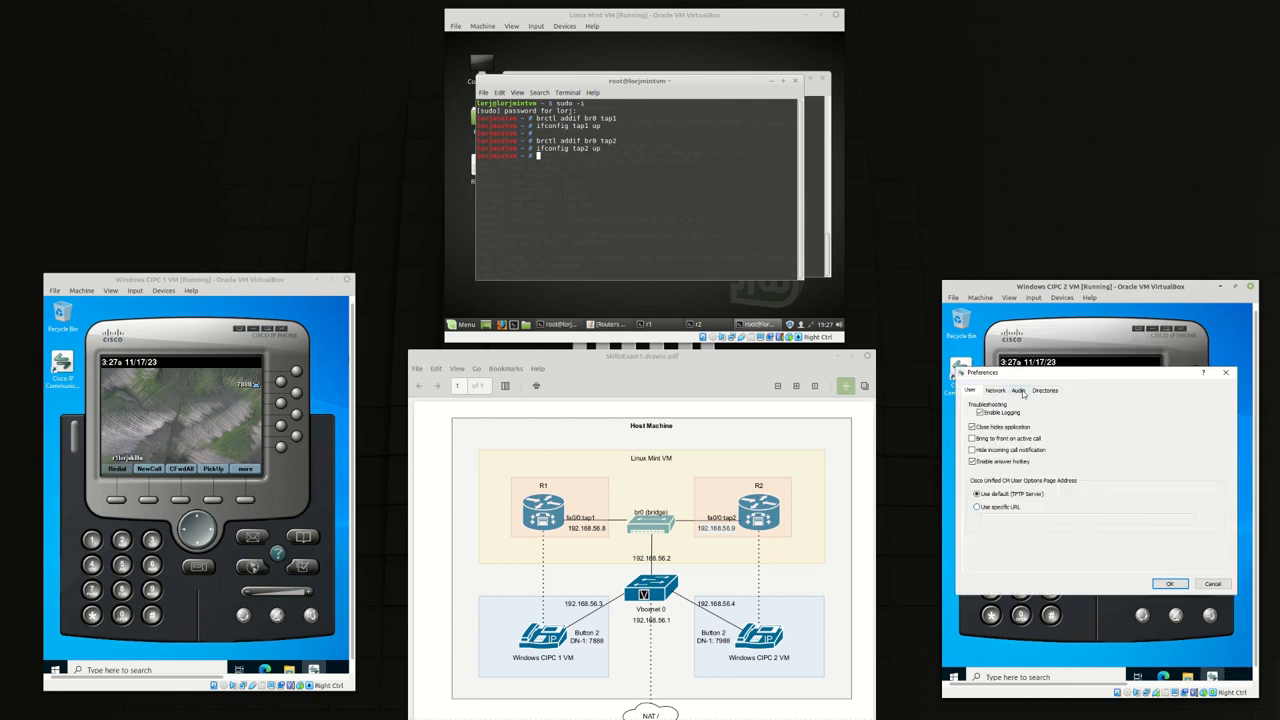
{"action": "left_click", "coordinate": [994, 390]}
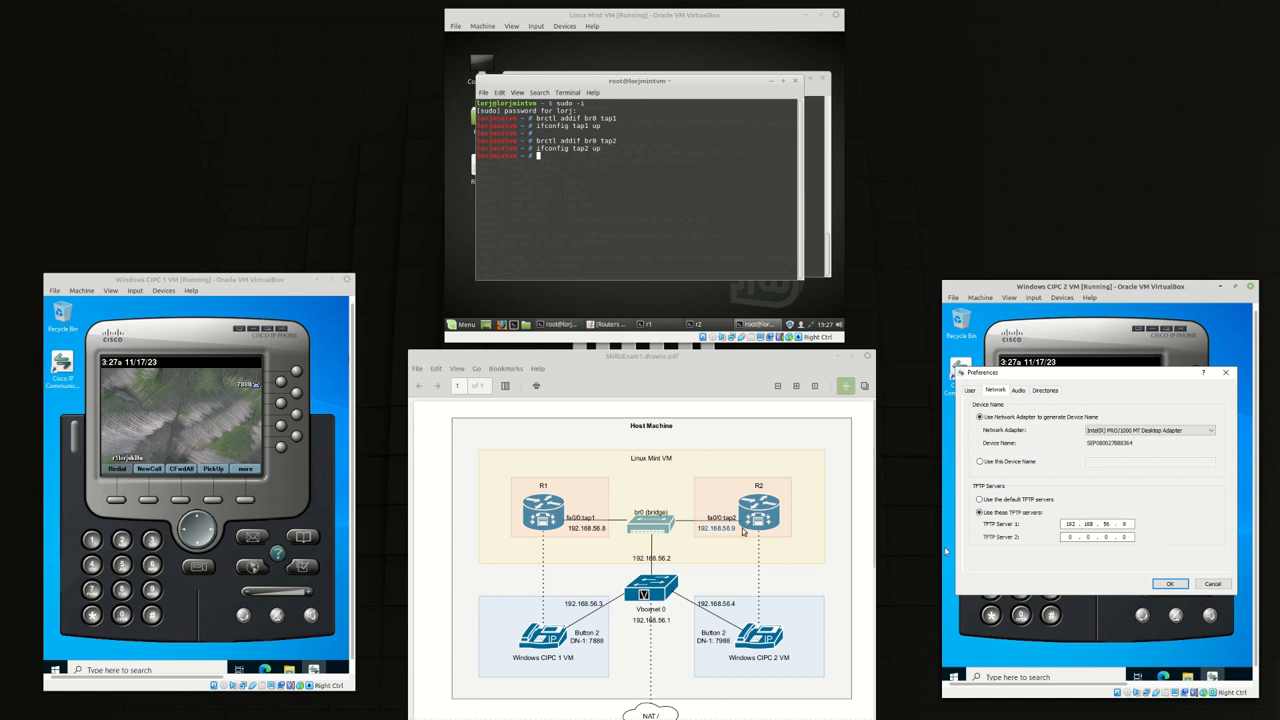
{"action": "left_click", "coordinate": [1170, 584]}
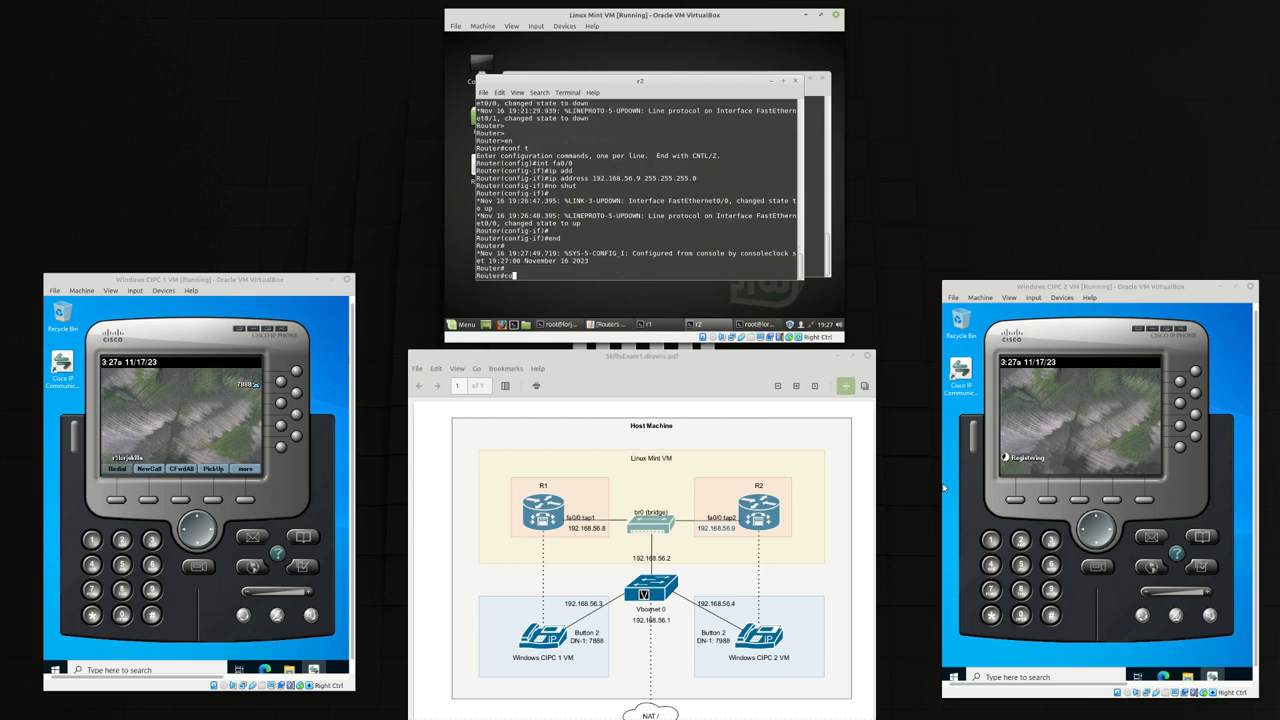
Enter telephony-service on the router and set max-ephones 20
{"action": "type", "text": "tele"}
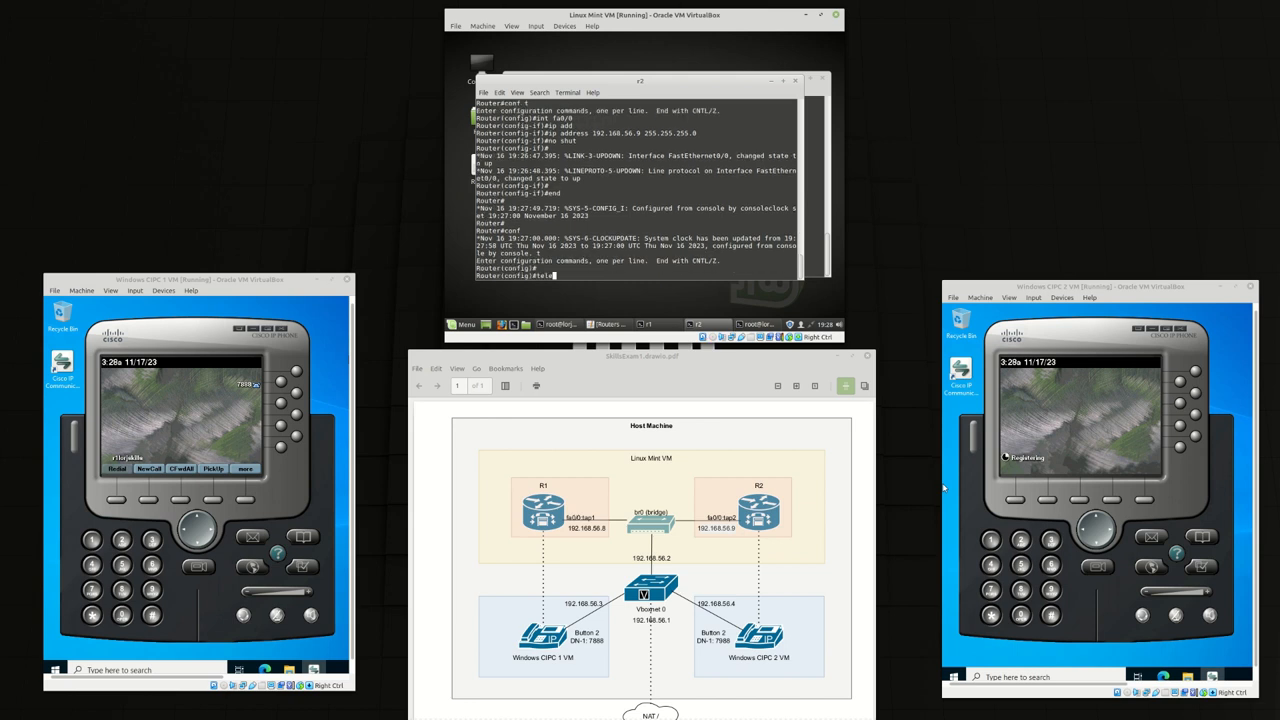
{"action": "type", "text": "telephony-service"}
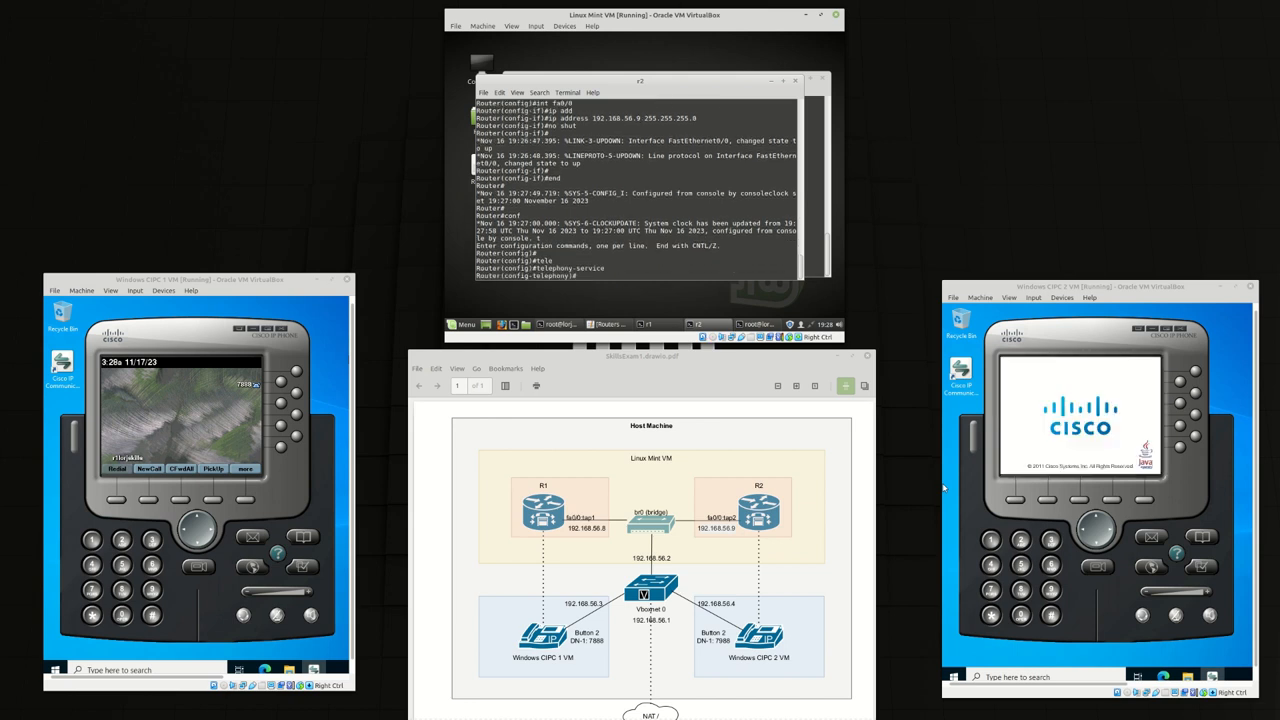
{"action": "type", "text": "telephony-service"}
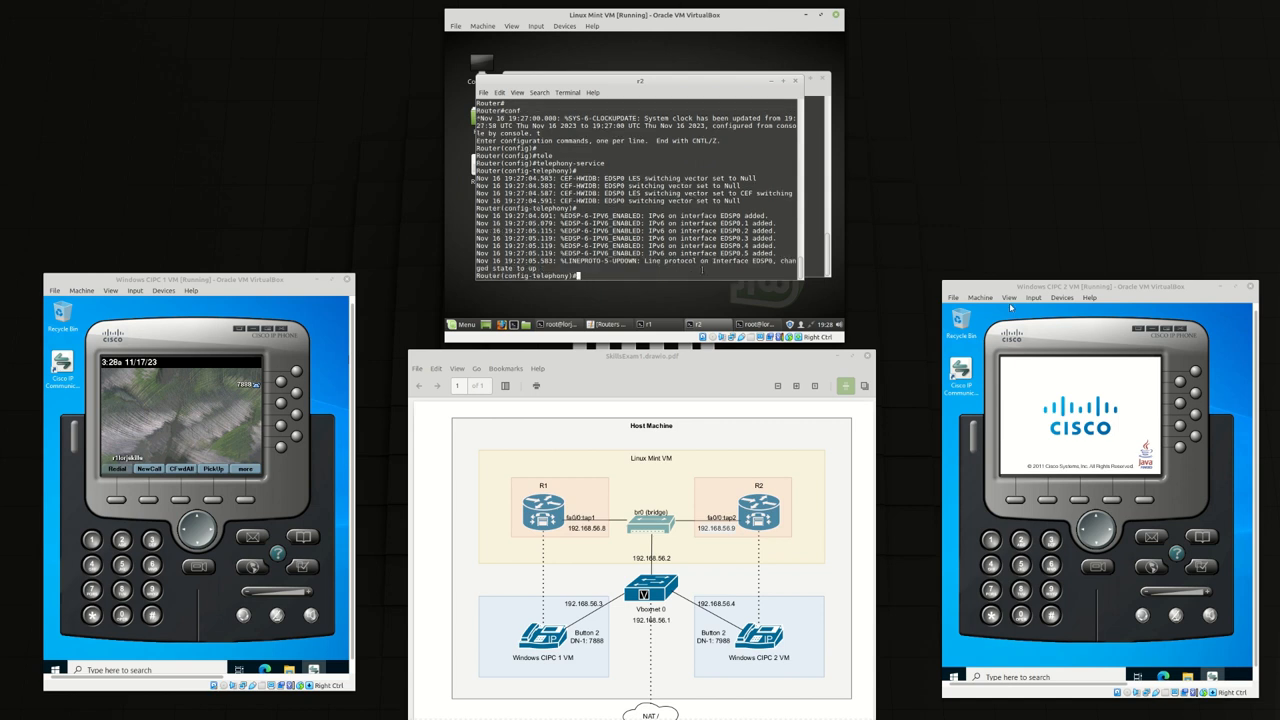
{"action": "type", "text": "max-"}
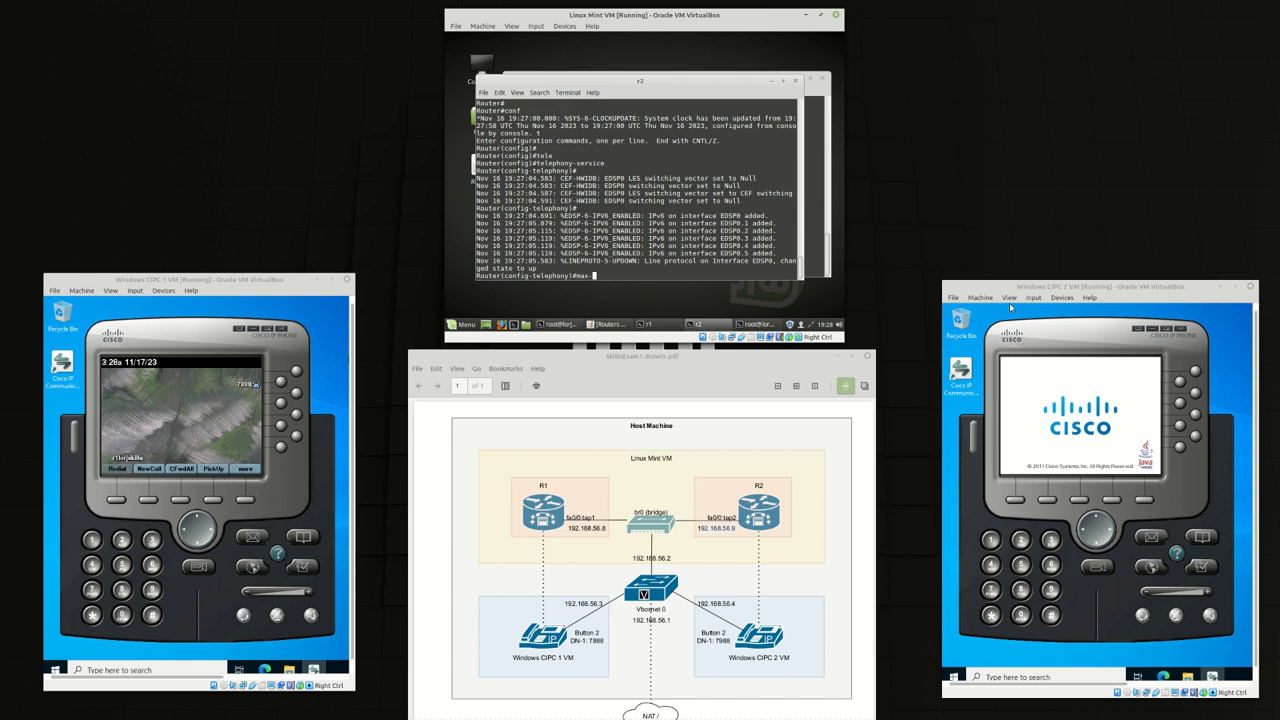
{"action": "type", "text": "max-ephones 20"}
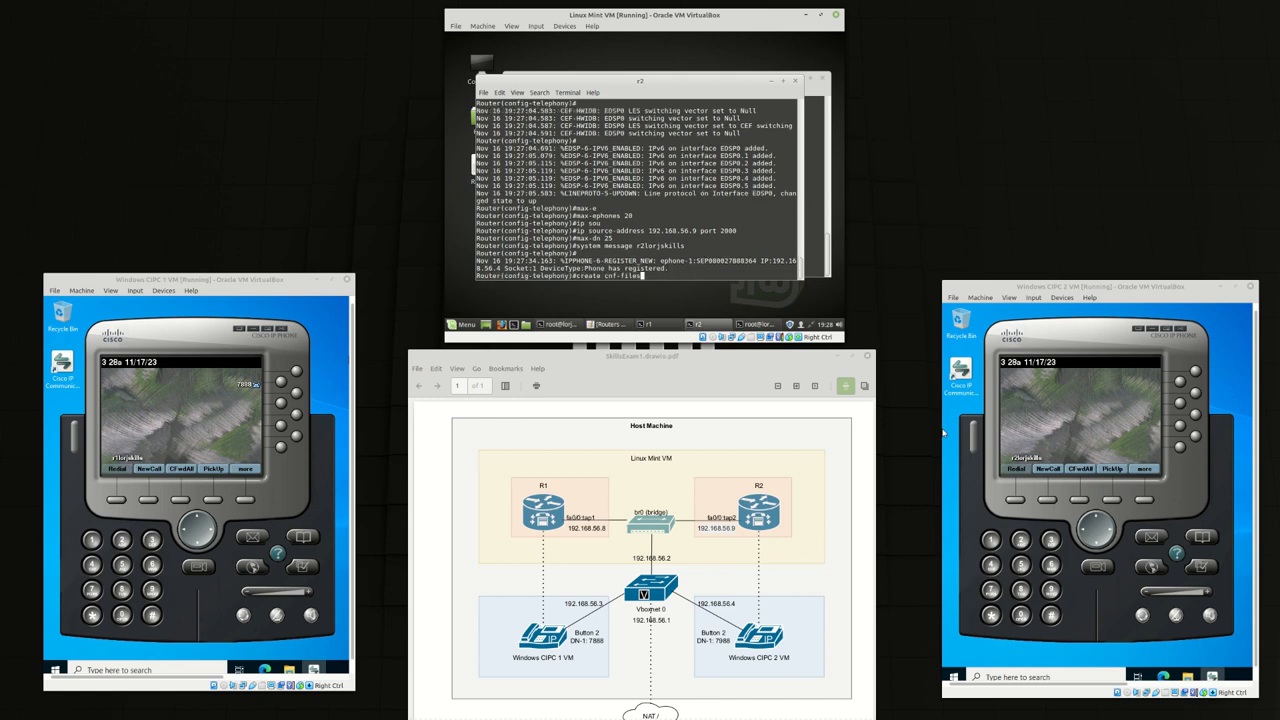
Generate the phone configuration files and create ephone-dn 1
{"action": "key", "text": "Return"}
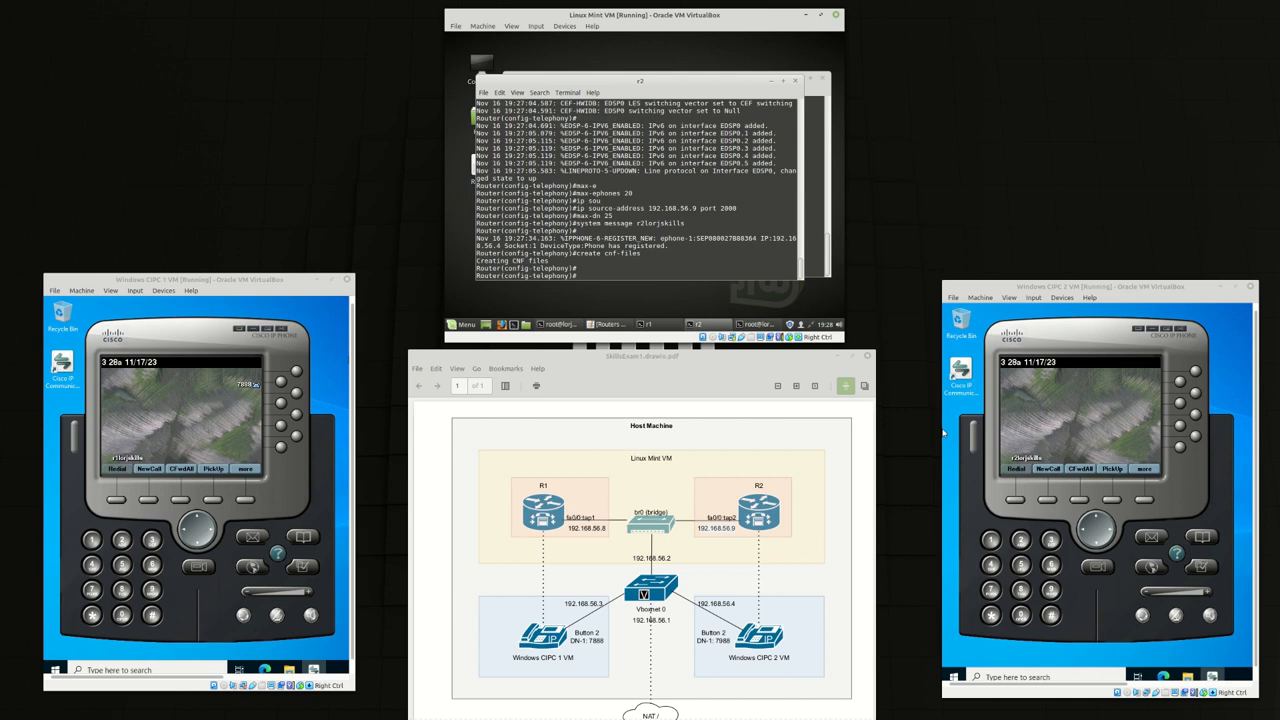
{"action": "type", "text": "ephone-dn"}
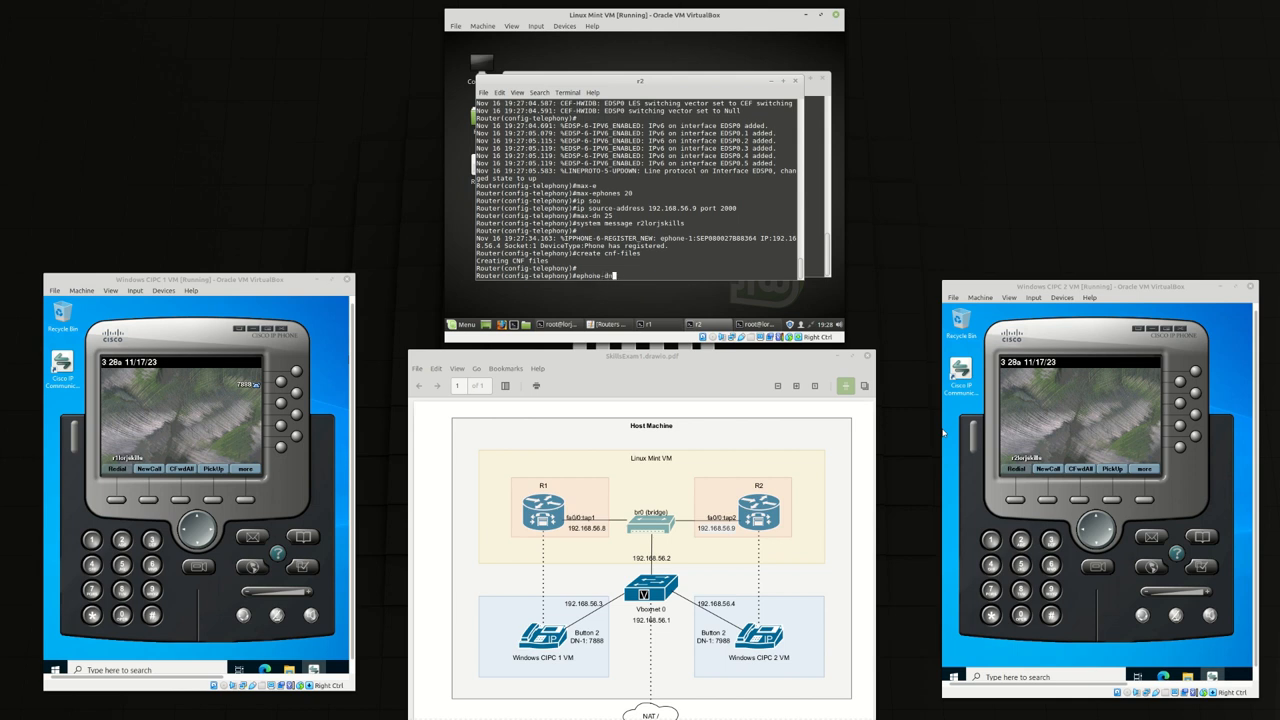
{"action": "type", "text": "ephone-dn 1"}
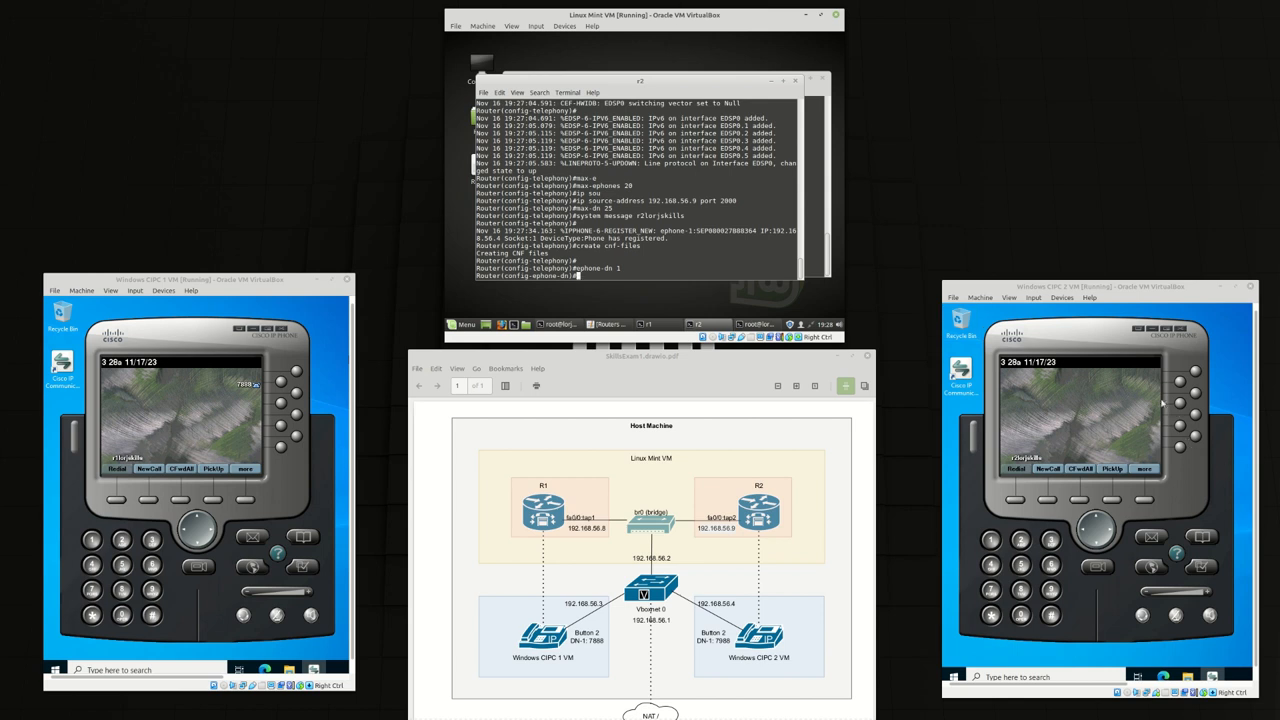
{"action": "key", "text": "Return"}
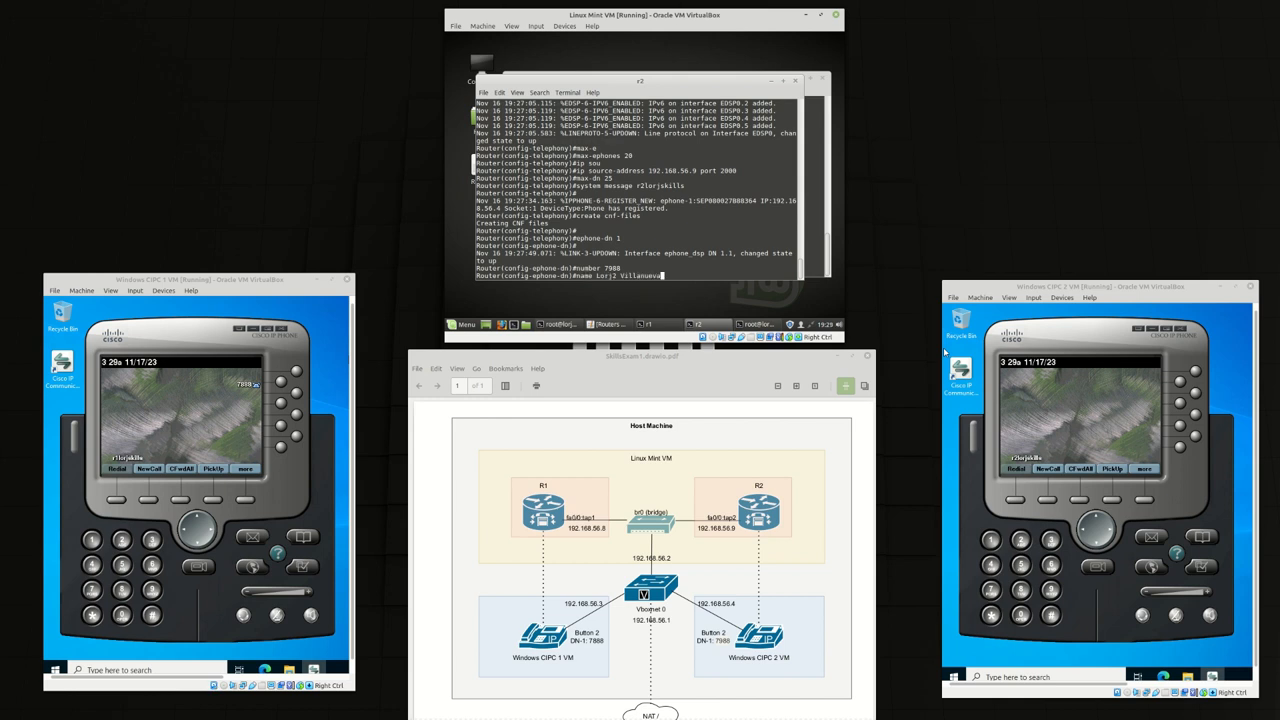
Finish directory number 1 and begin defining ephone 1
{"action": "key", "text": "Return"}
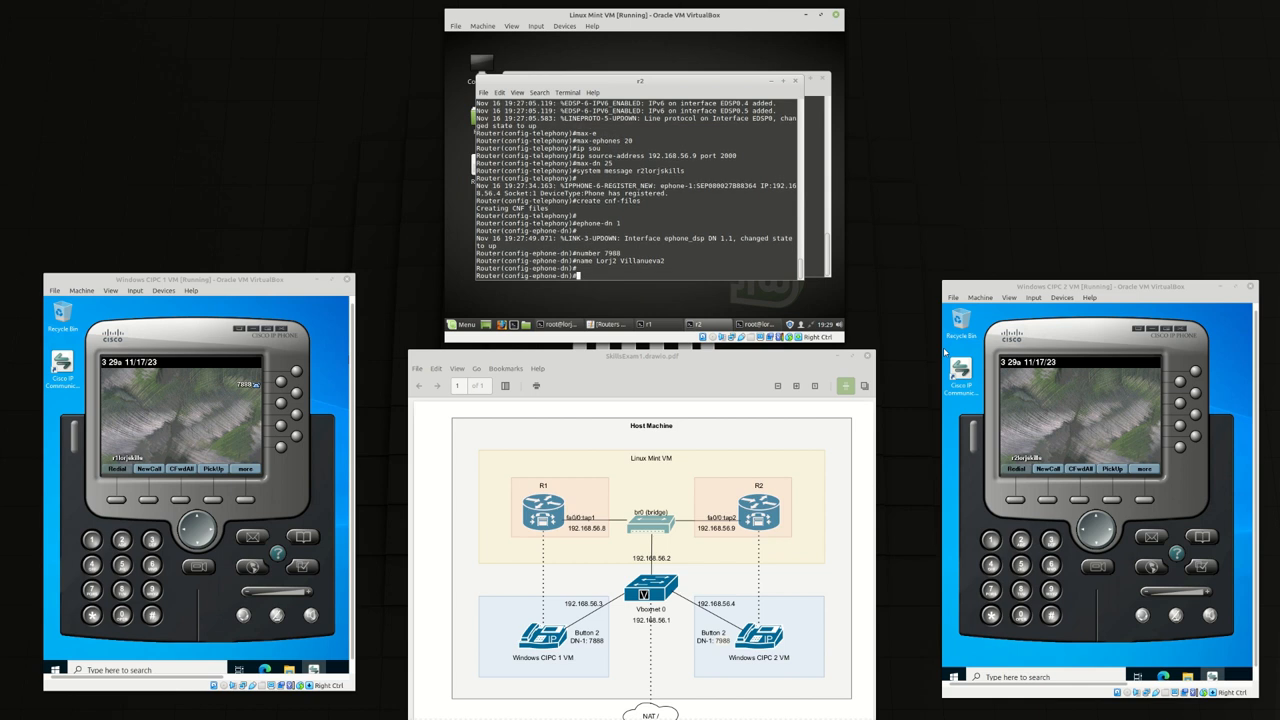
{"action": "type", "text": "ephone 1"}
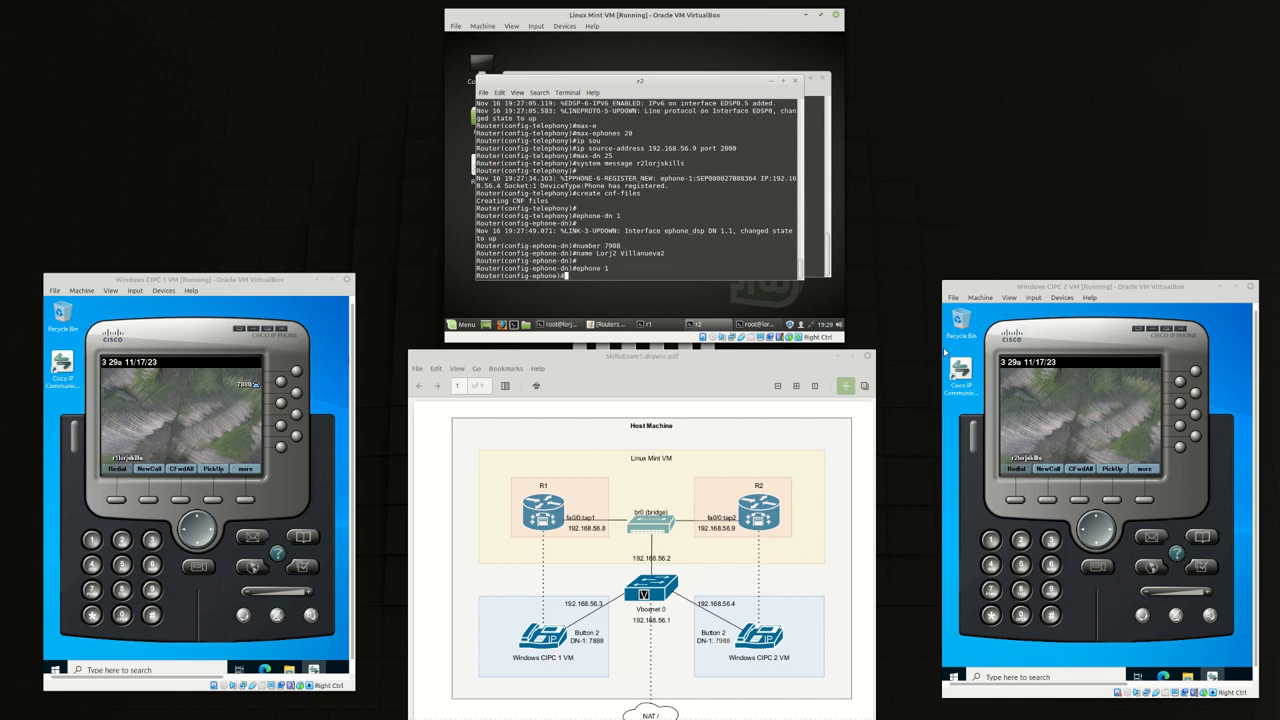
{"action": "mouse_move", "coordinate": [718, 392]}
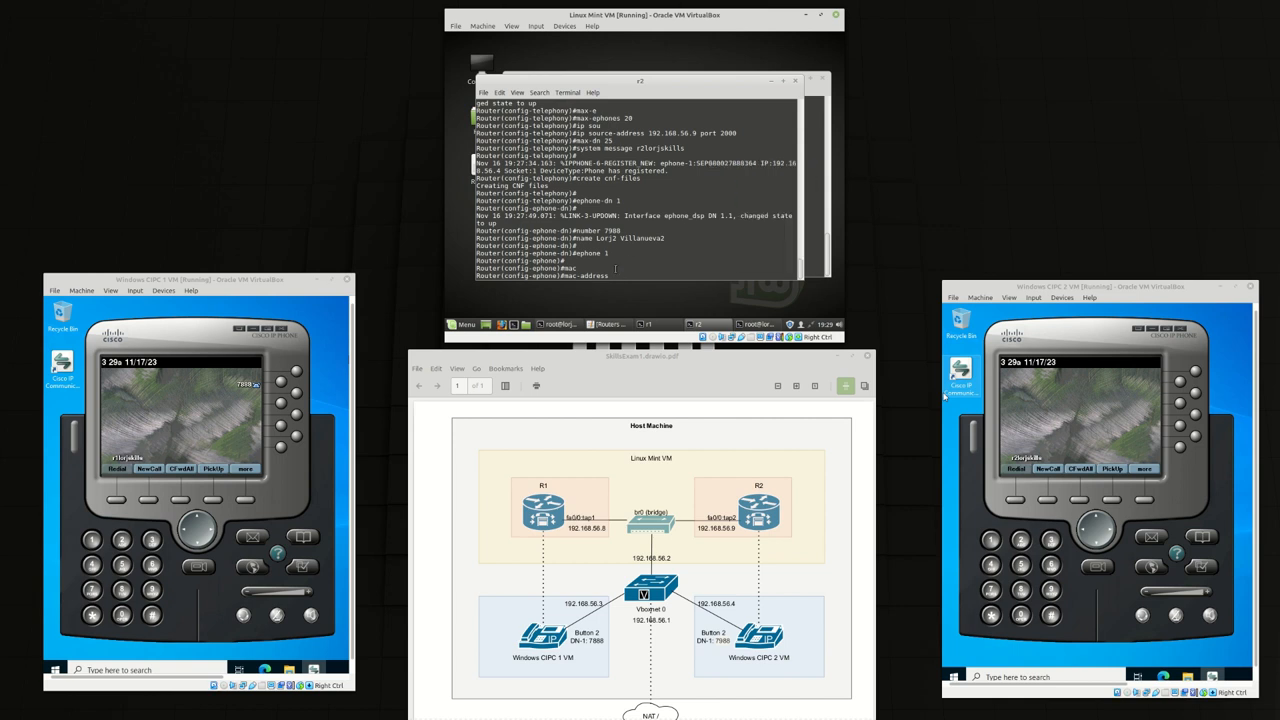
Assign ephone 1 its MAC address and a line button so the softphone registers
{"action": "type", "text": "800027888364"}
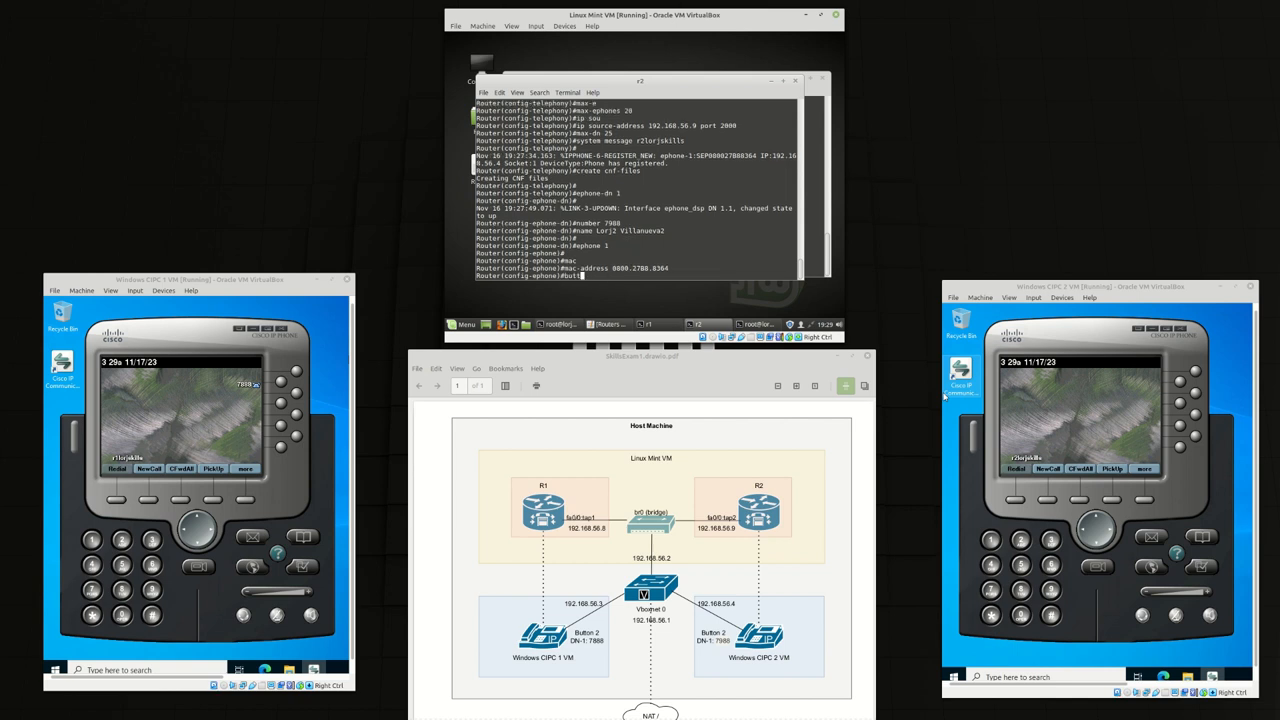
{"action": "type", "text": "button 2"}
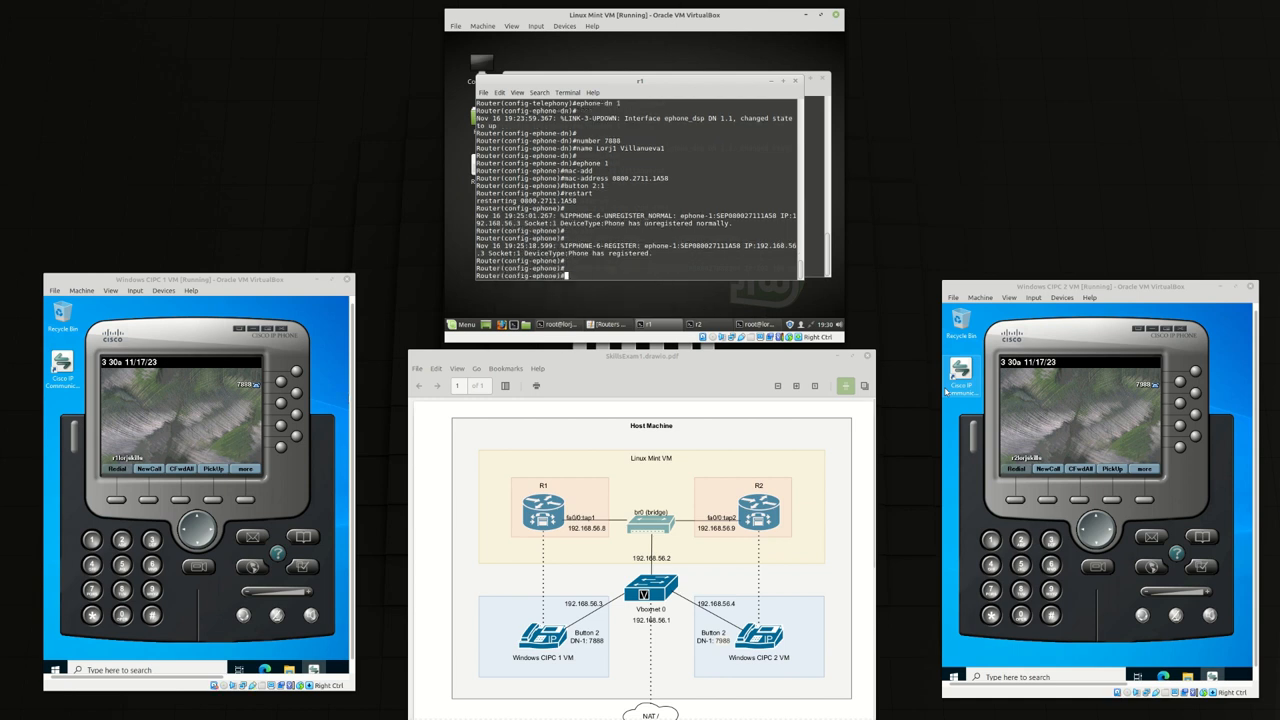
Create dial-peer voice 7988 voip with destination-pattern 7988
{"action": "type", "text": "exit"}
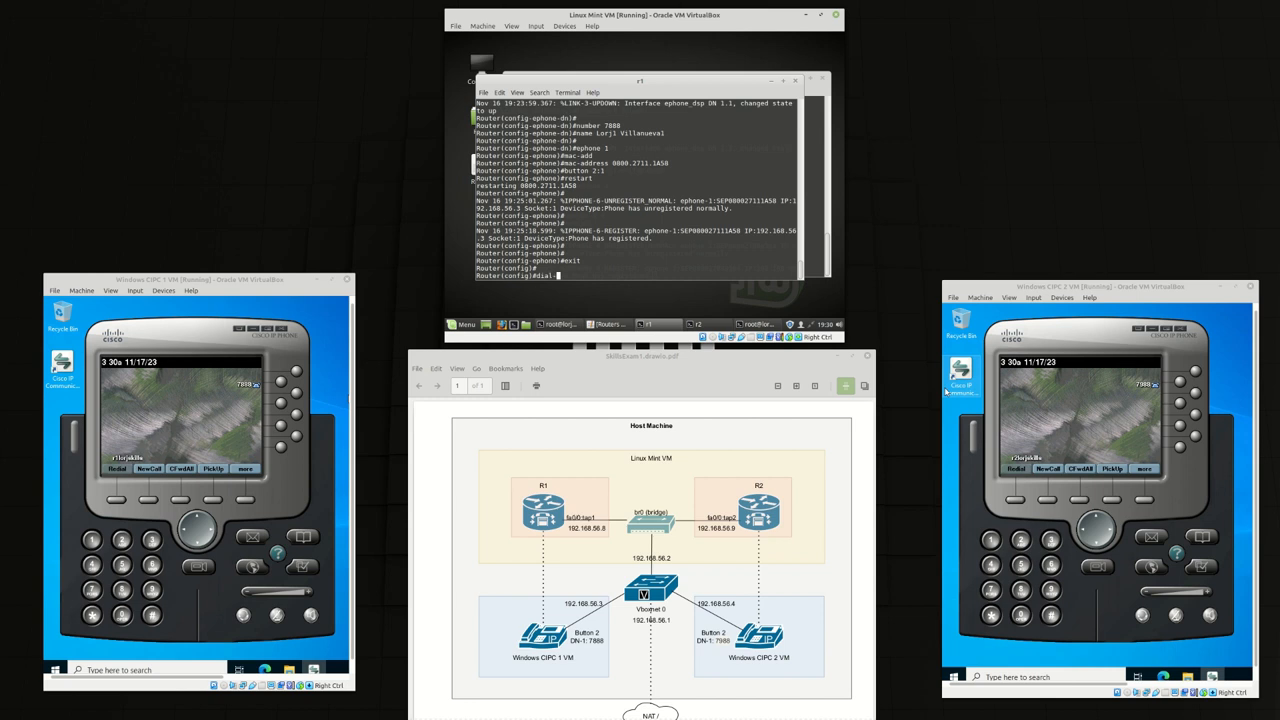
{"action": "type", "text": "peer"}
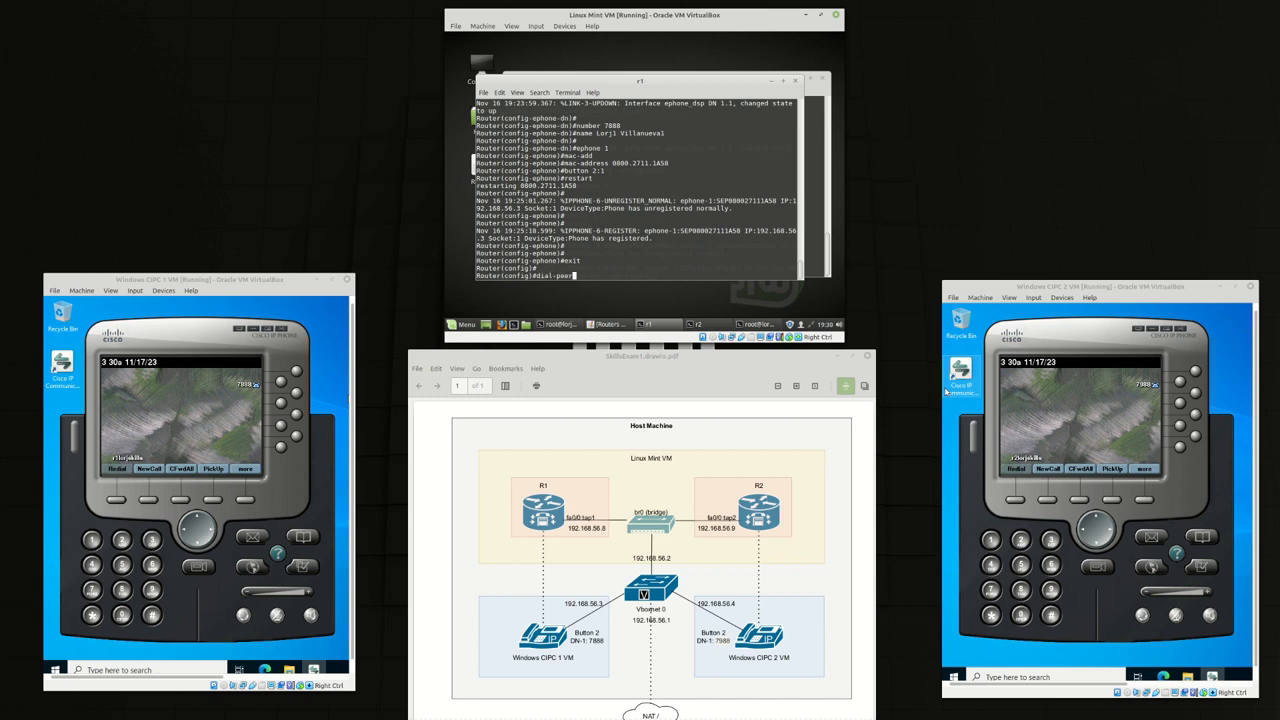
{"action": "type", "text": "voice"}
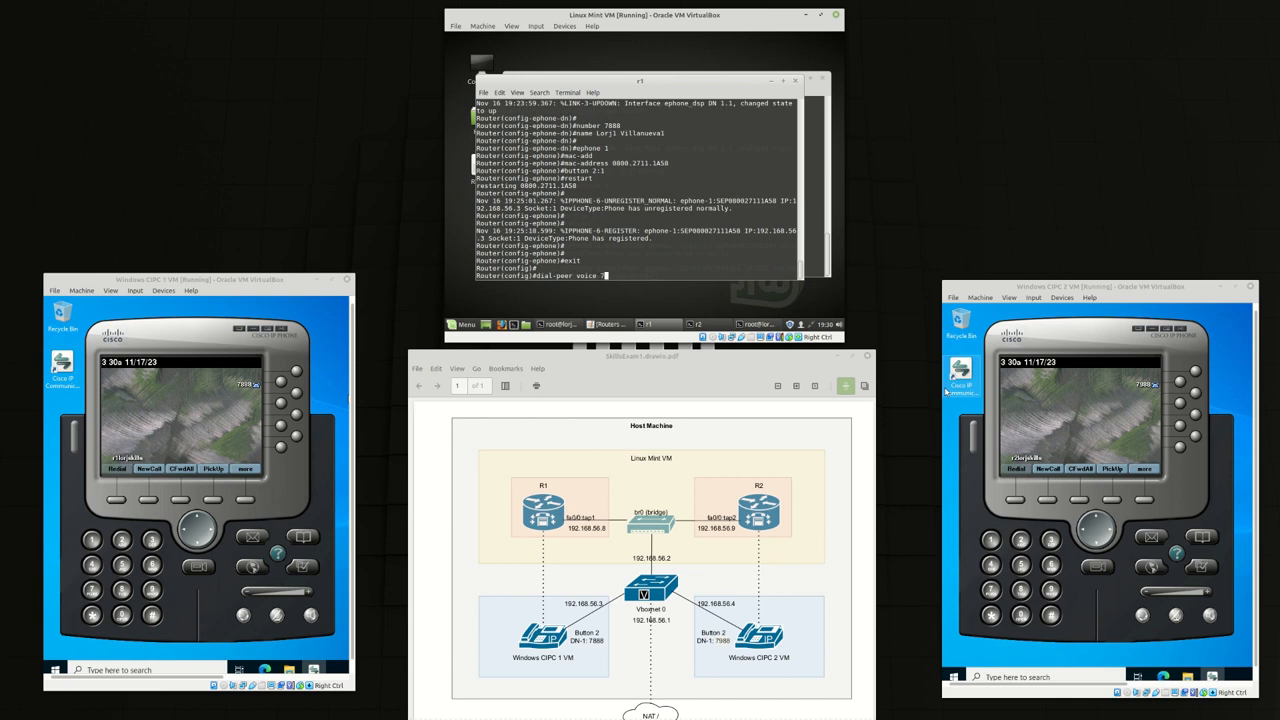
{"action": "type", "text": "79880"}
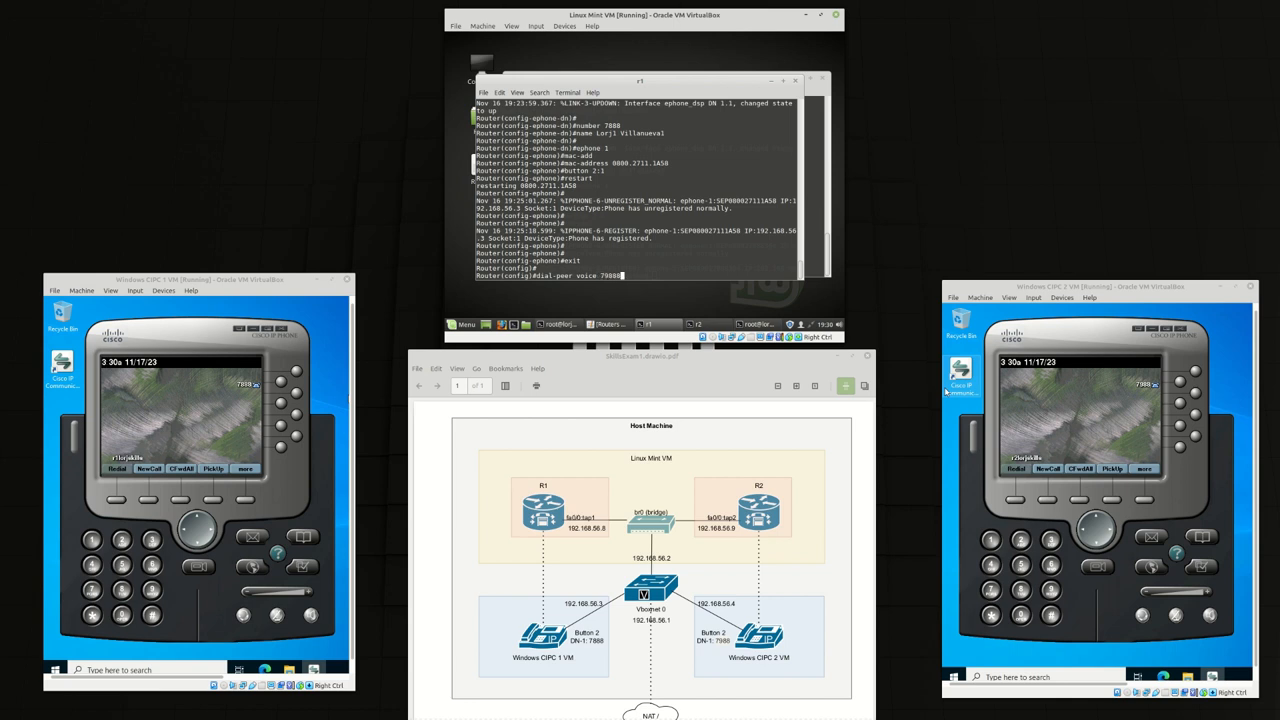
{"action": "type", "text": "voip"}
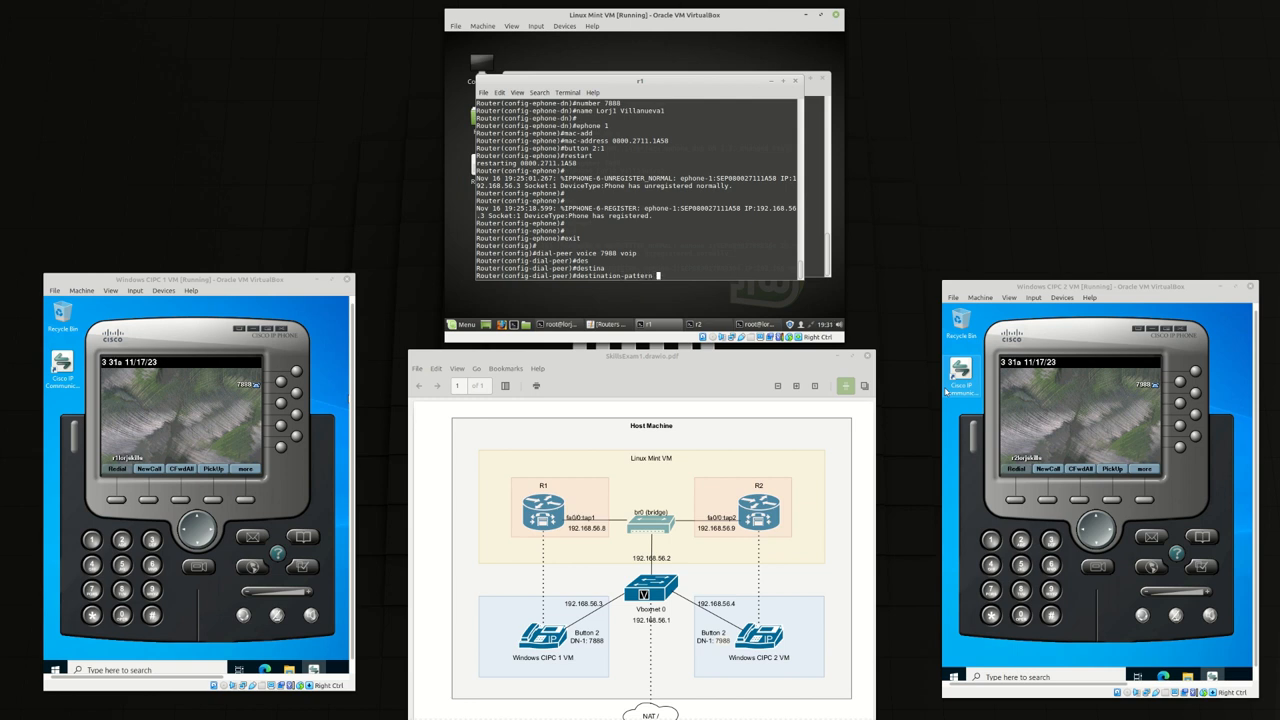
{"action": "type", "text": "7988"}
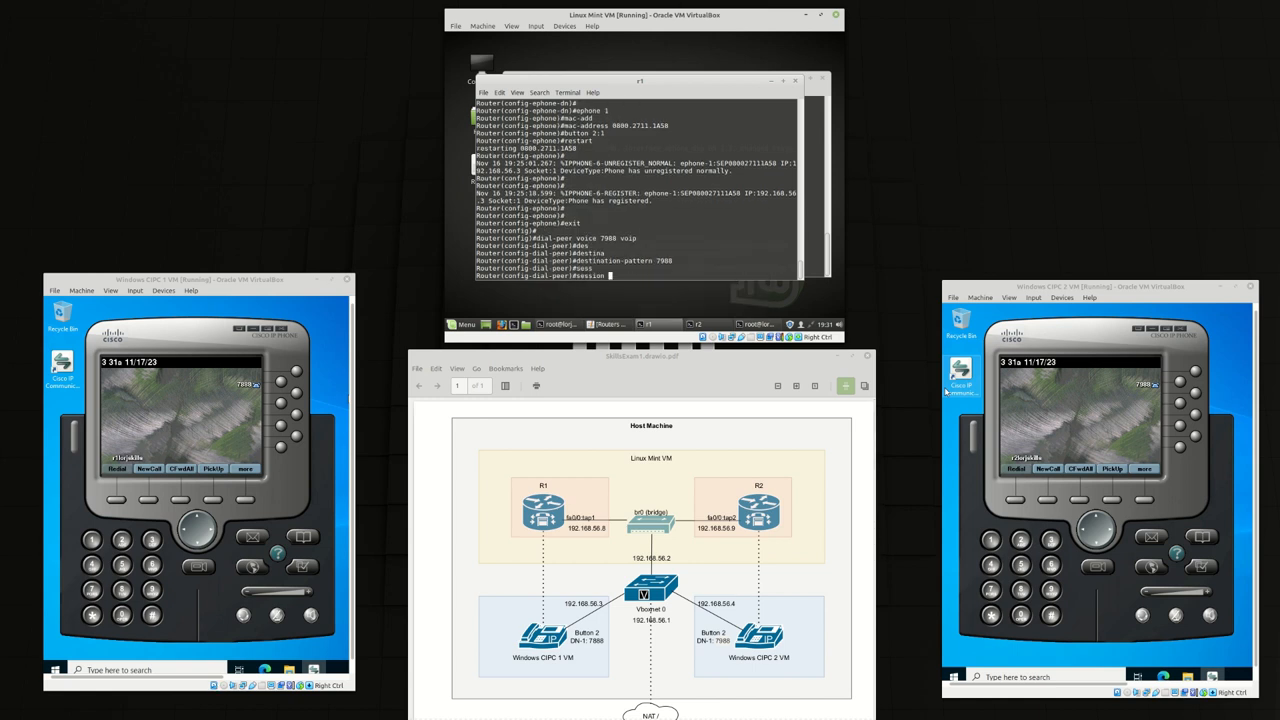
Set its session target ipv4 address, end configuration and show the dial-peer voice summary
{"action": "type", "text": "target uov4:"}
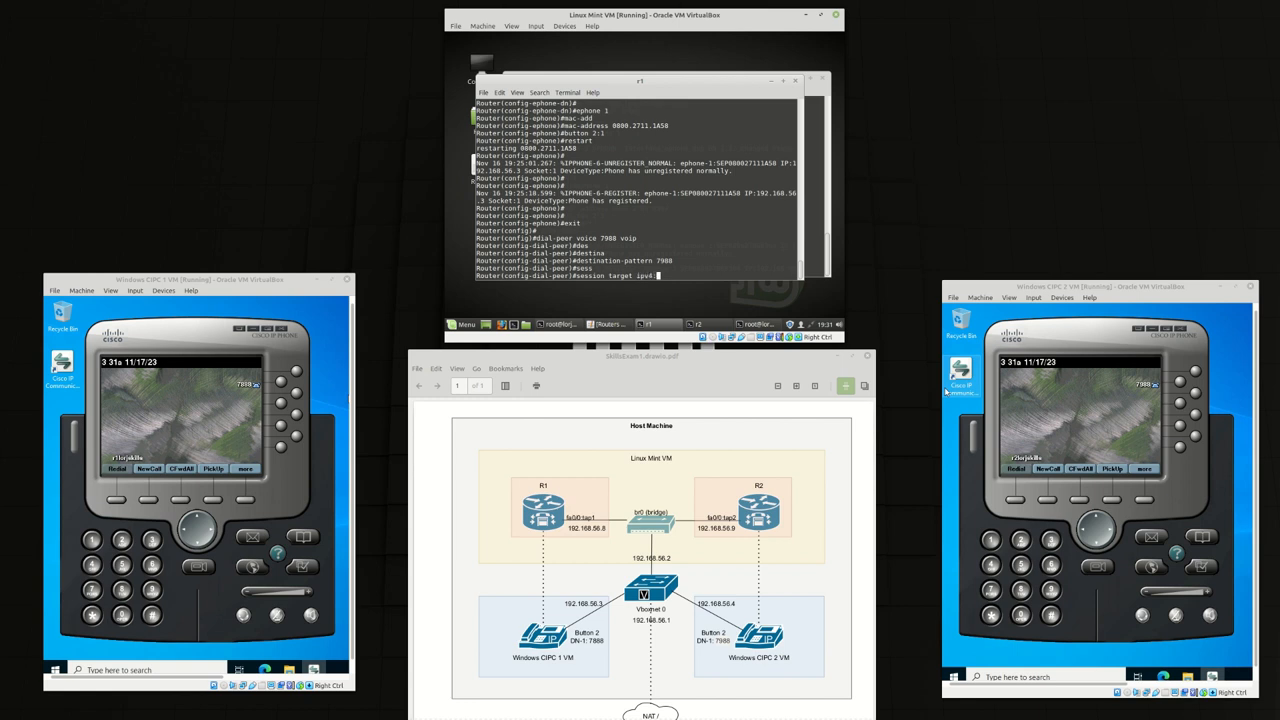
{"action": "type", "text": "192.168.56.9"}
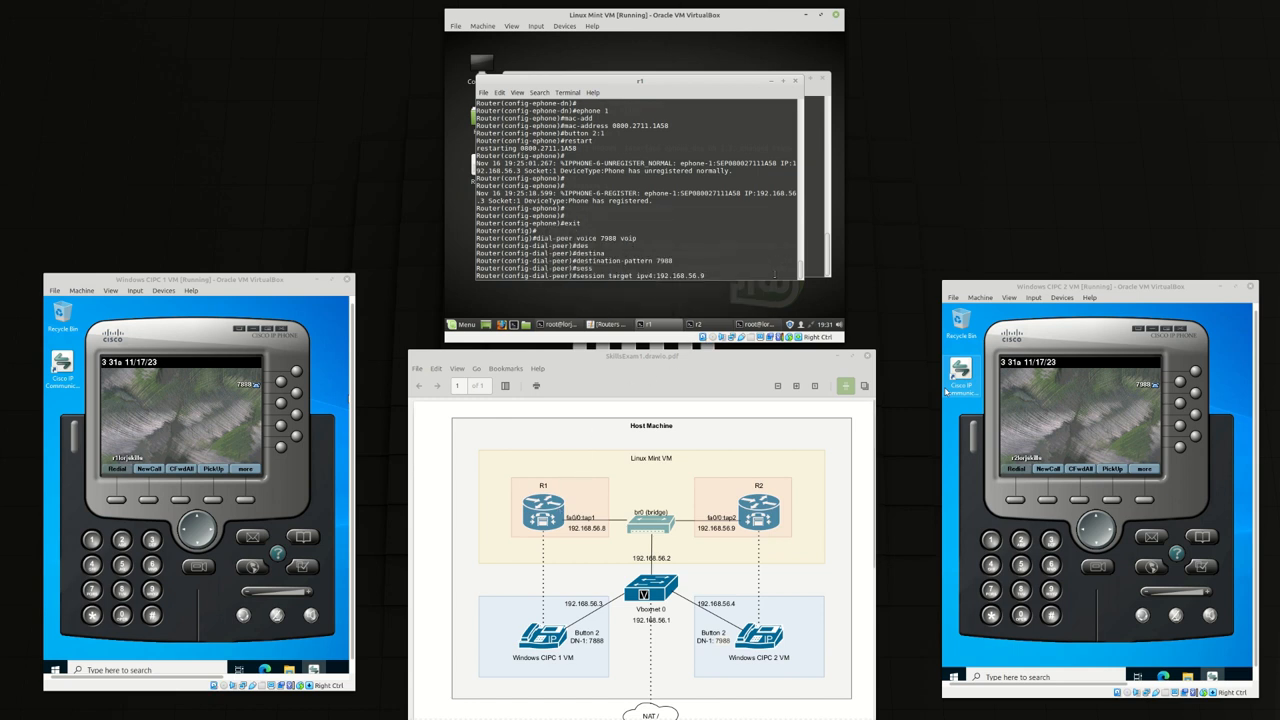
{"action": "type", "text": "end"}
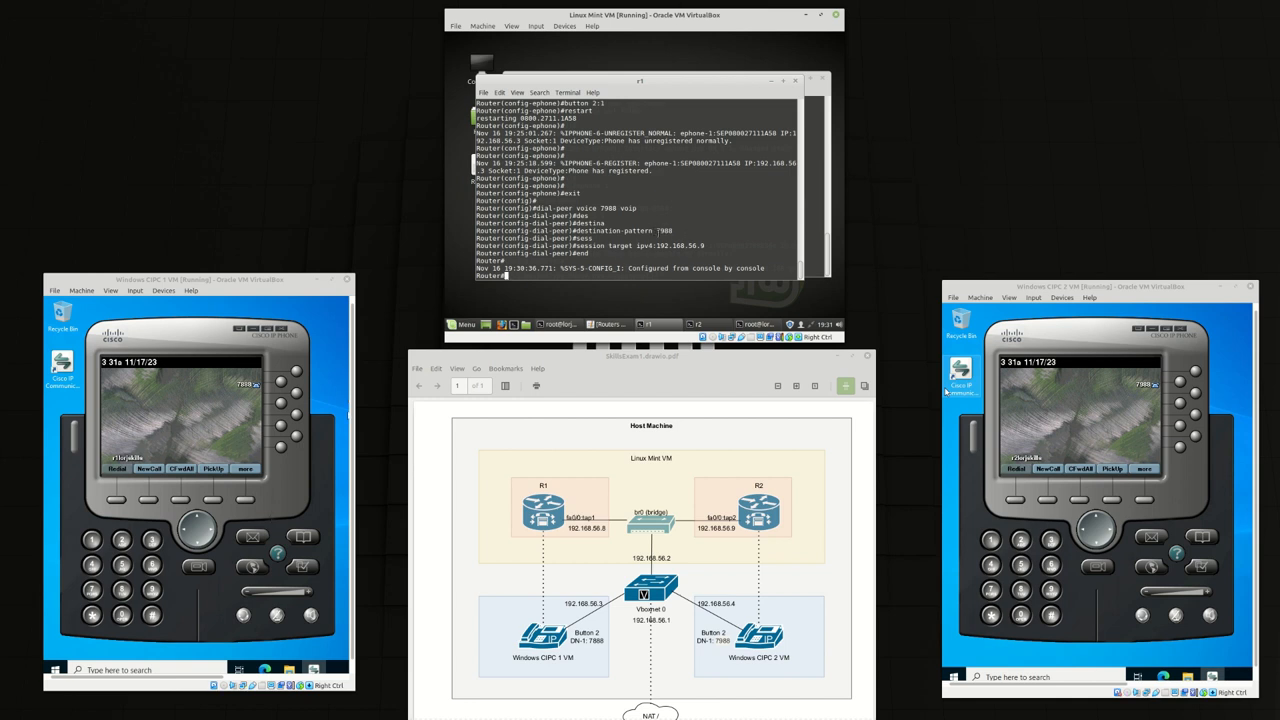
{"action": "type", "text": "7988"}
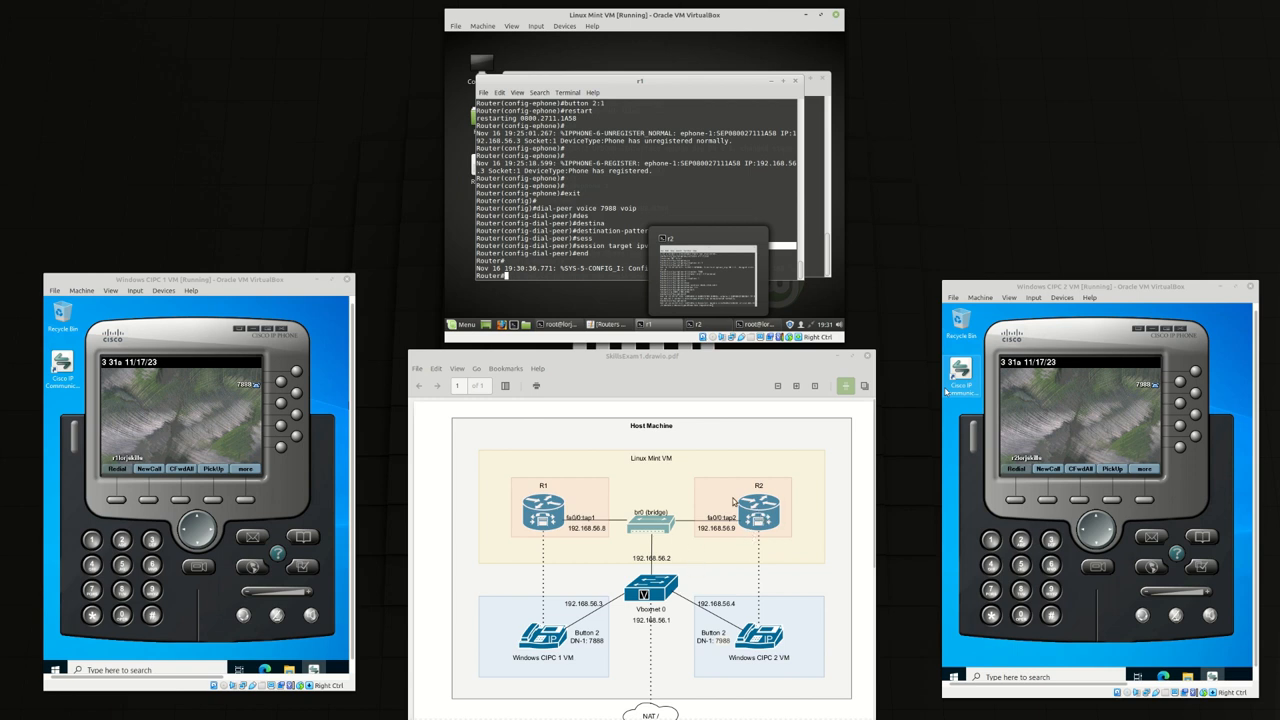
{"action": "mouse_move", "coordinate": [688, 596]}
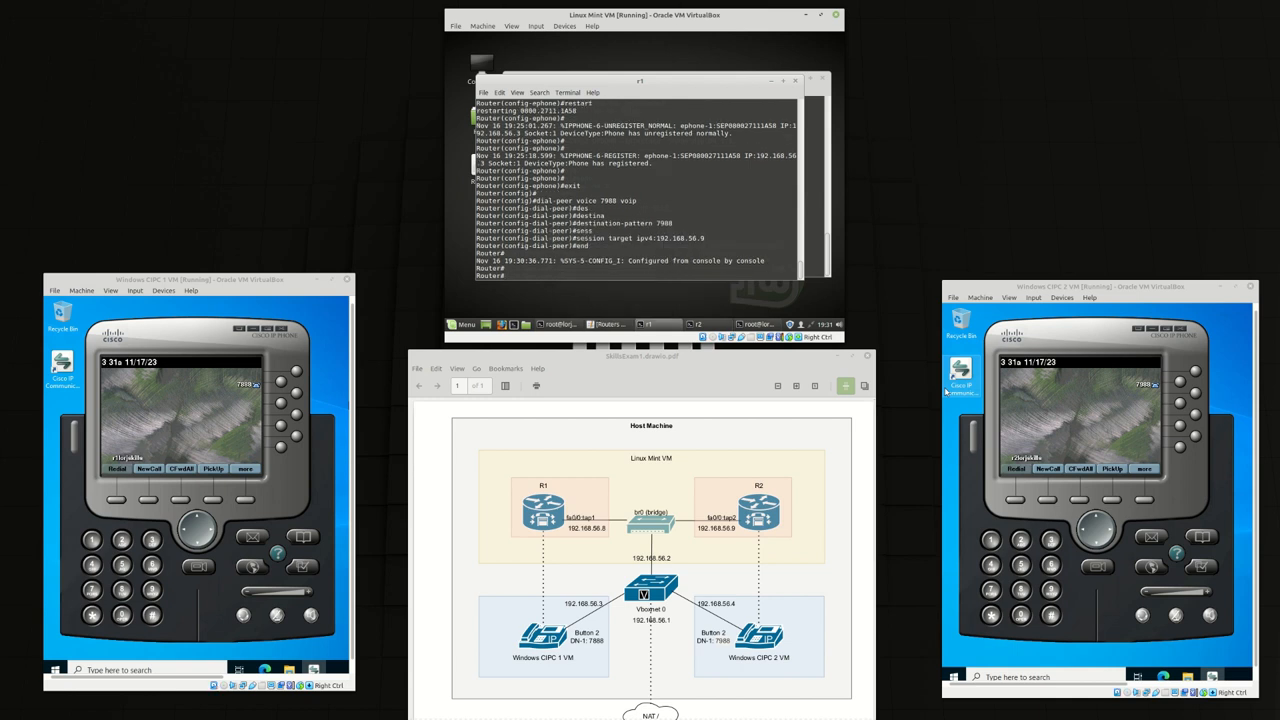
{"action": "type", "text": "show dial-peer voice summary"}
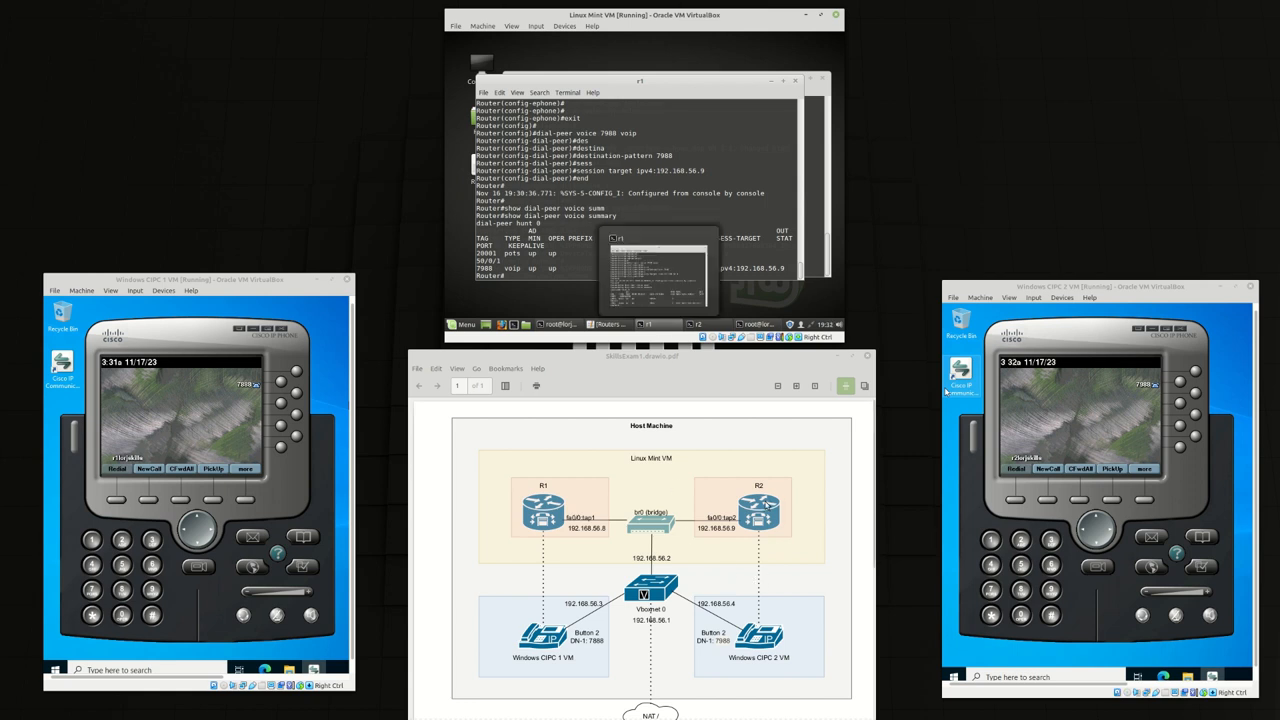
Switch to the other router's console and create its VoIP dial peer
{"action": "left_click", "coordinate": [692, 324]}
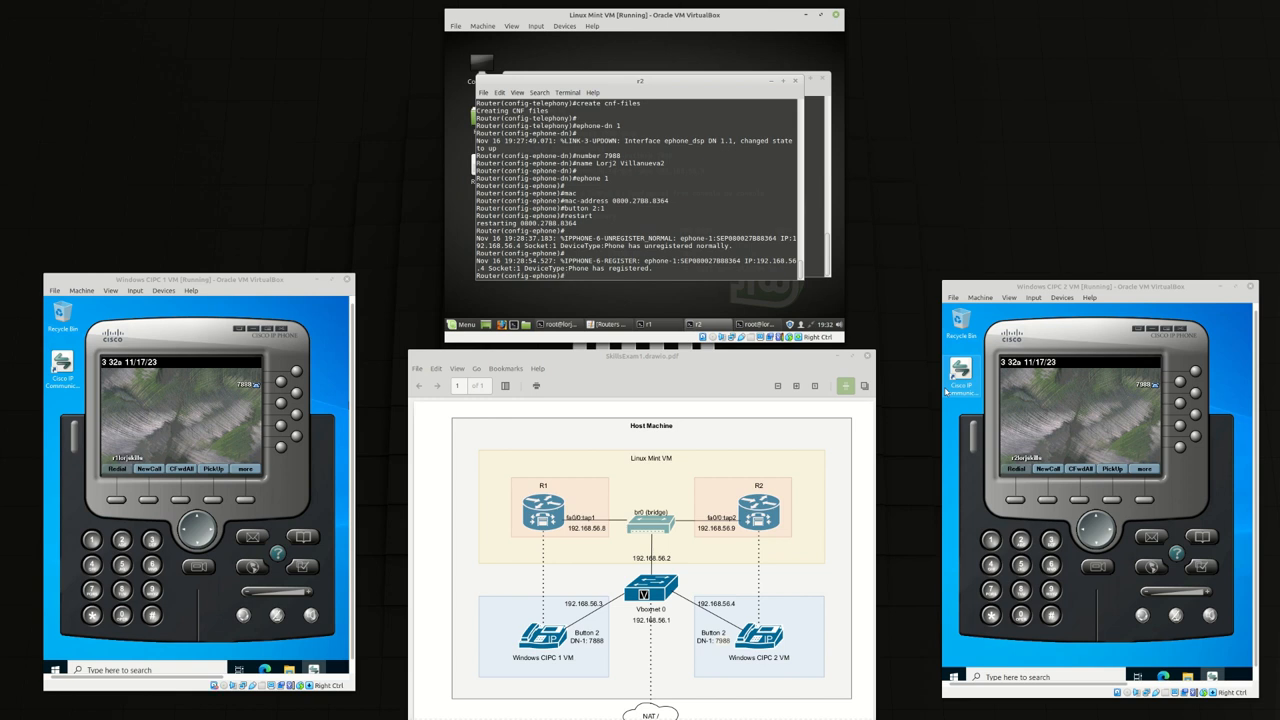
{"action": "type", "text": "exit"}
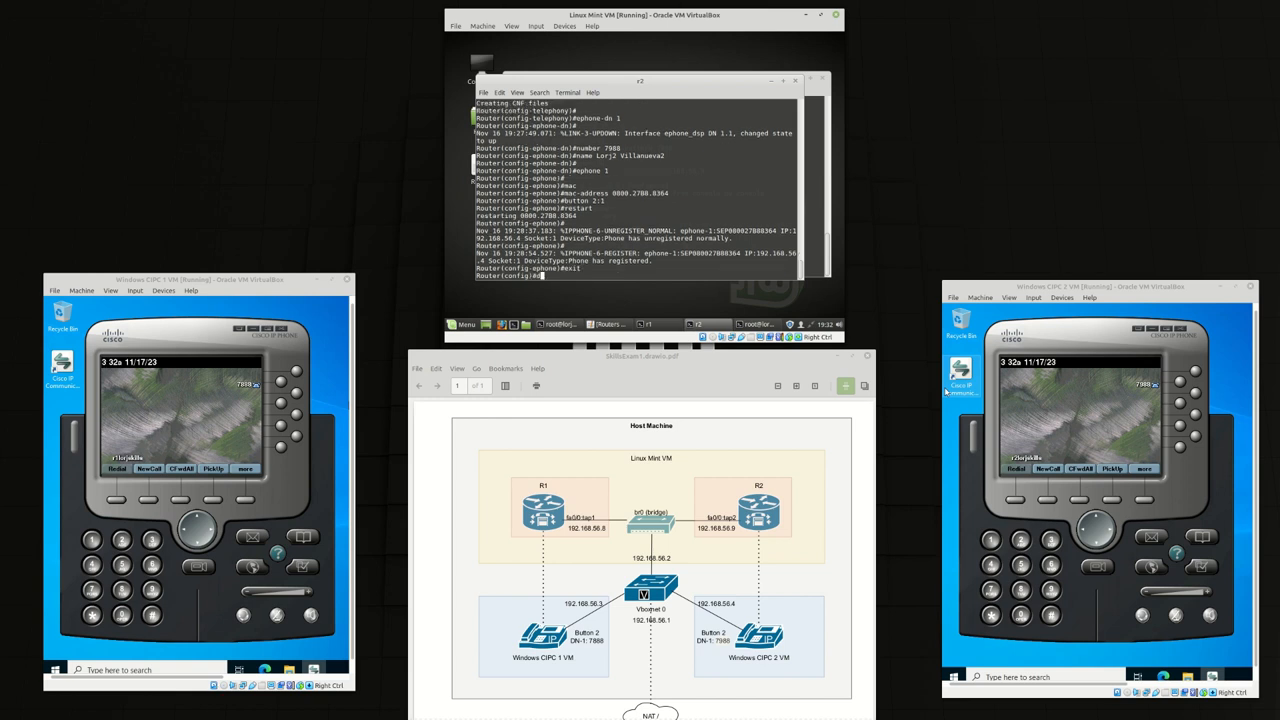
{"action": "type", "text": "dial-peer"}
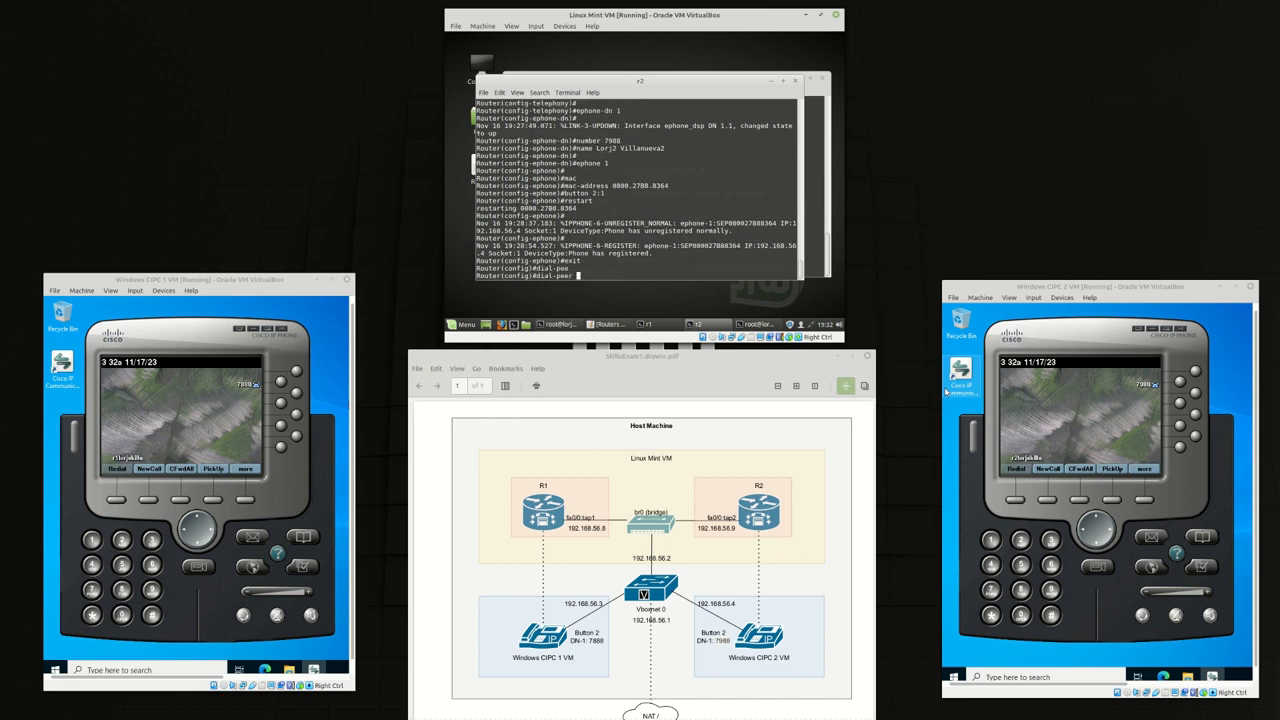
{"action": "type", "text": "voice 7888"}
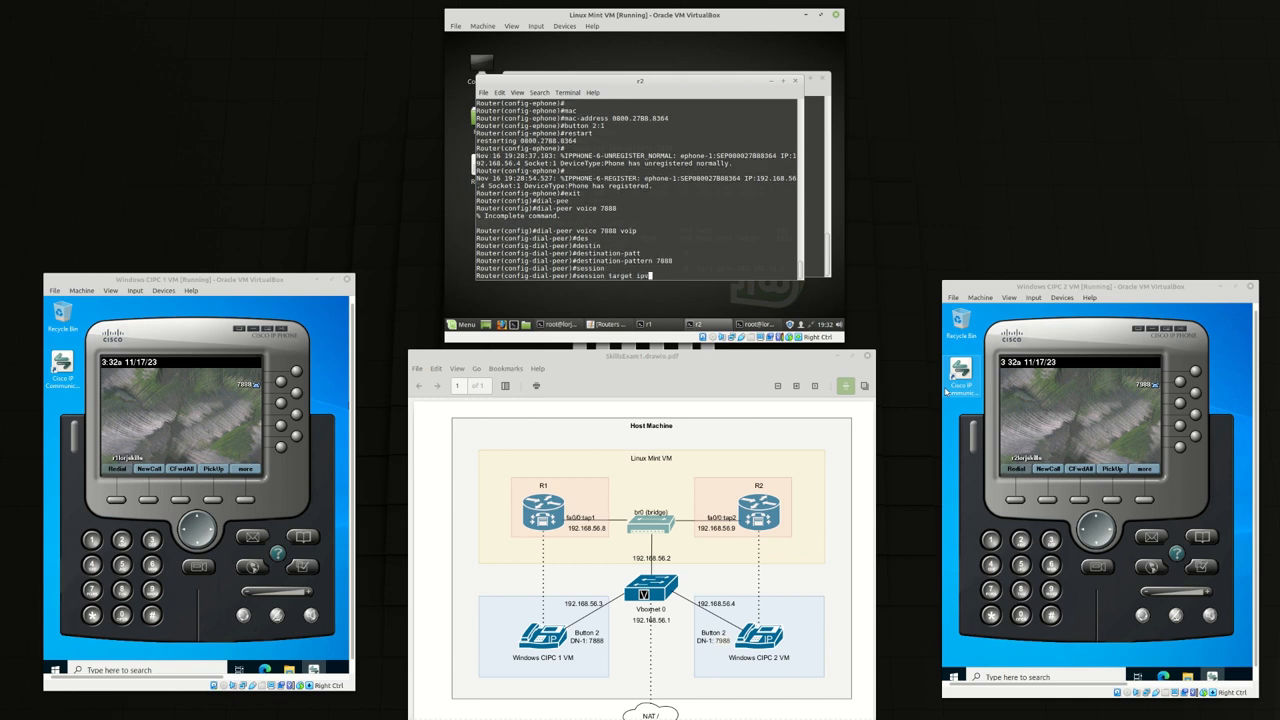
Point the dial peer at session target ipv4:192.168.56.x and destination-pattern 7888
{"action": "type", "text": "ipv4:192.16"}
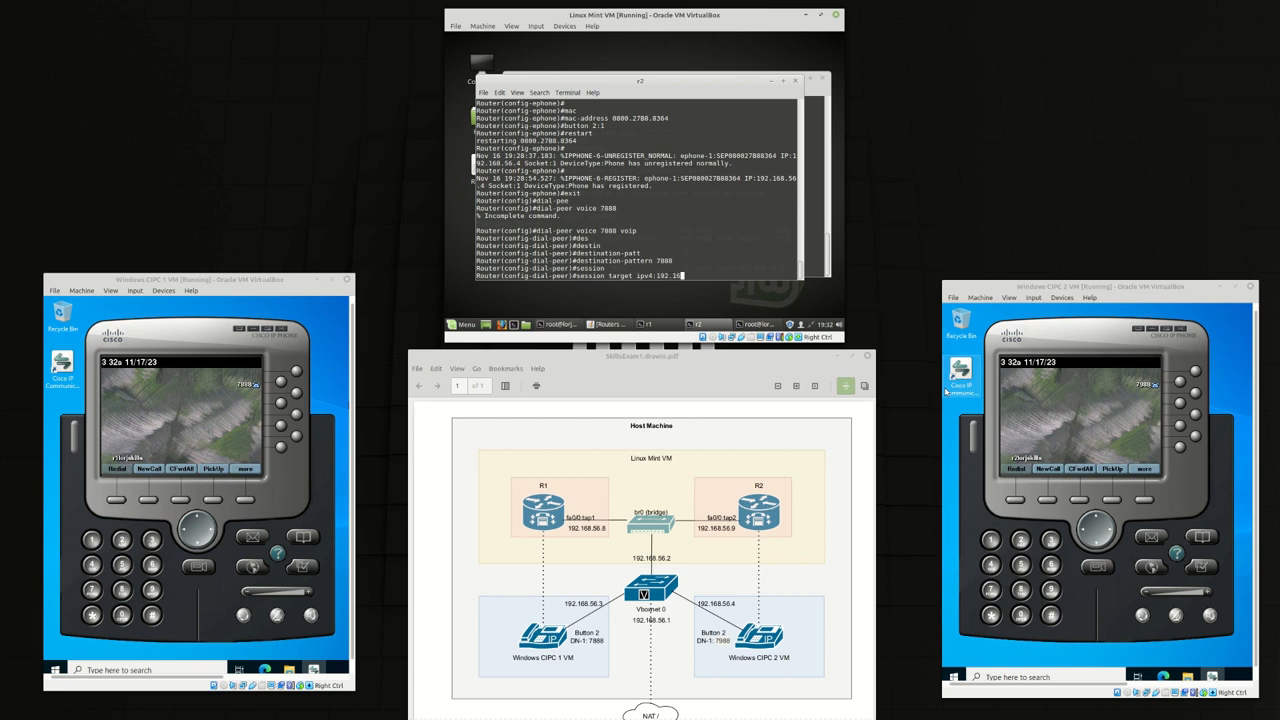
{"action": "type", "text": "56.8"}
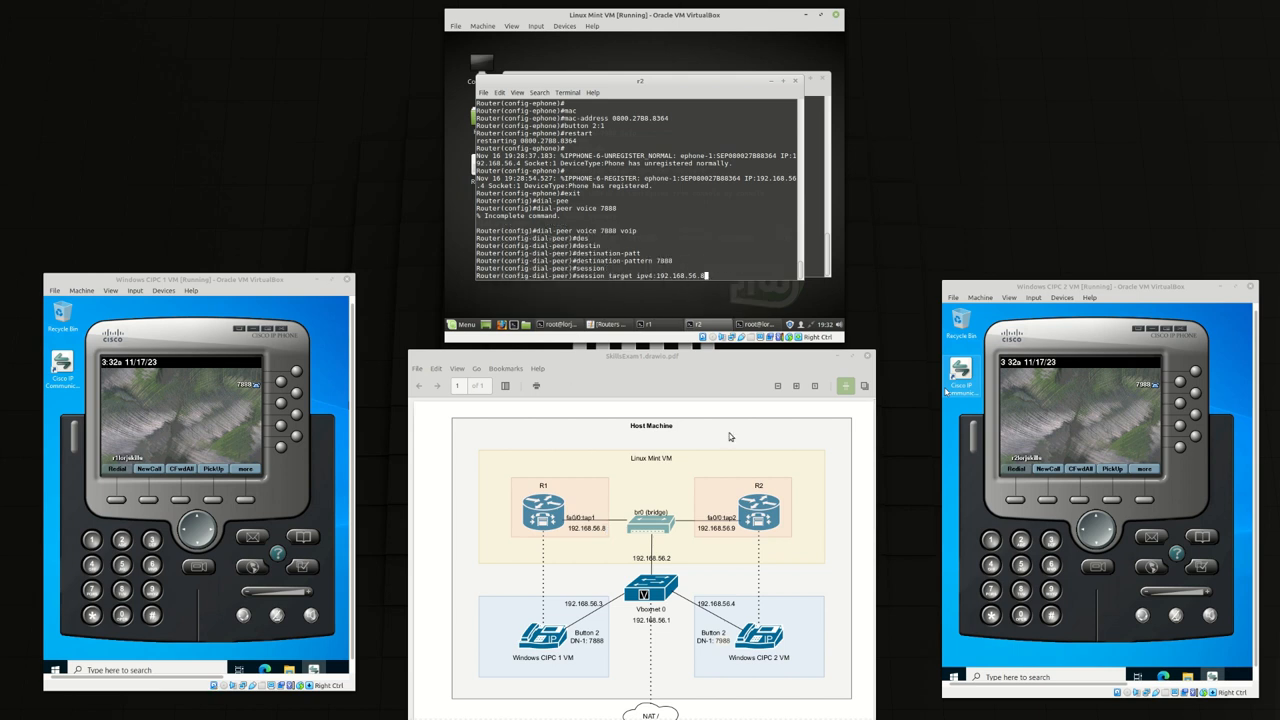
{"action": "type", "text": "7888"}
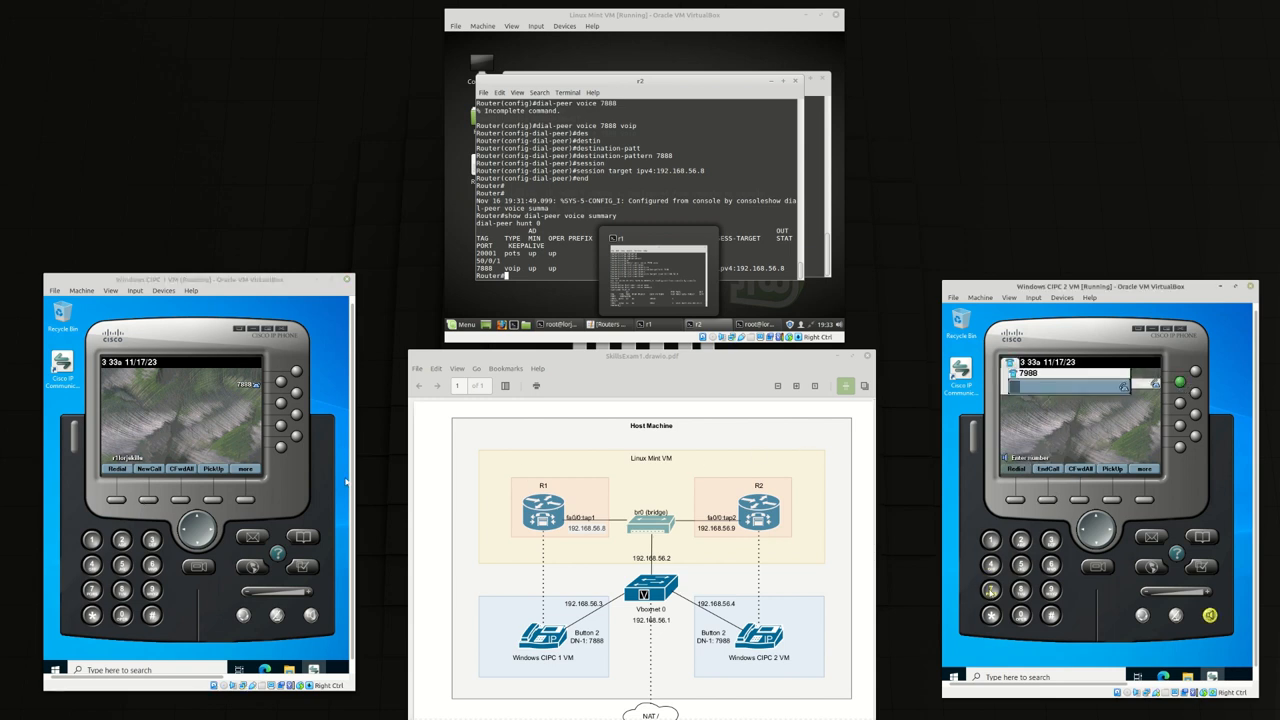
Bring up the CIPC 2 softphone showing its registered line 7988
{"action": "left_click", "coordinate": [992, 590]}
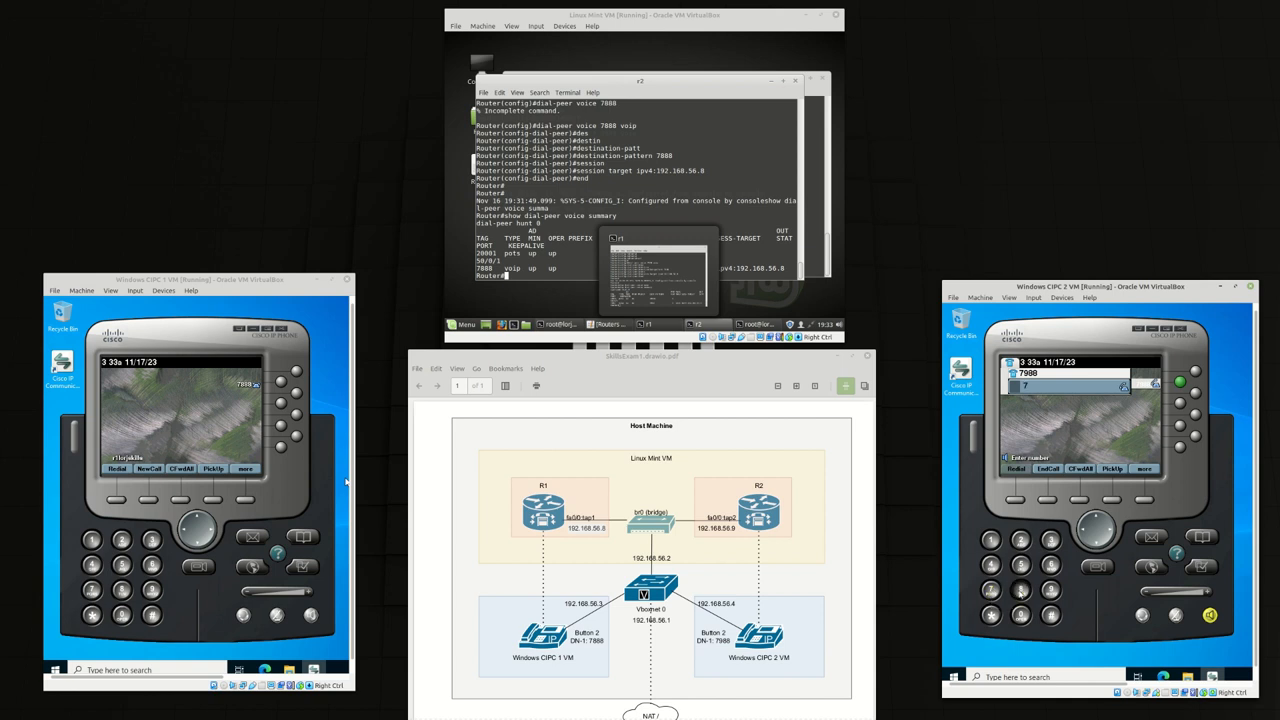